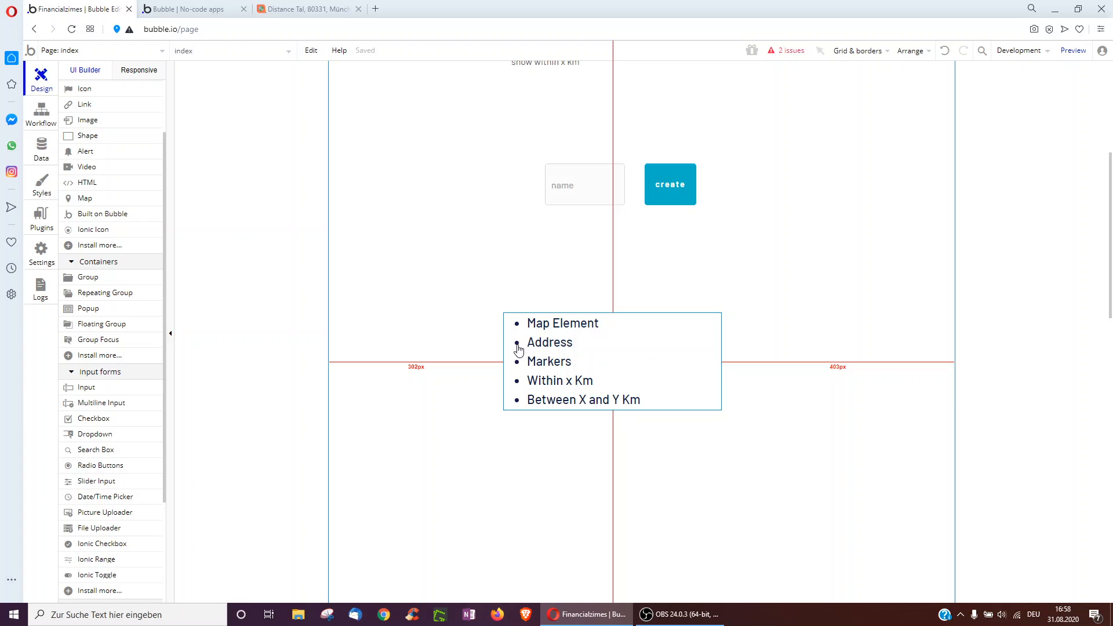
{"action": "mouse_move", "coordinate": [544, 345]}
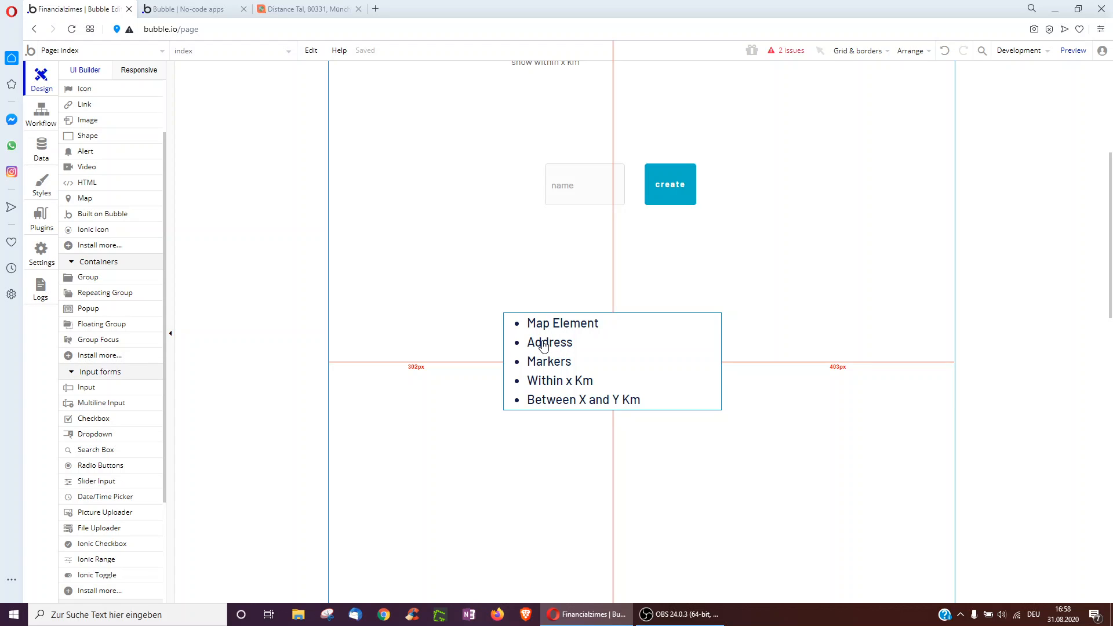
{"action": "mouse_move", "coordinate": [519, 376]}
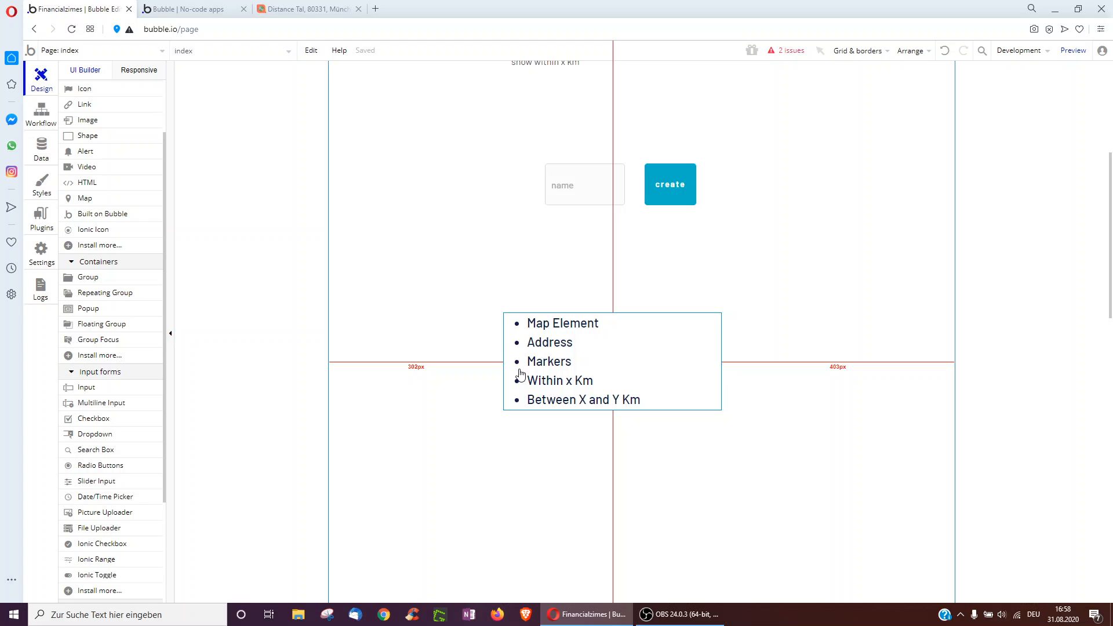
{"action": "mouse_move", "coordinate": [600, 388]}
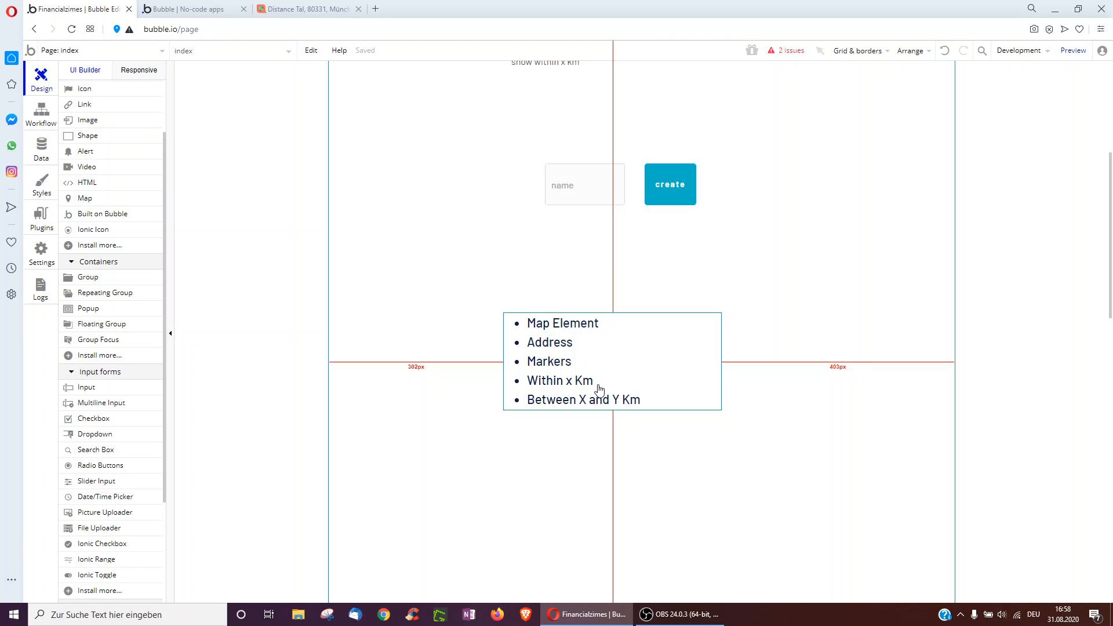
{"action": "mouse_move", "coordinate": [540, 411]}
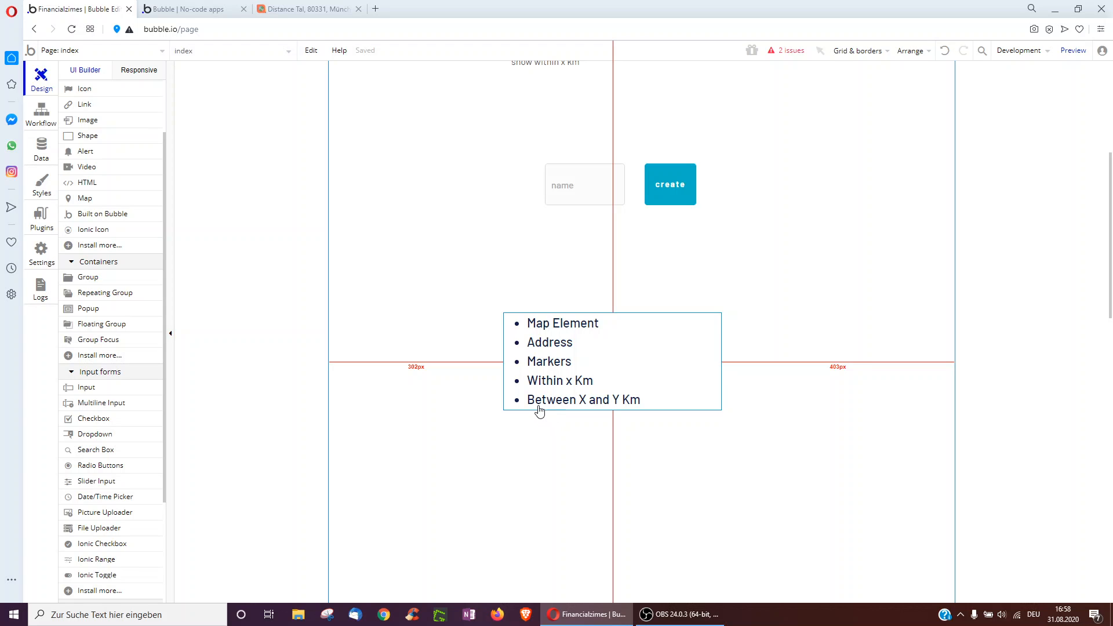
{"action": "mouse_move", "coordinate": [657, 404]}
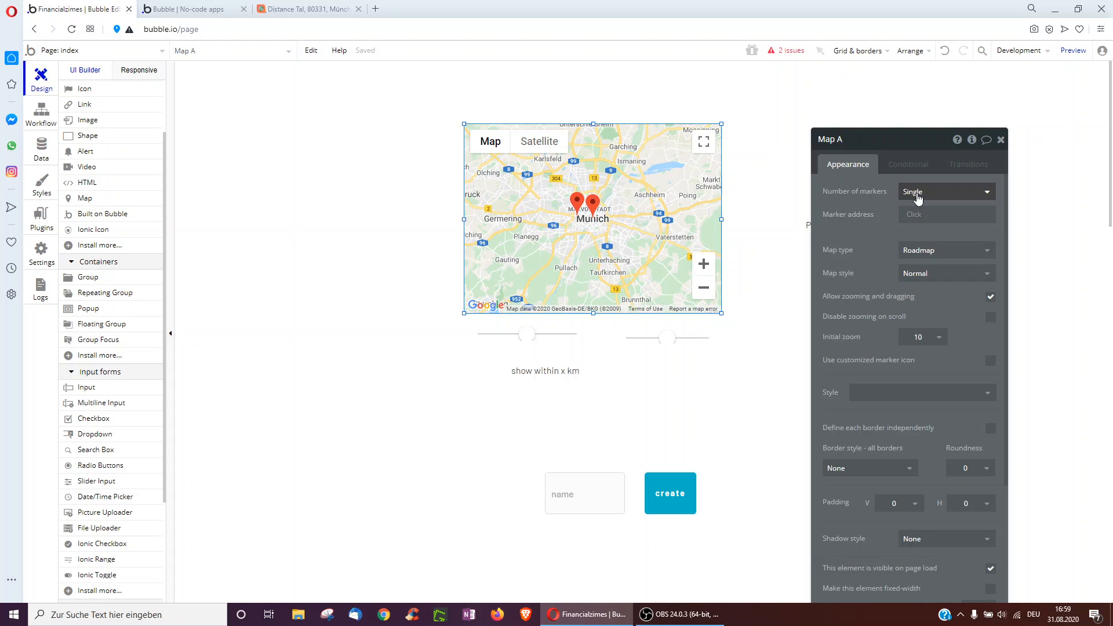
{"action": "mouse_move", "coordinate": [916, 192]}
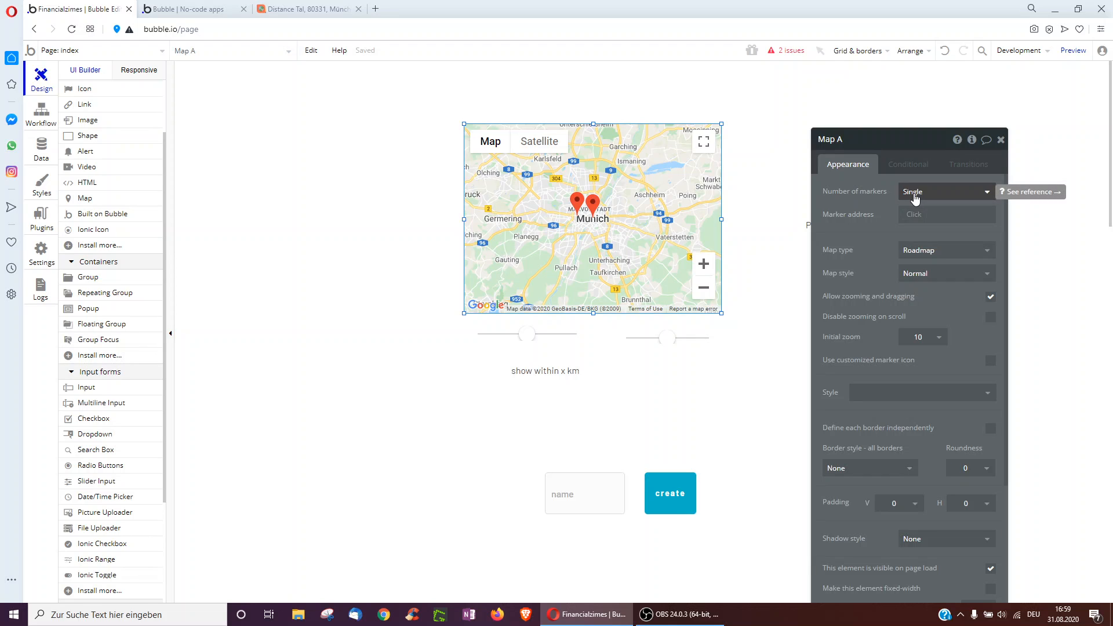
Leave the map's marker count unchanged and view the Restaurant data type's fields
{"action": "left_click", "coordinate": [944, 190]}
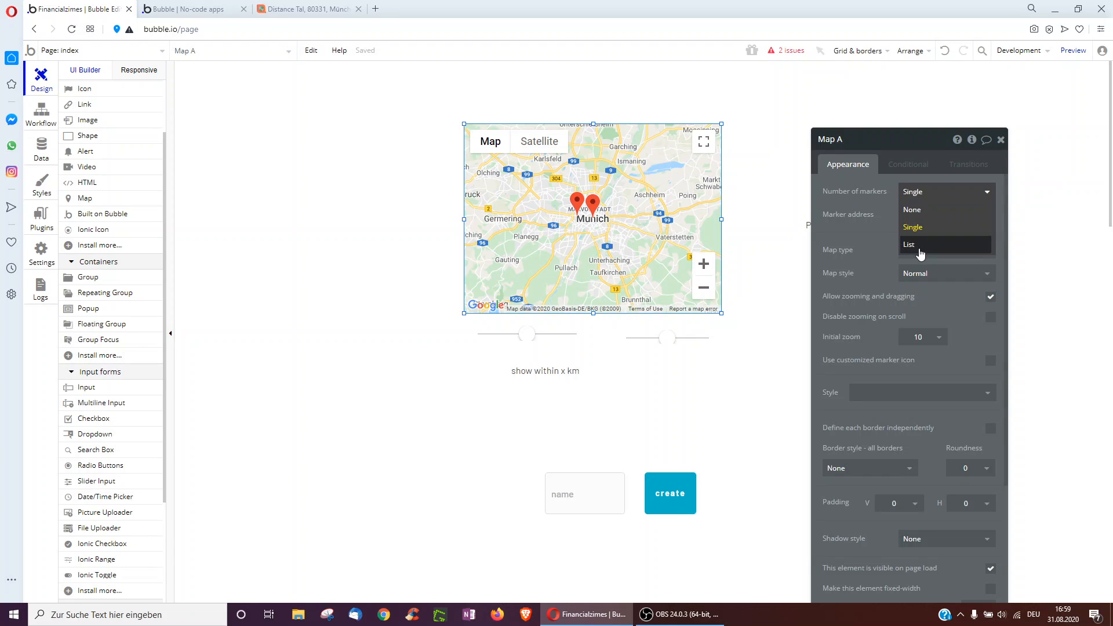
{"action": "left_click", "coordinate": [912, 227]}
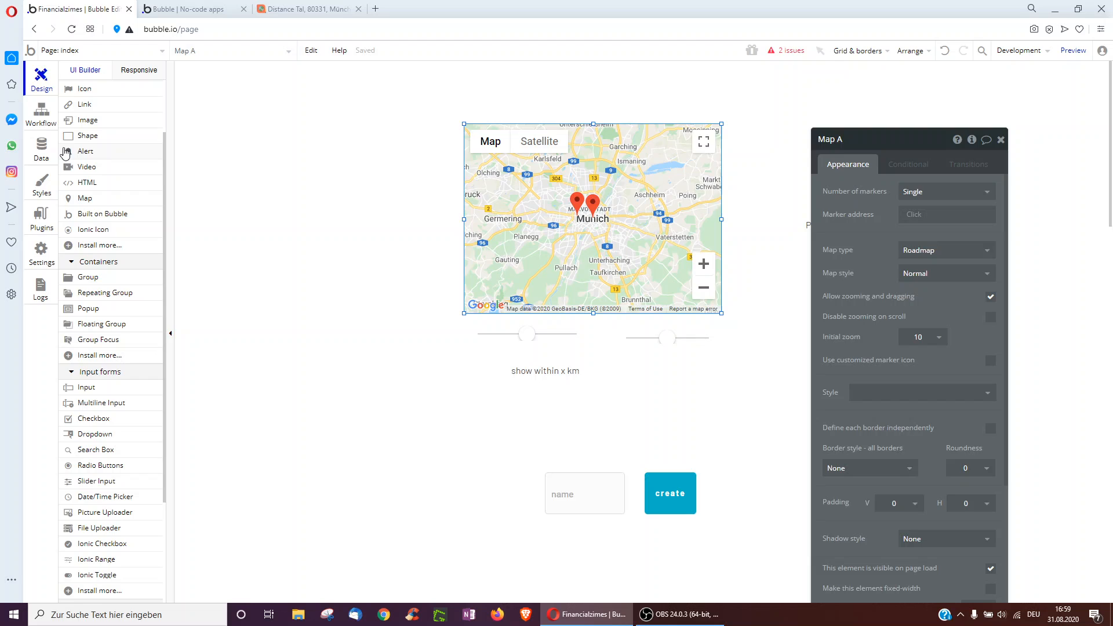
{"action": "left_click", "coordinate": [41, 149]}
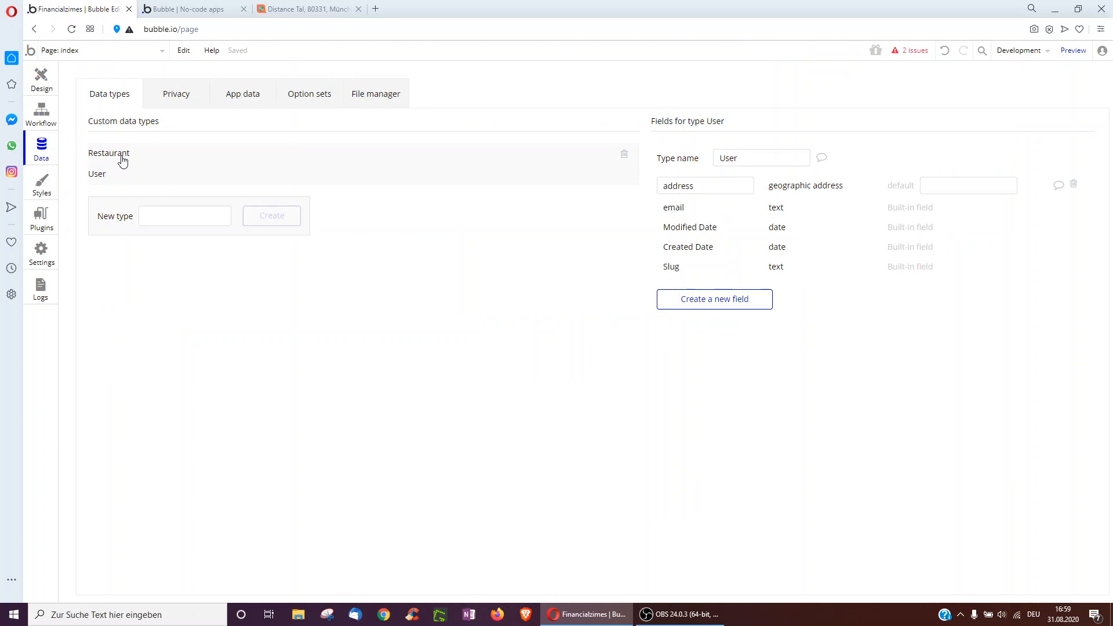
{"action": "left_click", "coordinate": [108, 152]}
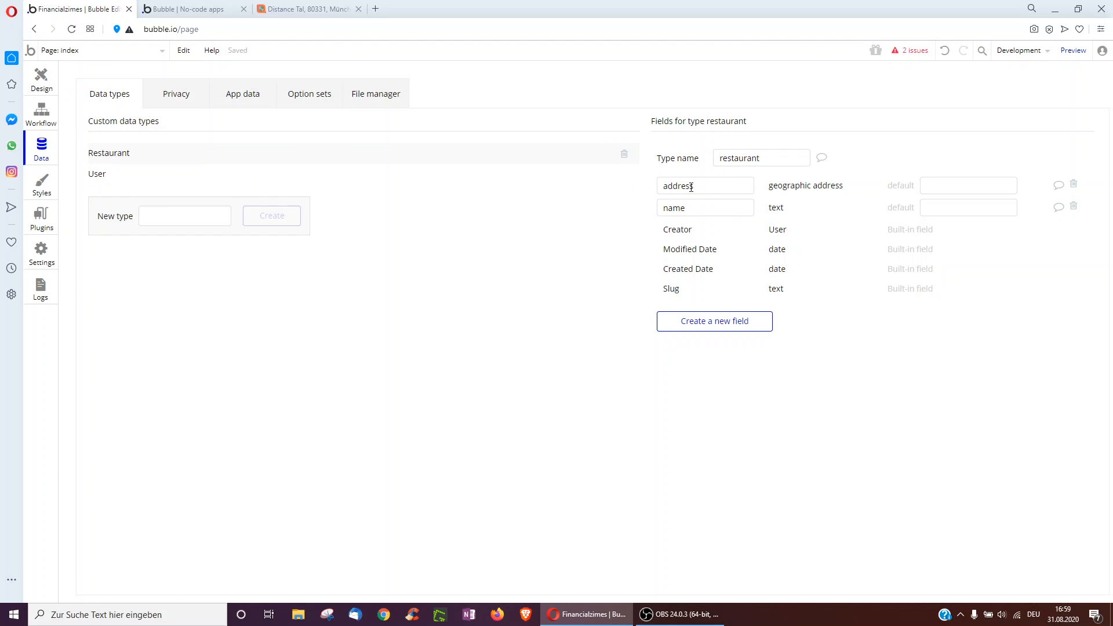
Start and cancel a new Restaurant field, then view the User type's fields
{"action": "left_click", "coordinate": [714, 321]}
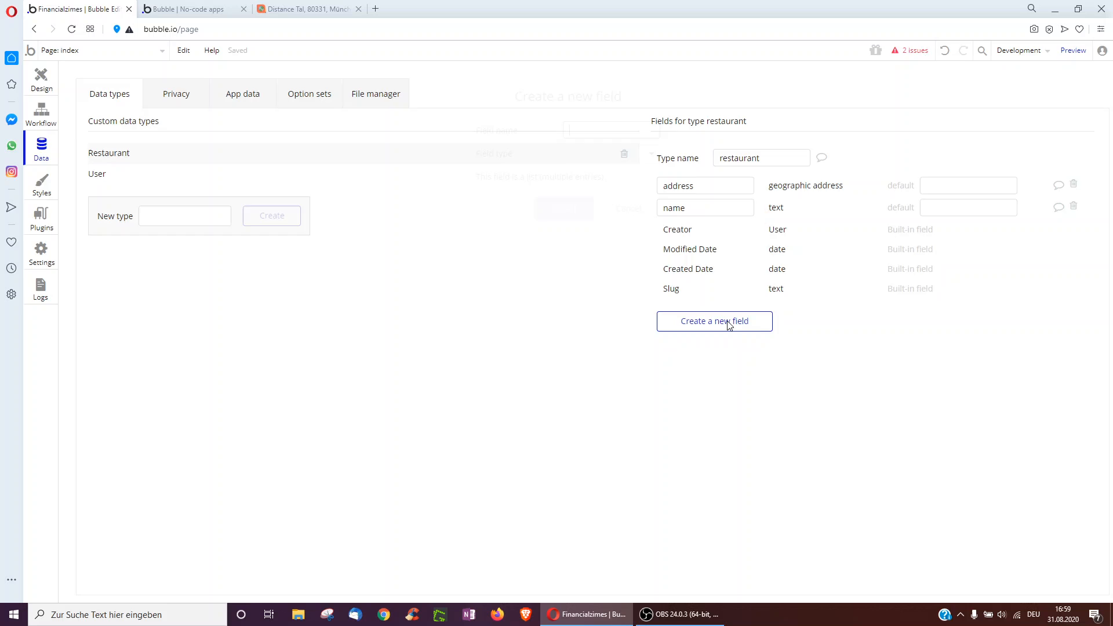
{"action": "left_click", "coordinate": [714, 320]}
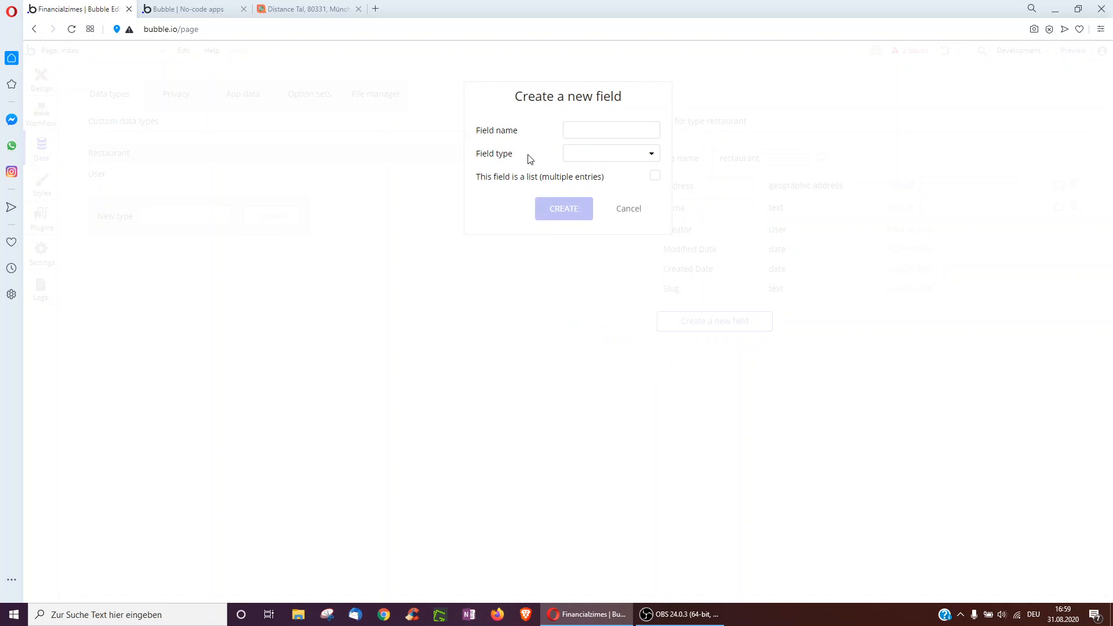
{"action": "left_click", "coordinate": [628, 208]}
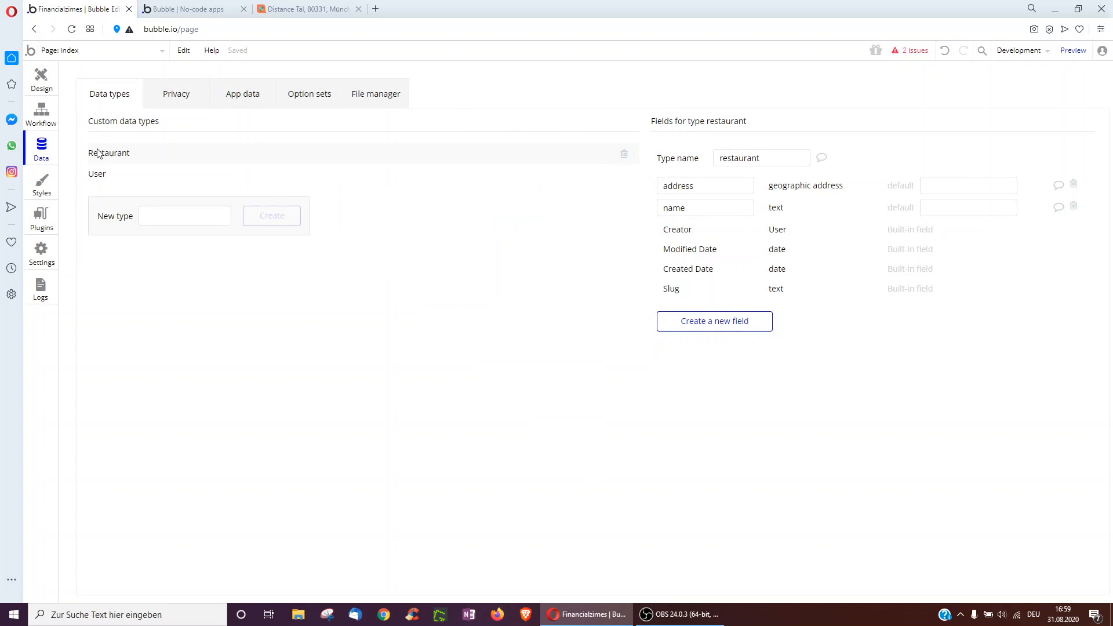
{"action": "left_click", "coordinate": [98, 173]}
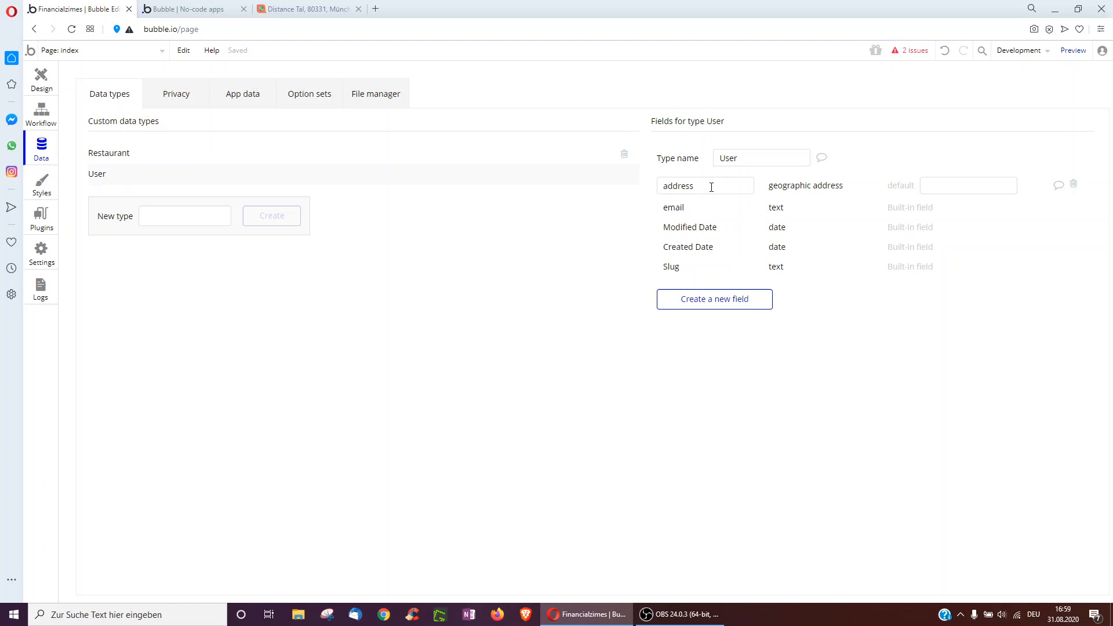
Back in Design, select the name input and open the create button's workflow
{"action": "left_click", "coordinate": [41, 75]}
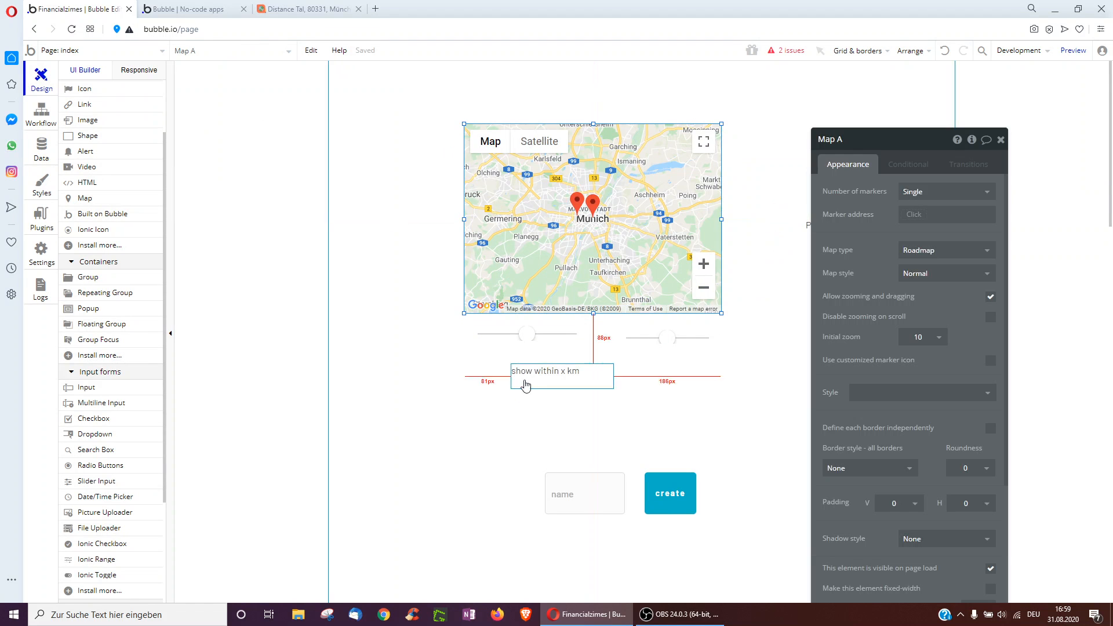
{"action": "left_click", "coordinate": [584, 416]}
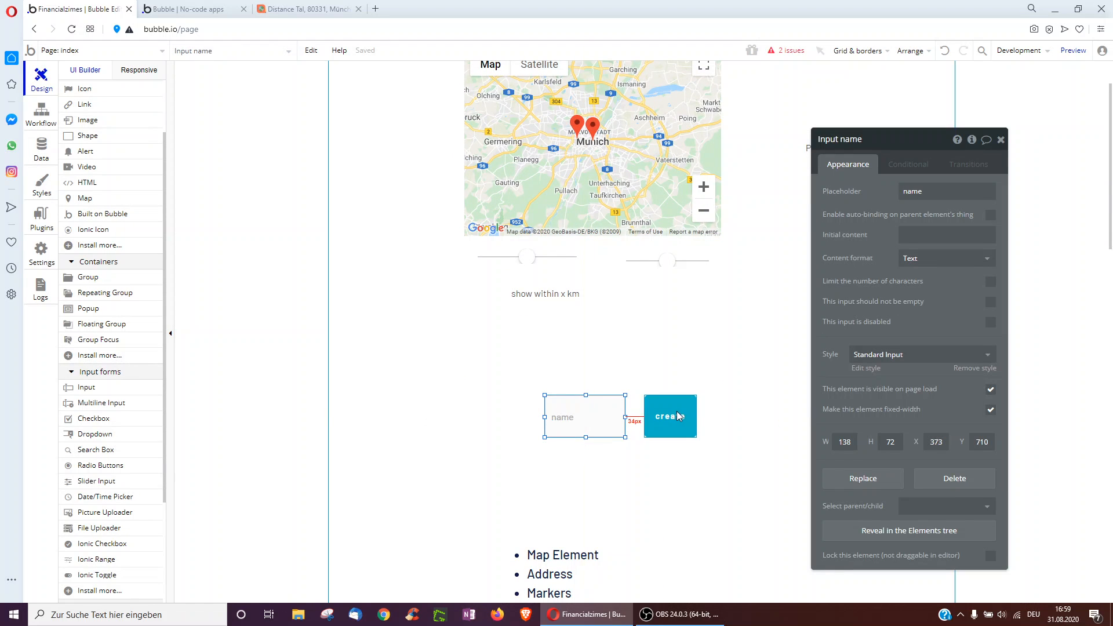
{"action": "left_click", "coordinate": [40, 113]}
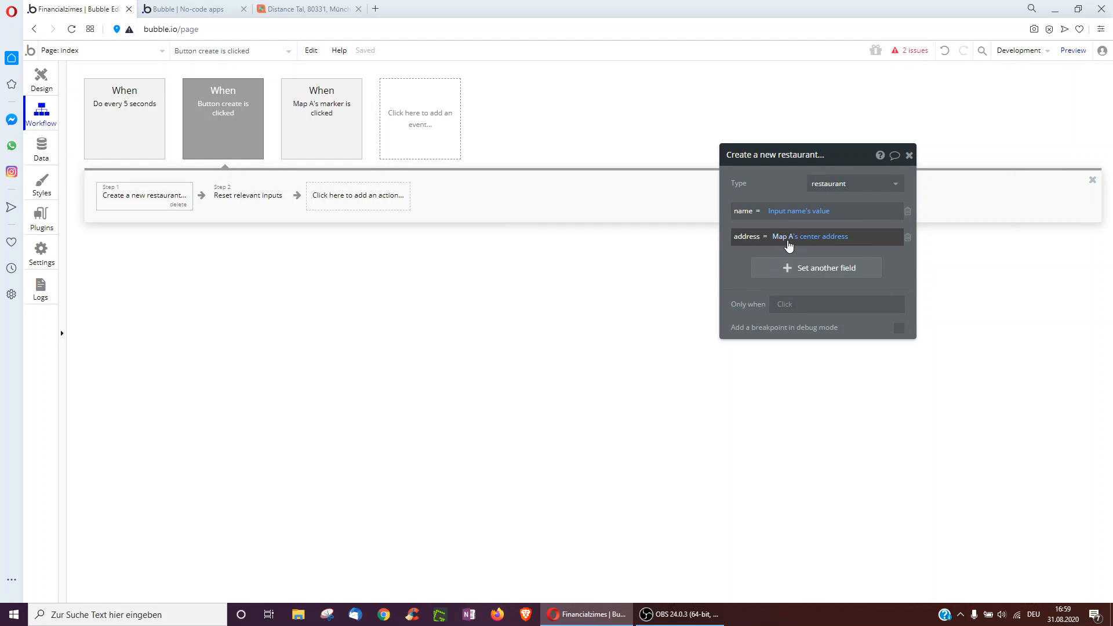
{"action": "mouse_move", "coordinate": [809, 236]}
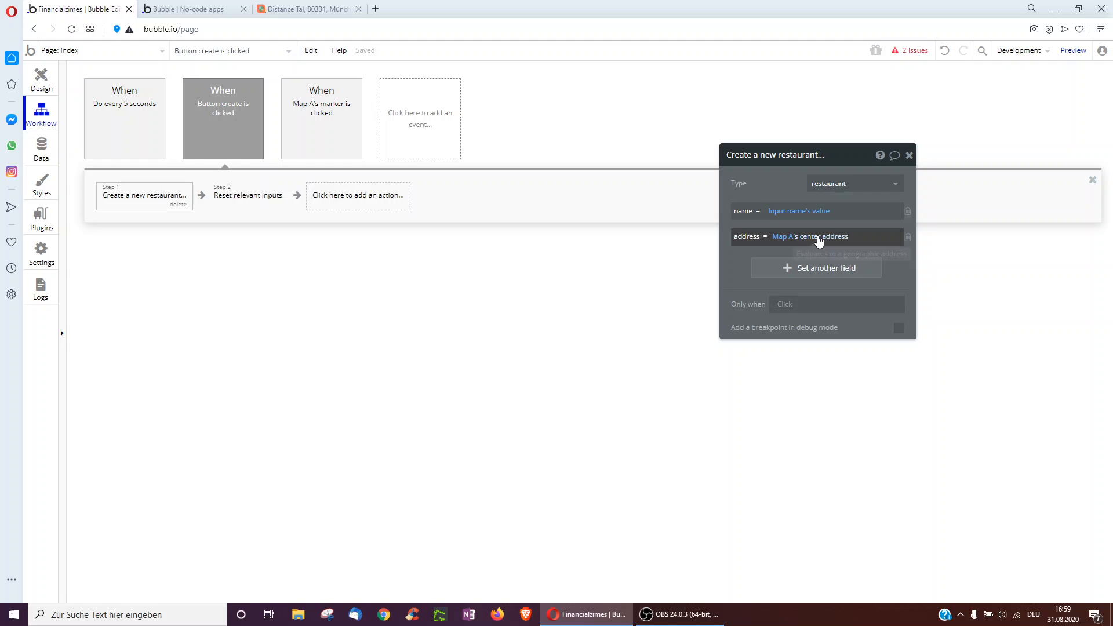
{"action": "mouse_move", "coordinate": [641, 239]}
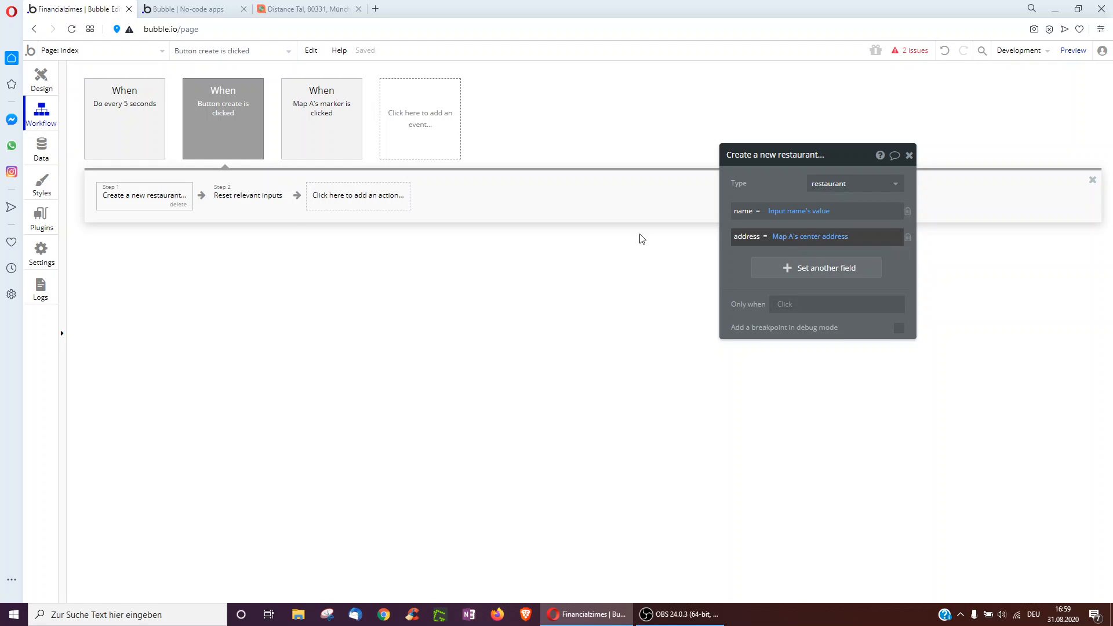
Inspect Step 2 'Reset relevant inputs', then bring up the app preview
{"action": "left_click", "coordinate": [249, 195]}
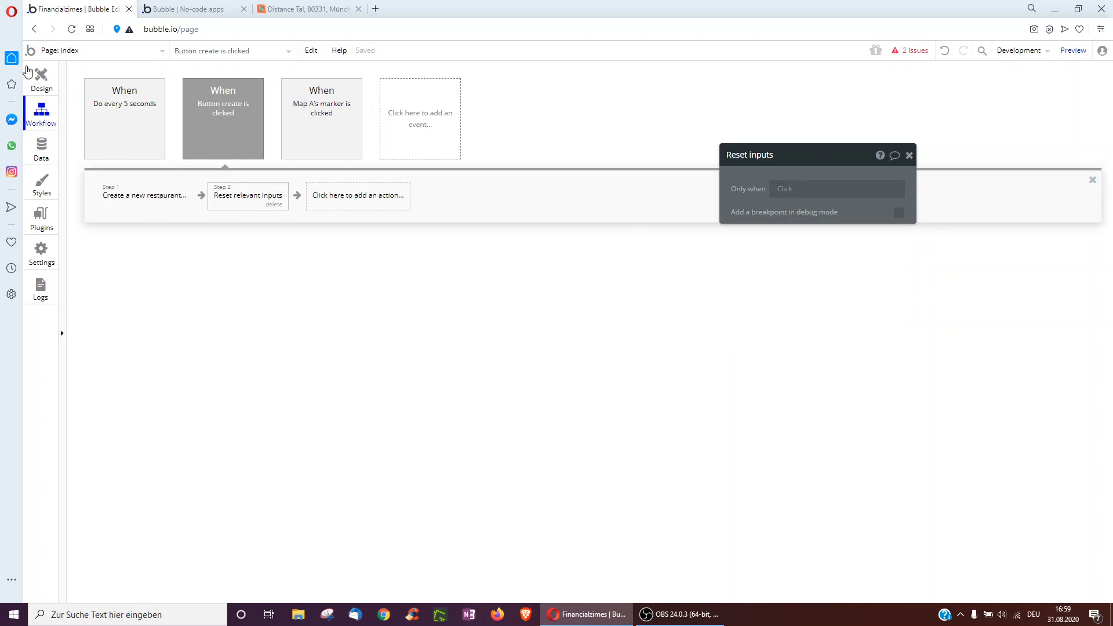
{"action": "left_click", "coordinate": [40, 76]}
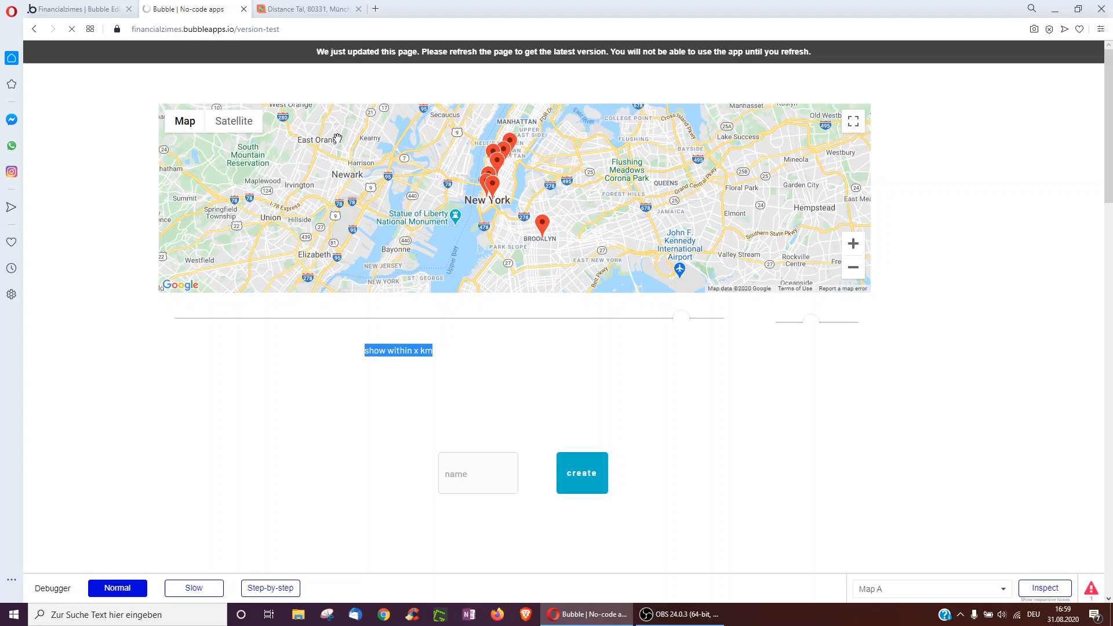
Reload the preview, enter 'flushing mead' and submit it as a new restaurant
{"action": "left_click", "coordinate": [70, 29]}
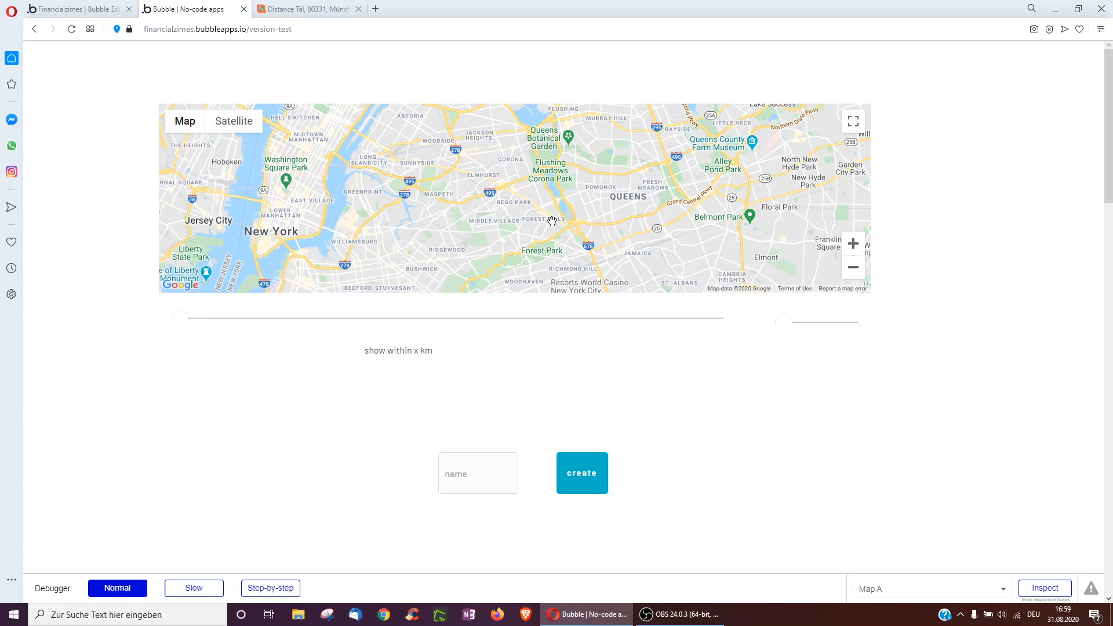
{"action": "left_click", "coordinate": [478, 473]}
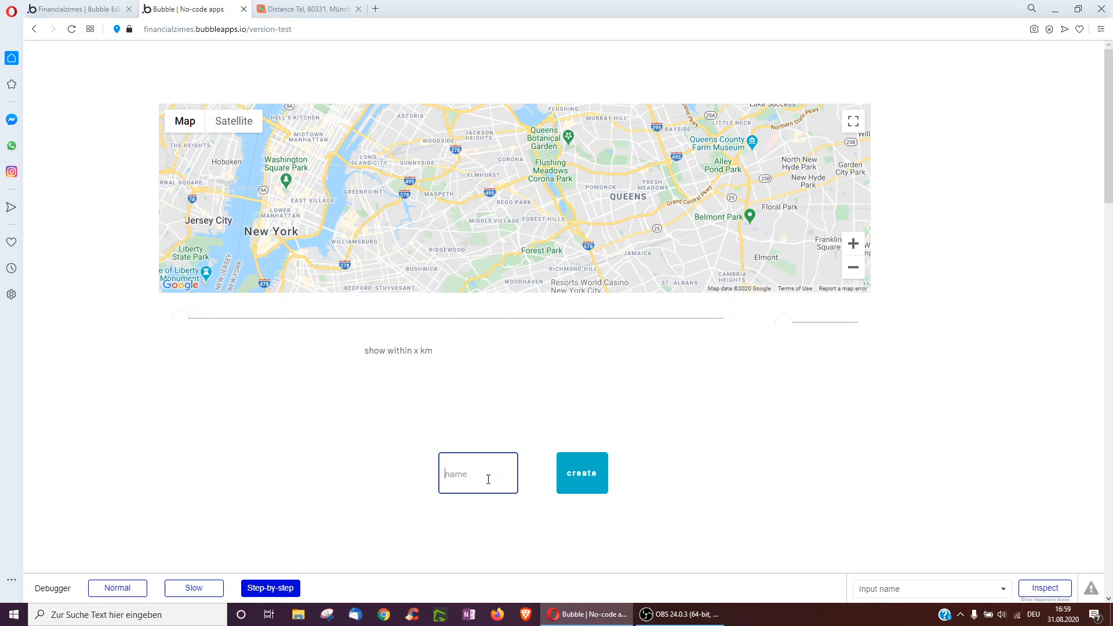
{"action": "type", "text": "flushing mead"}
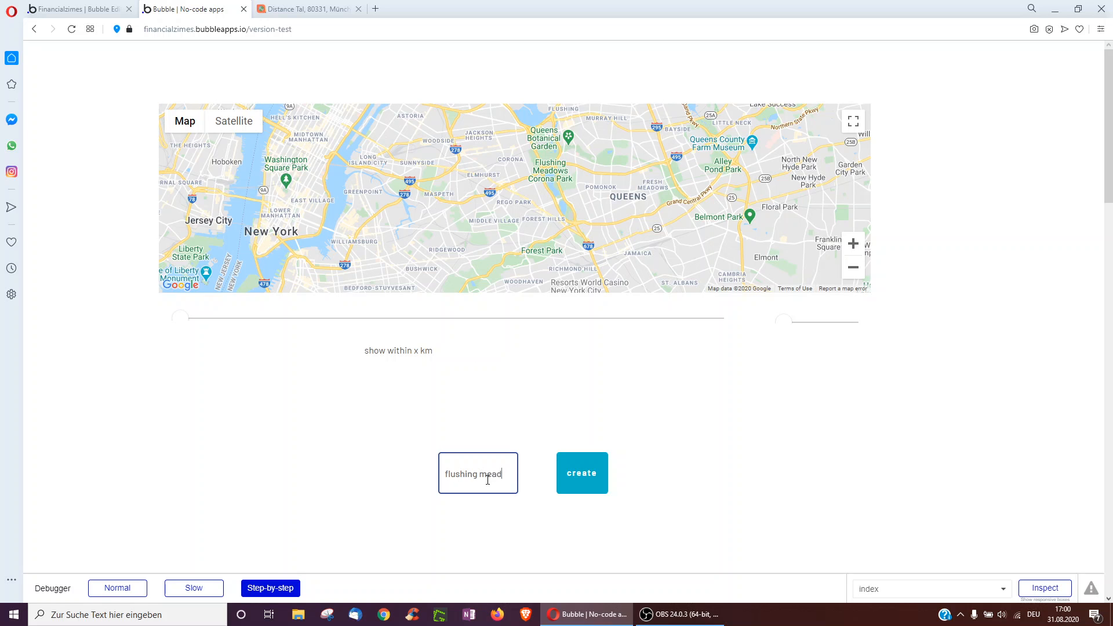
{"action": "left_click", "coordinate": [269, 588]}
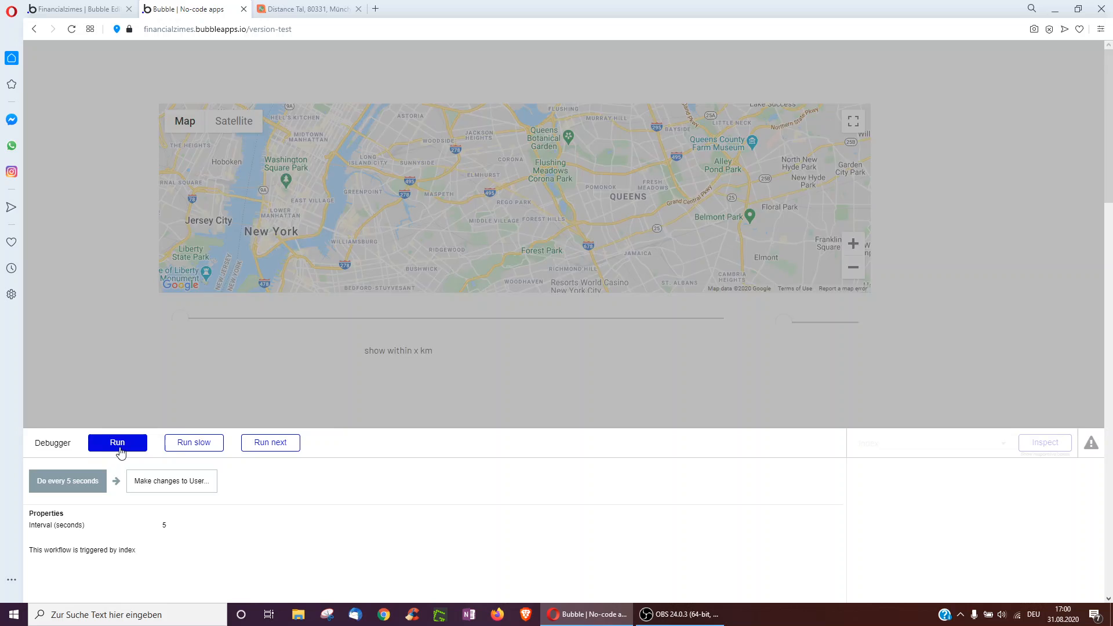
{"action": "left_click", "coordinate": [117, 442]}
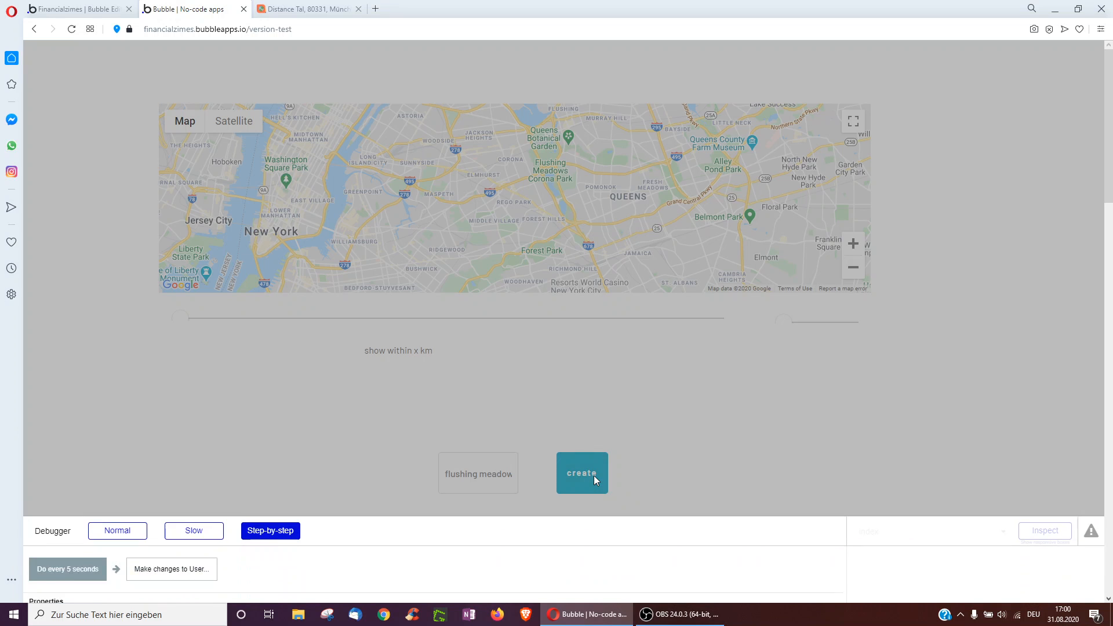
Inspect how the saved Rego Park address is computed, then return to the editor
{"action": "left_click", "coordinate": [581, 473]}
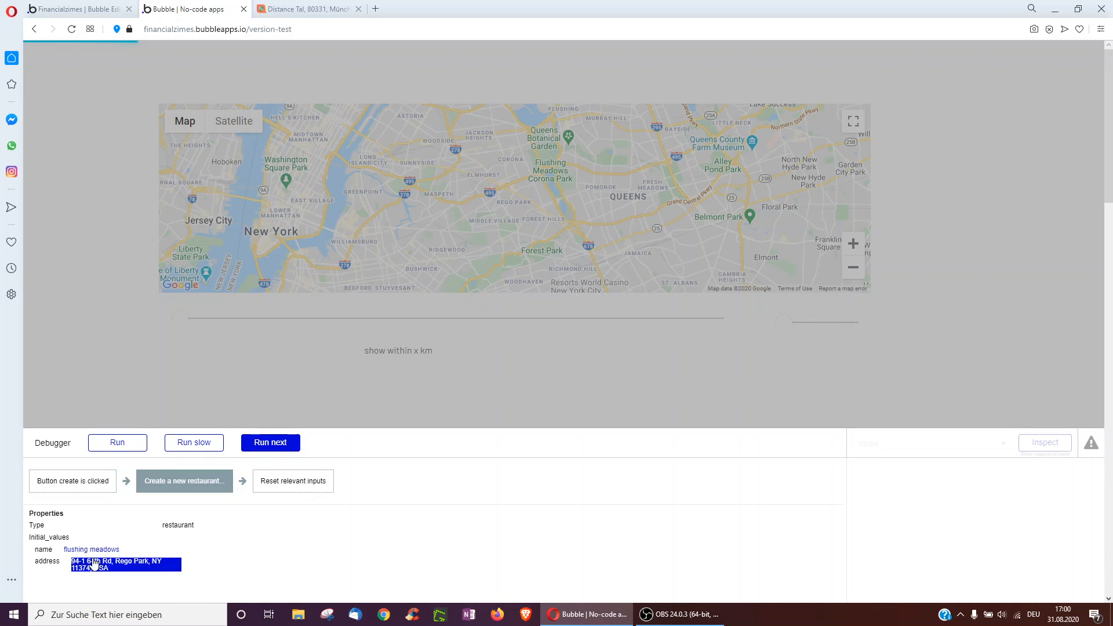
{"action": "left_click", "coordinate": [126, 564]}
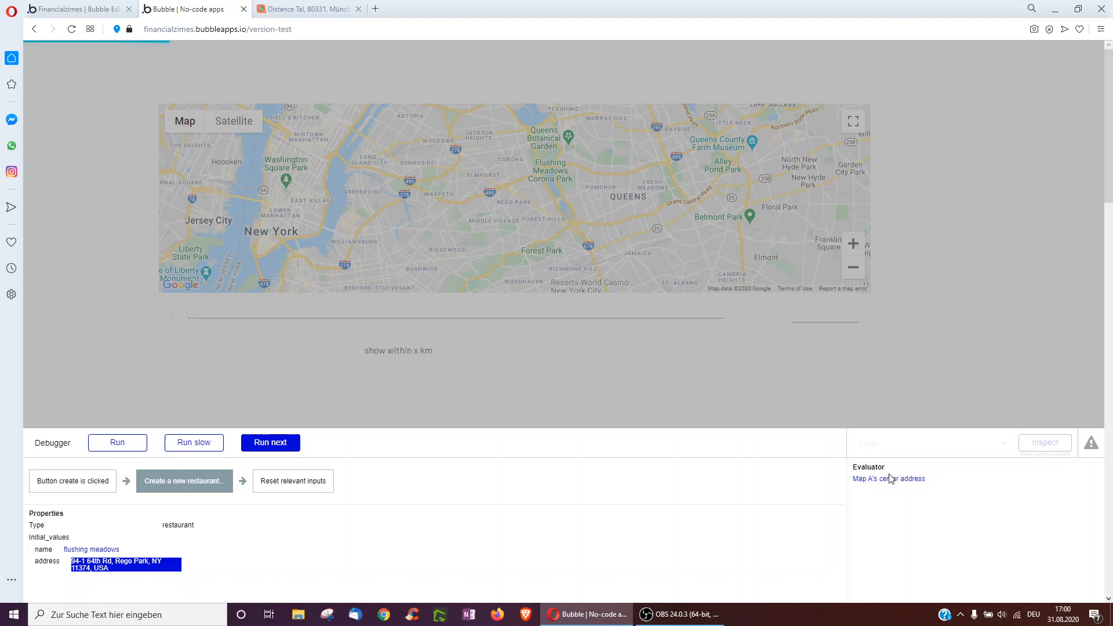
{"action": "left_click", "coordinate": [888, 478]}
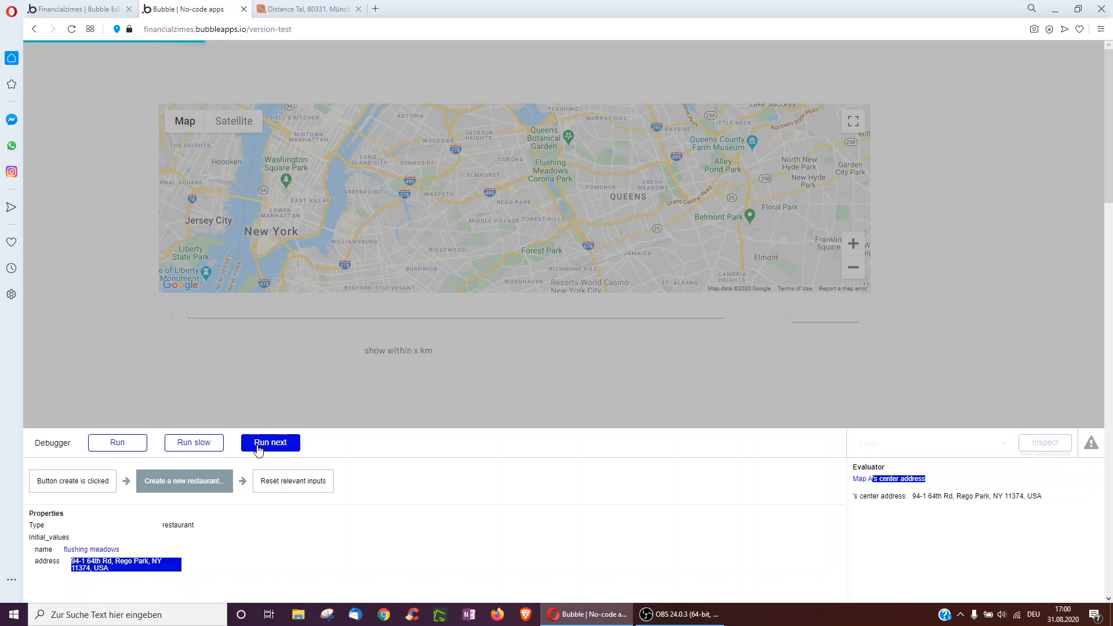
{"action": "left_click", "coordinate": [75, 9]}
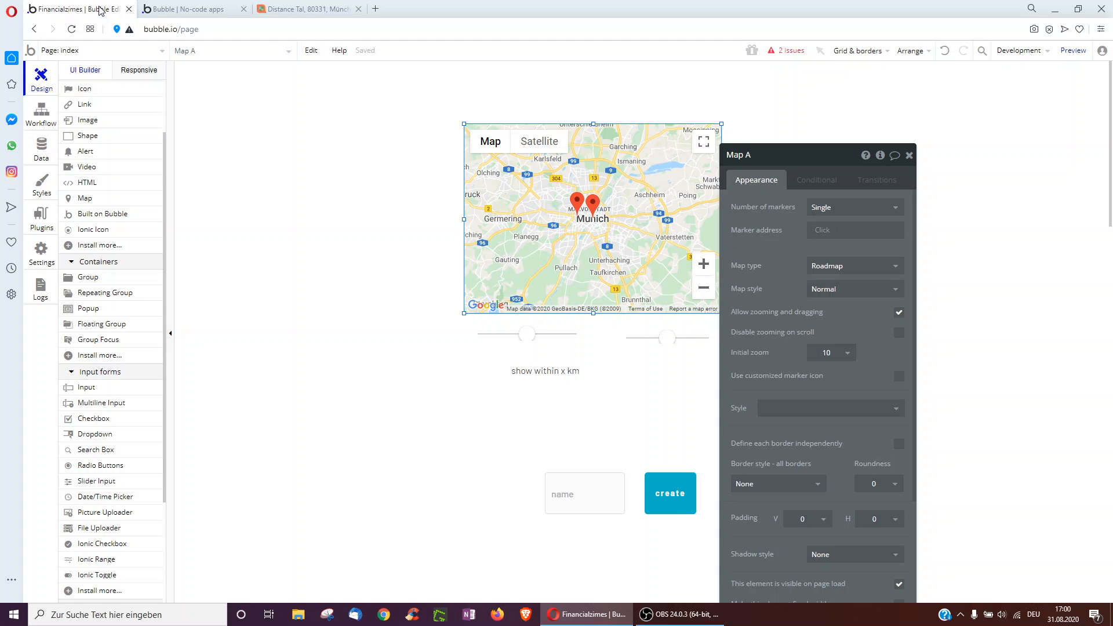
{"action": "mouse_move", "coordinate": [800, 231]}
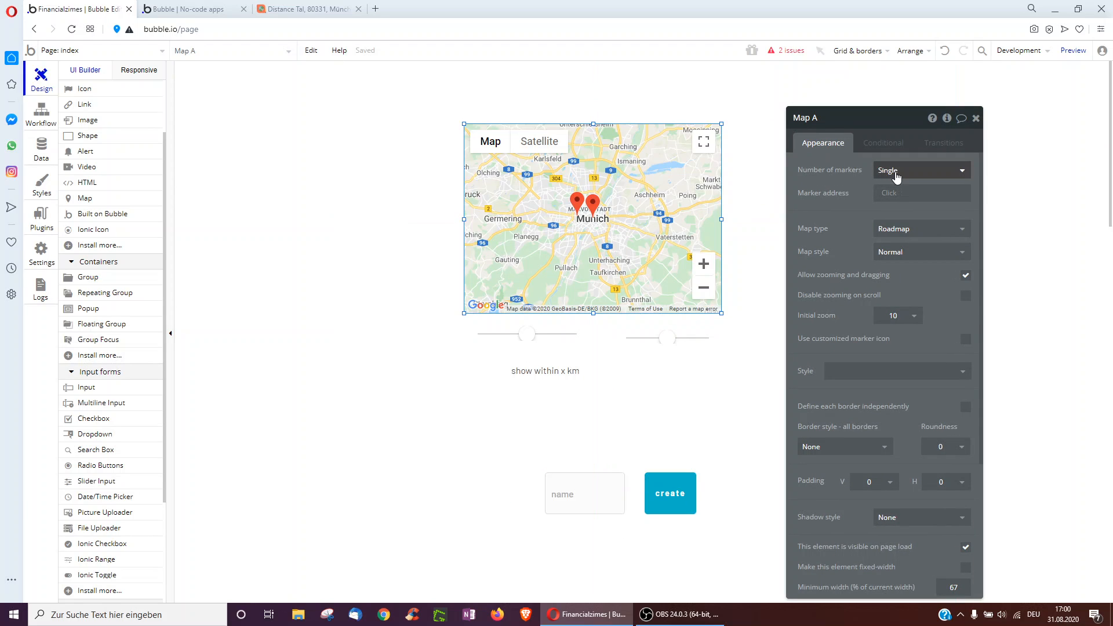
Set Map A to a List of restaurant markers sourced from a database search
{"action": "left_click", "coordinate": [921, 170]}
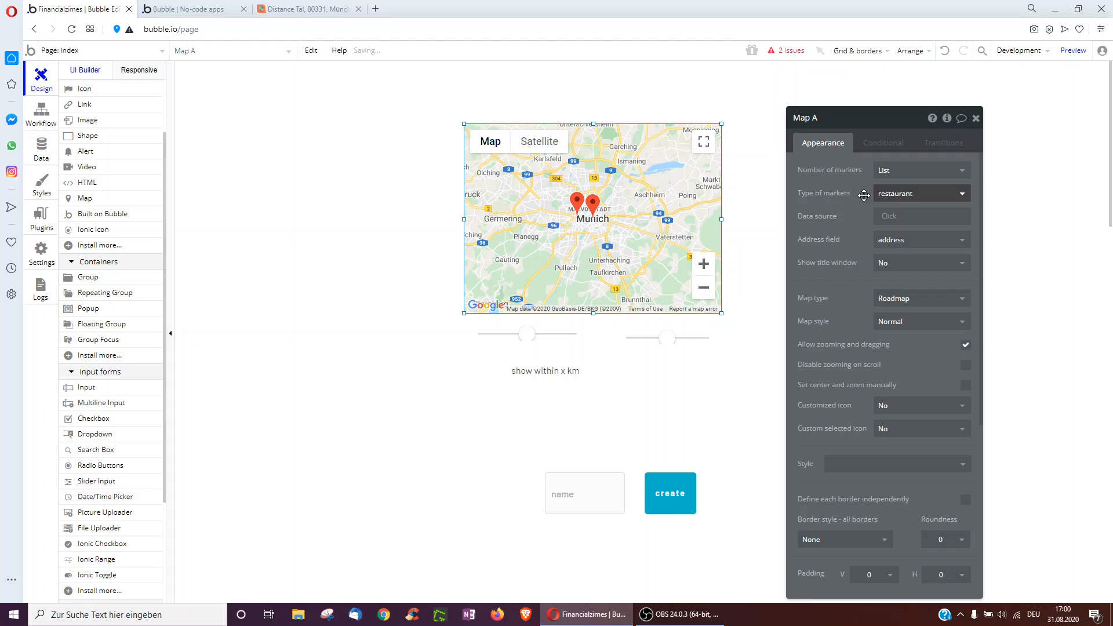
{"action": "left_click", "coordinate": [921, 193]}
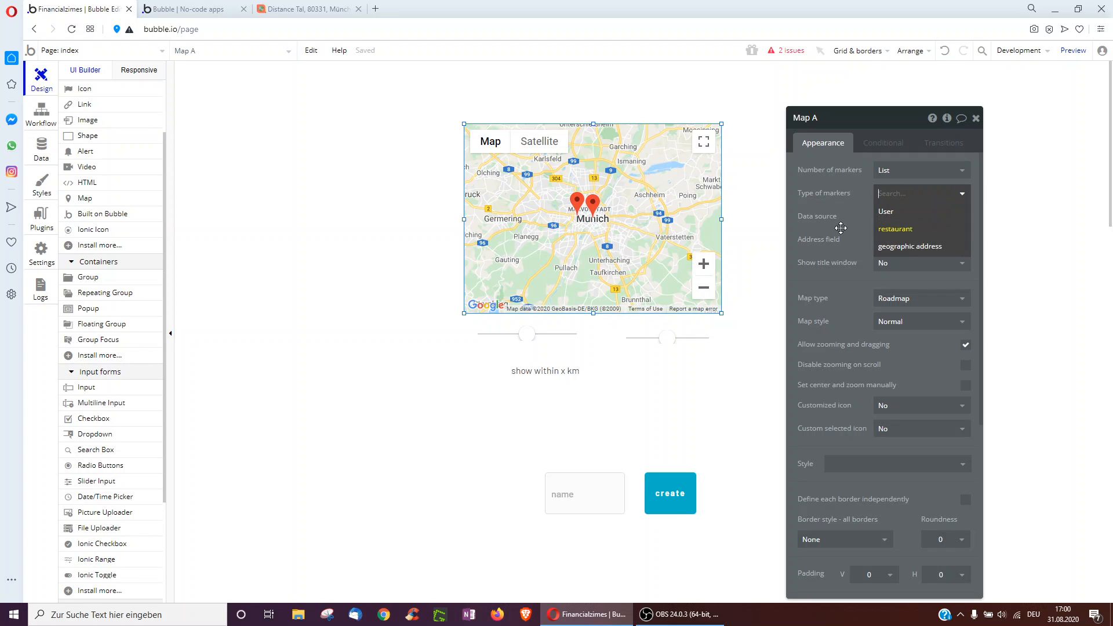
{"action": "mouse_move", "coordinate": [885, 212]}
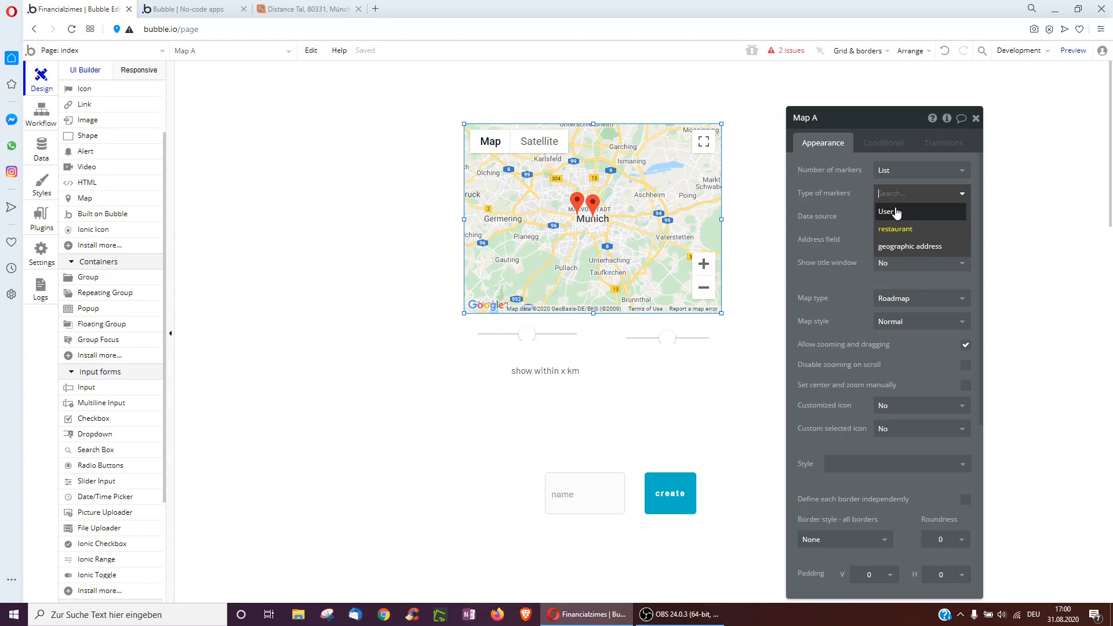
{"action": "mouse_move", "coordinate": [897, 216]}
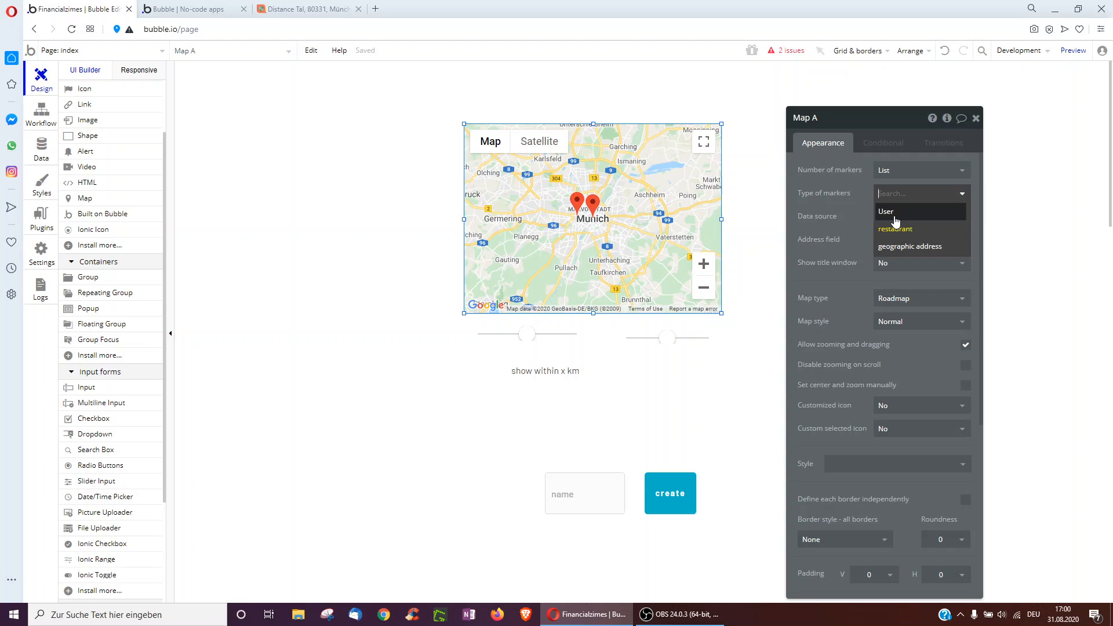
{"action": "left_click", "coordinate": [895, 228]}
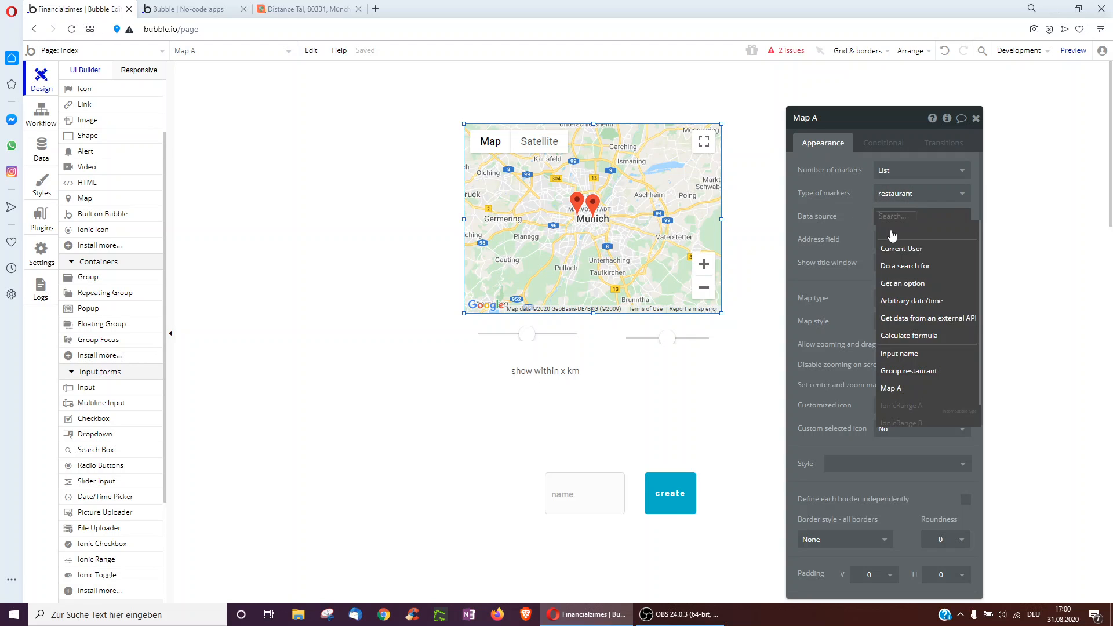
{"action": "left_click", "coordinate": [905, 266]}
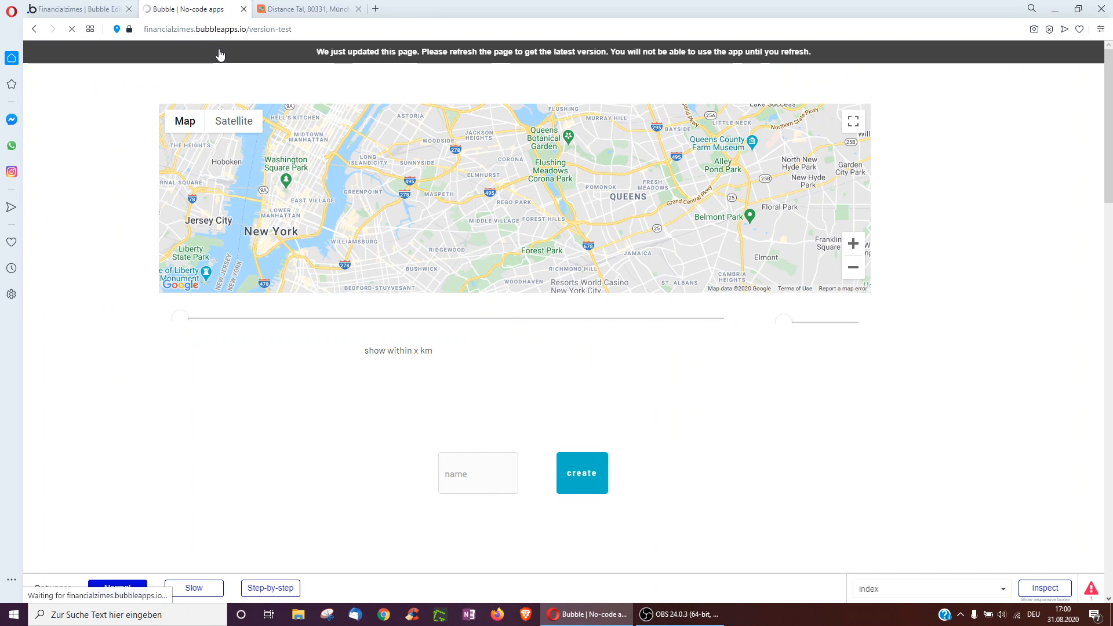
Return to the editor with the 'Search for restaurants' data source in place
{"action": "left_click", "coordinate": [70, 29]}
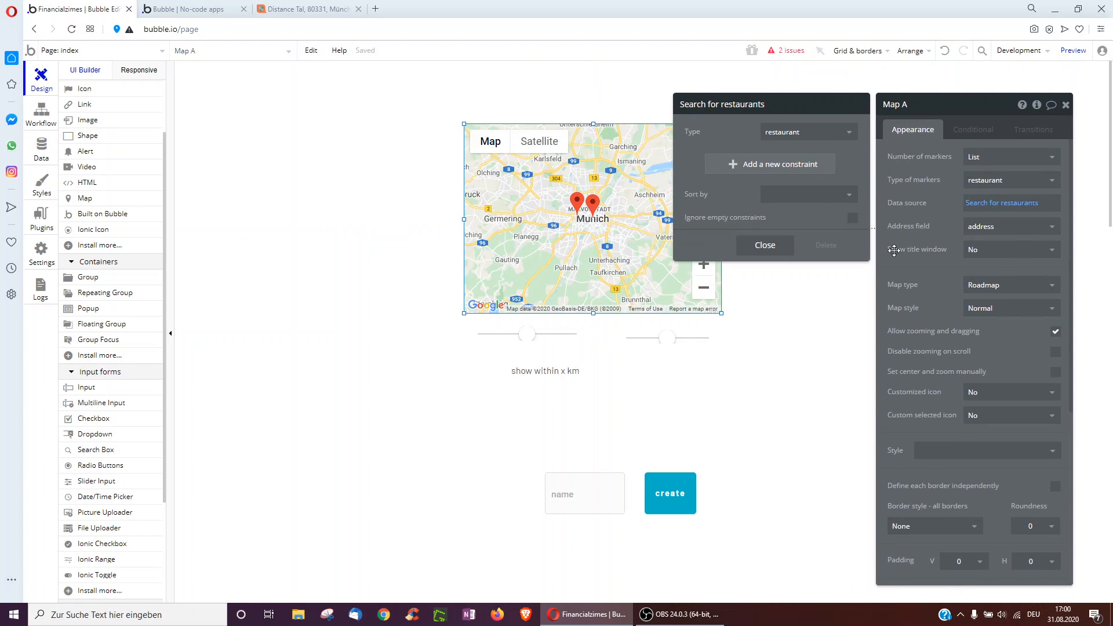
Show the Show title window choices: No, On click, Always
{"action": "left_click", "coordinate": [1011, 249]}
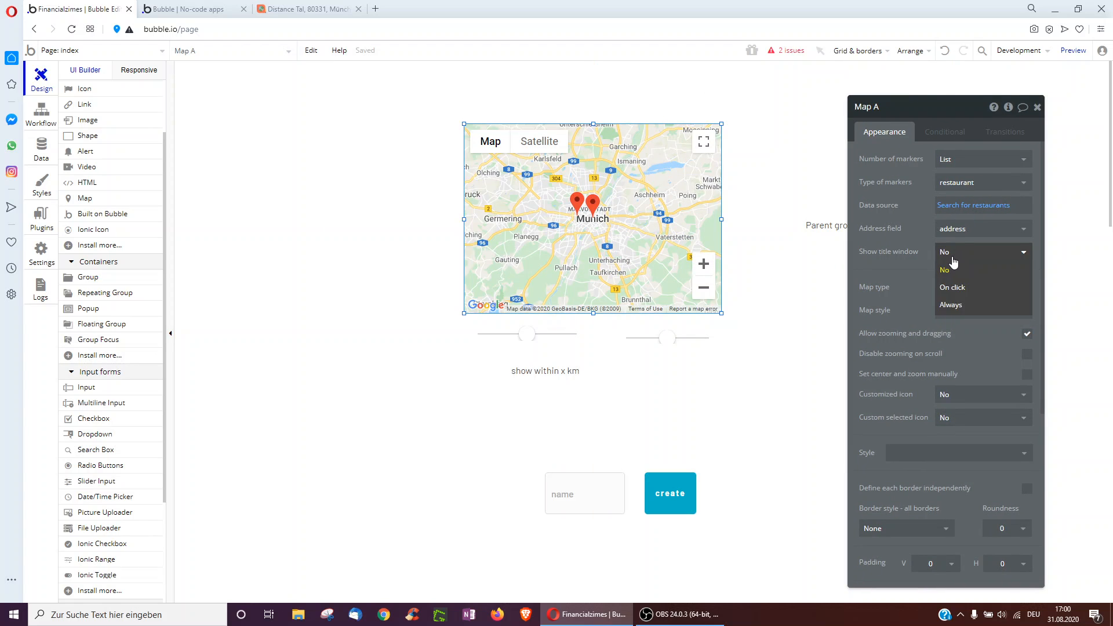
{"action": "mouse_move", "coordinate": [950, 305]}
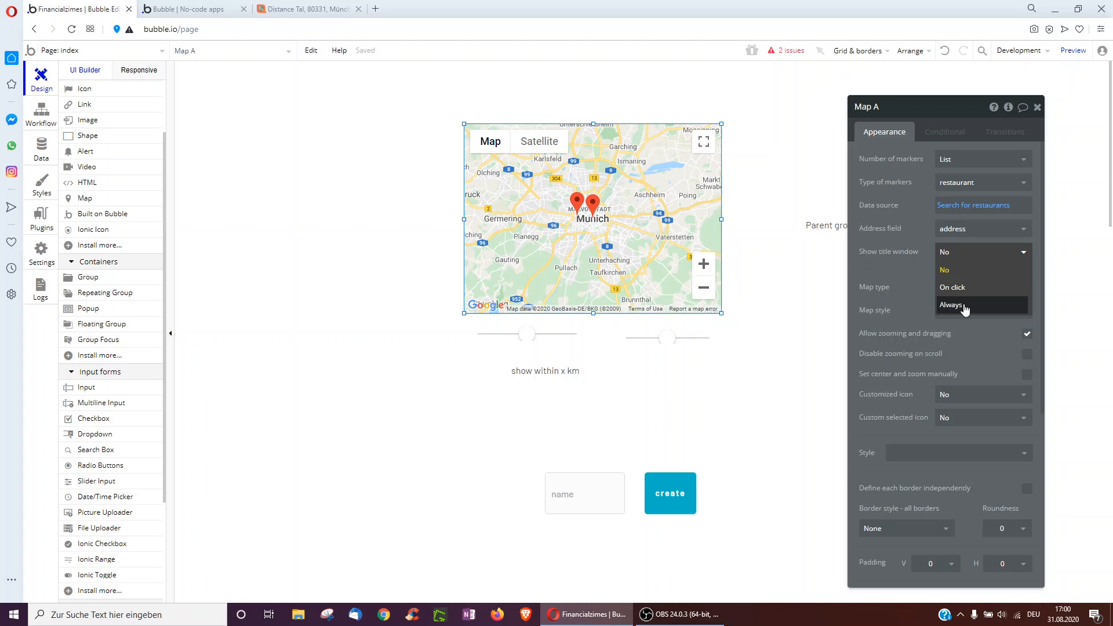
{"action": "mouse_move", "coordinate": [933, 289]}
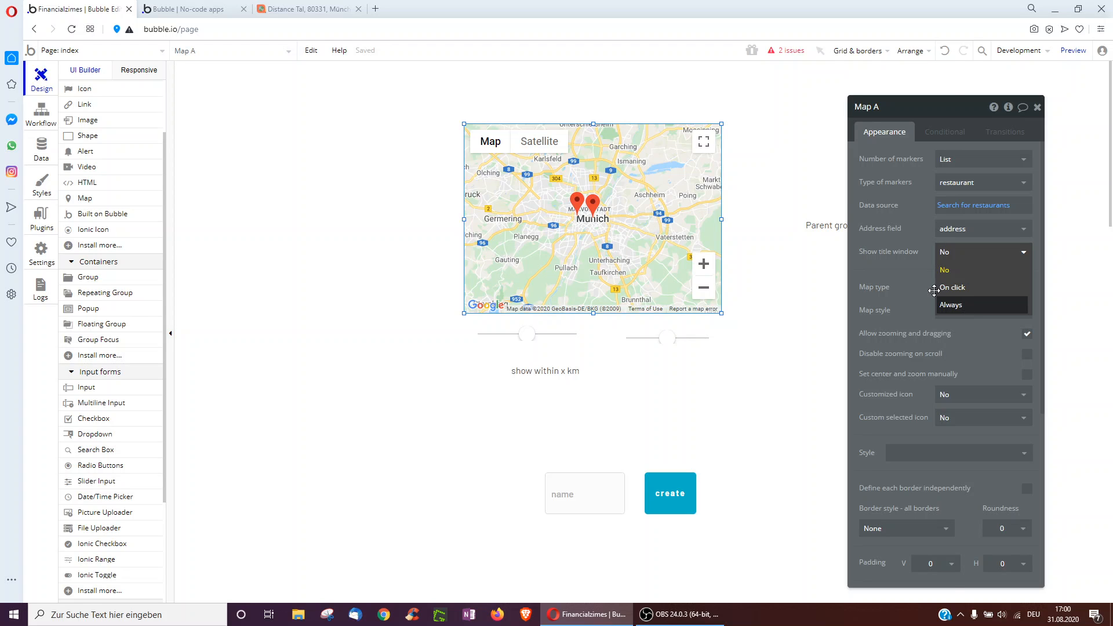
{"action": "mouse_move", "coordinate": [885, 282]}
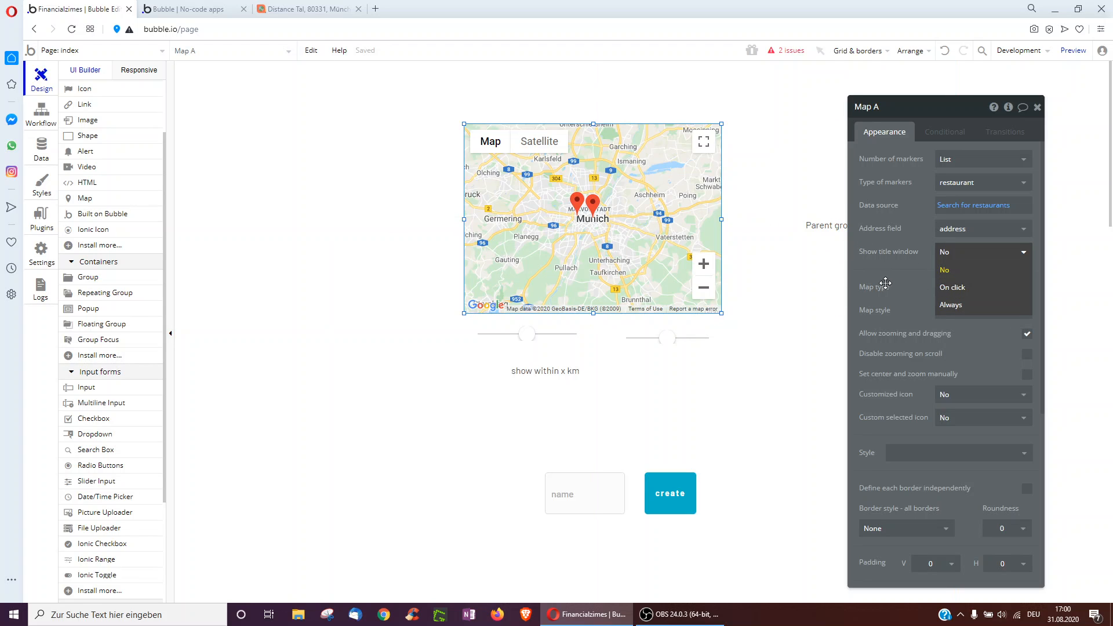
Inspect the 'Map A's marker is clicked' workflow and its display-data step
{"action": "left_click", "coordinate": [41, 113]}
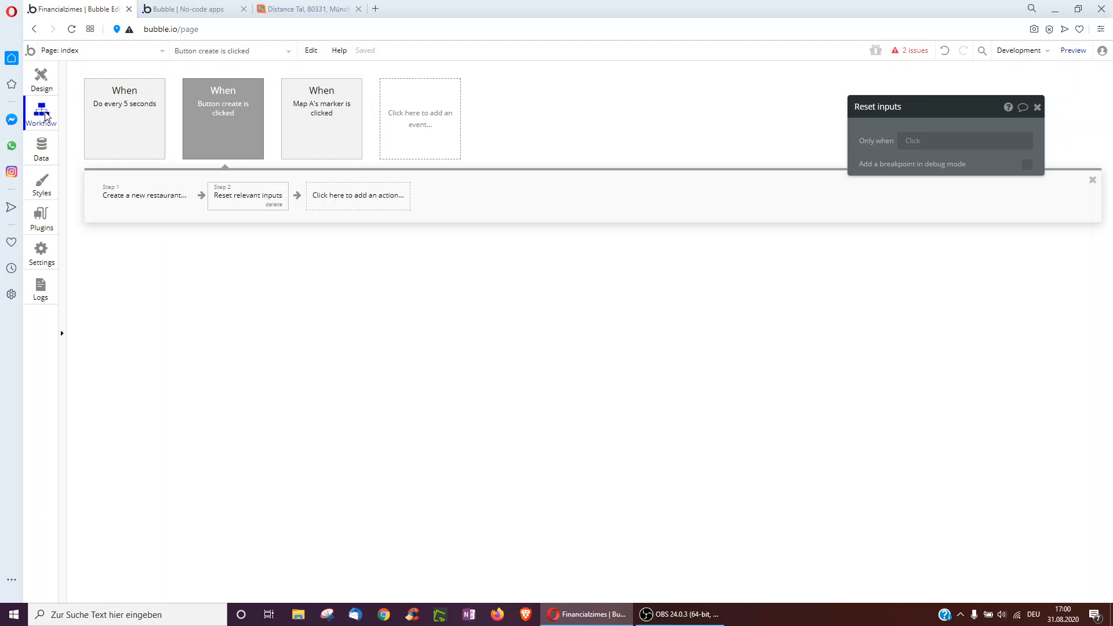
{"action": "left_click", "coordinate": [320, 117]}
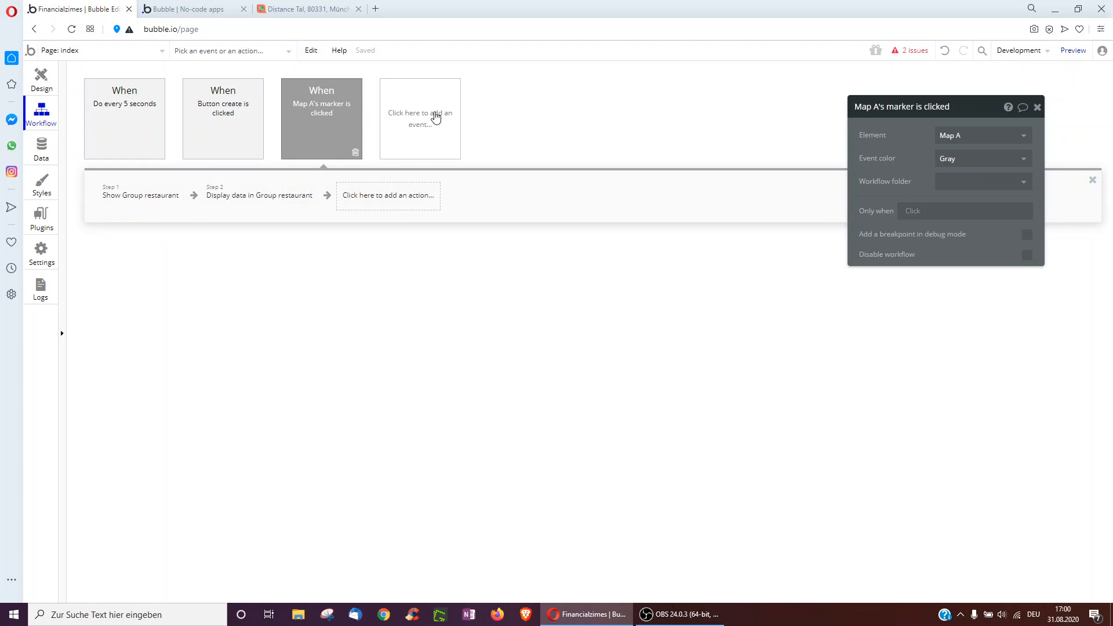
{"action": "left_click", "coordinate": [419, 119]}
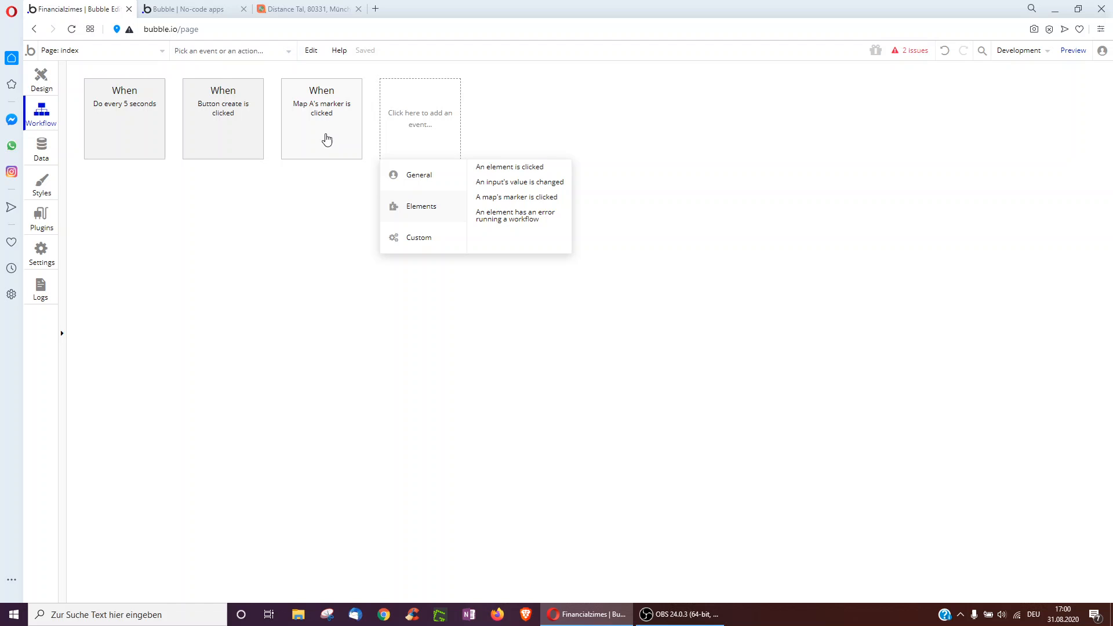
{"action": "left_click", "coordinate": [321, 118]}
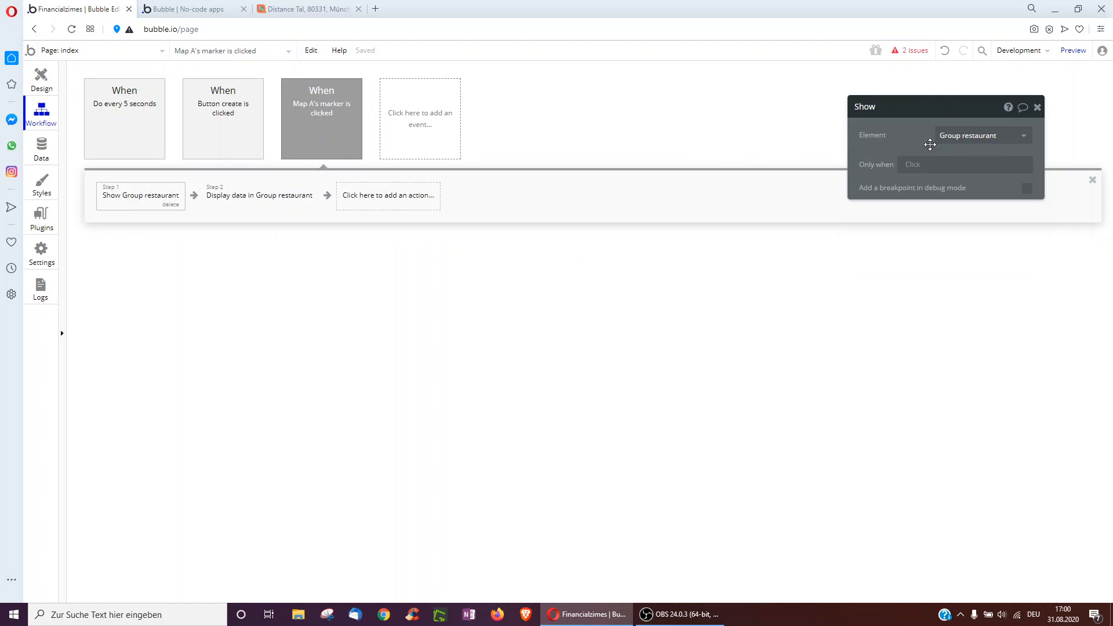
{"action": "left_click", "coordinate": [259, 195]}
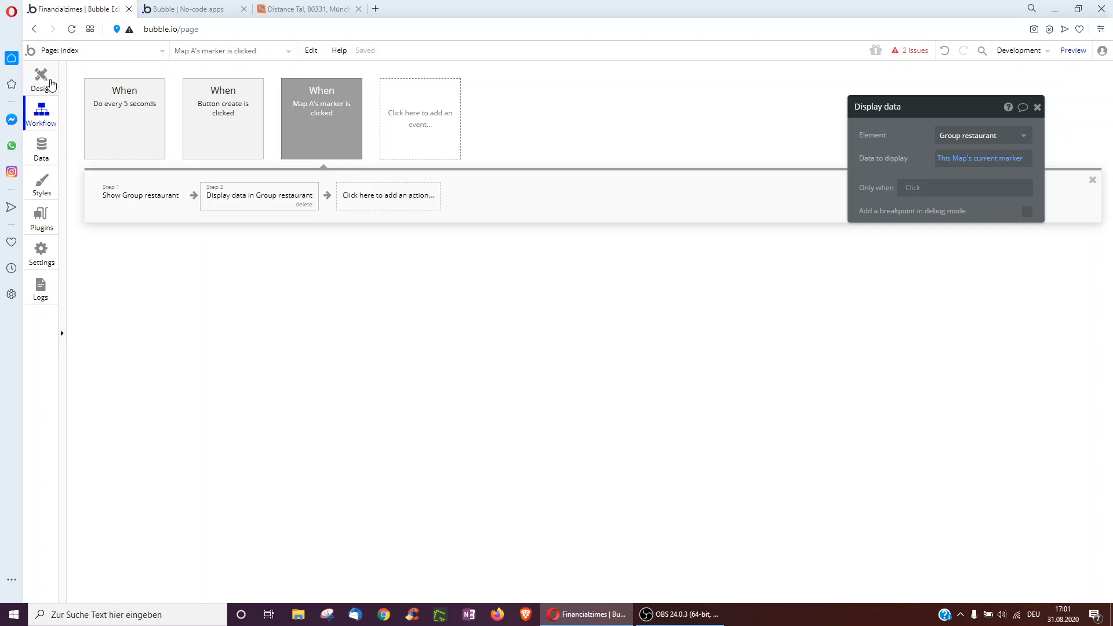
Check Group restaurant's name text, then test marker clicks in the preview
{"action": "left_click", "coordinate": [42, 78]}
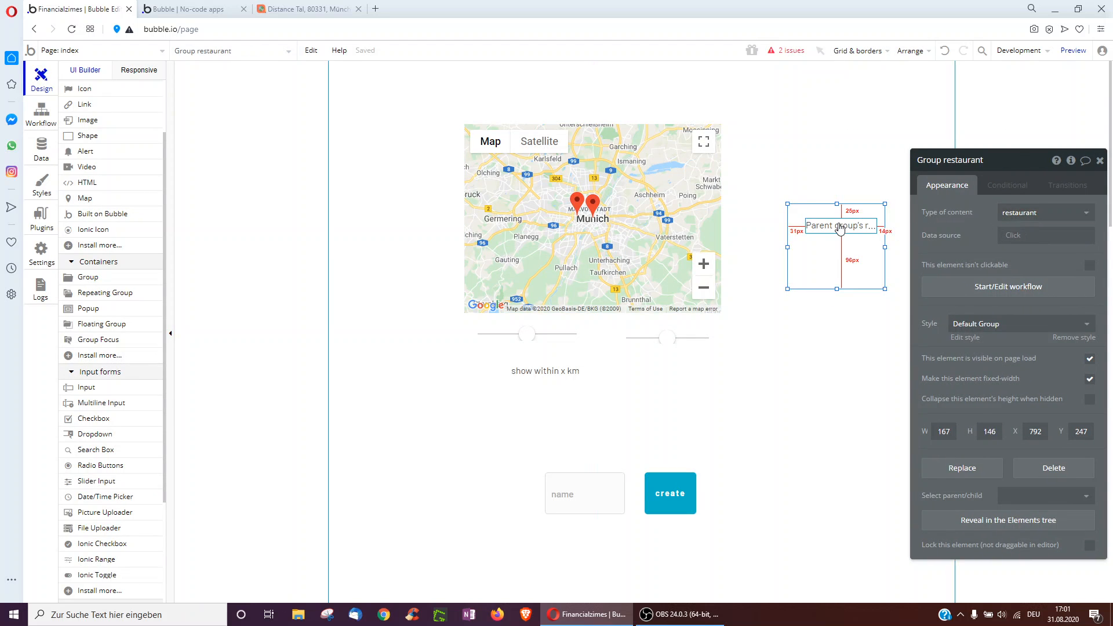
{"action": "left_click", "coordinate": [841, 225]}
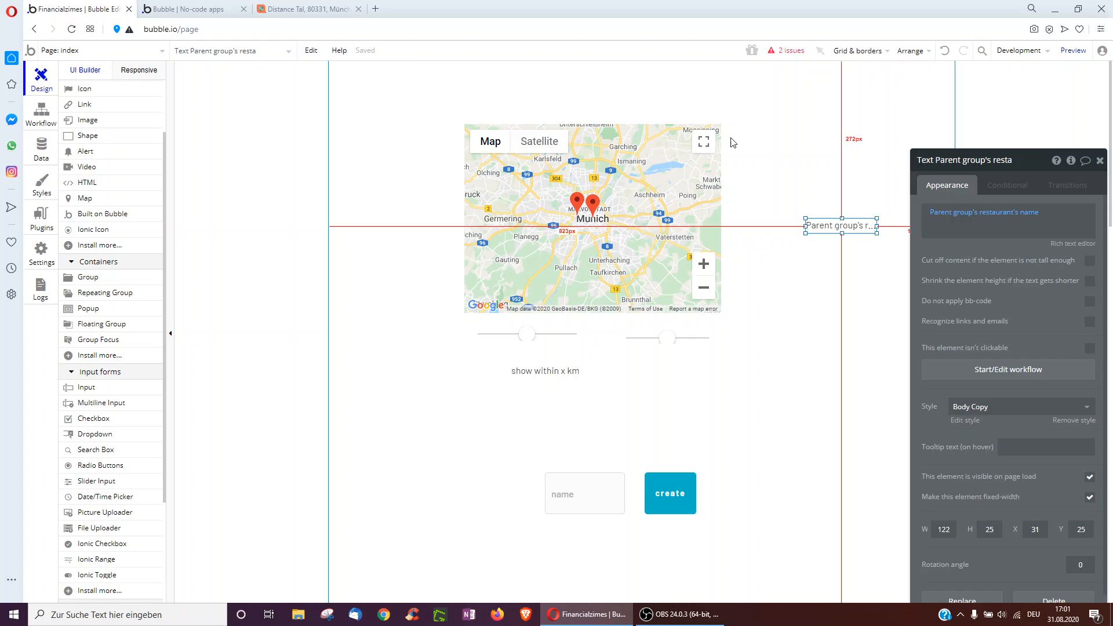
{"action": "left_click", "coordinate": [1073, 49]}
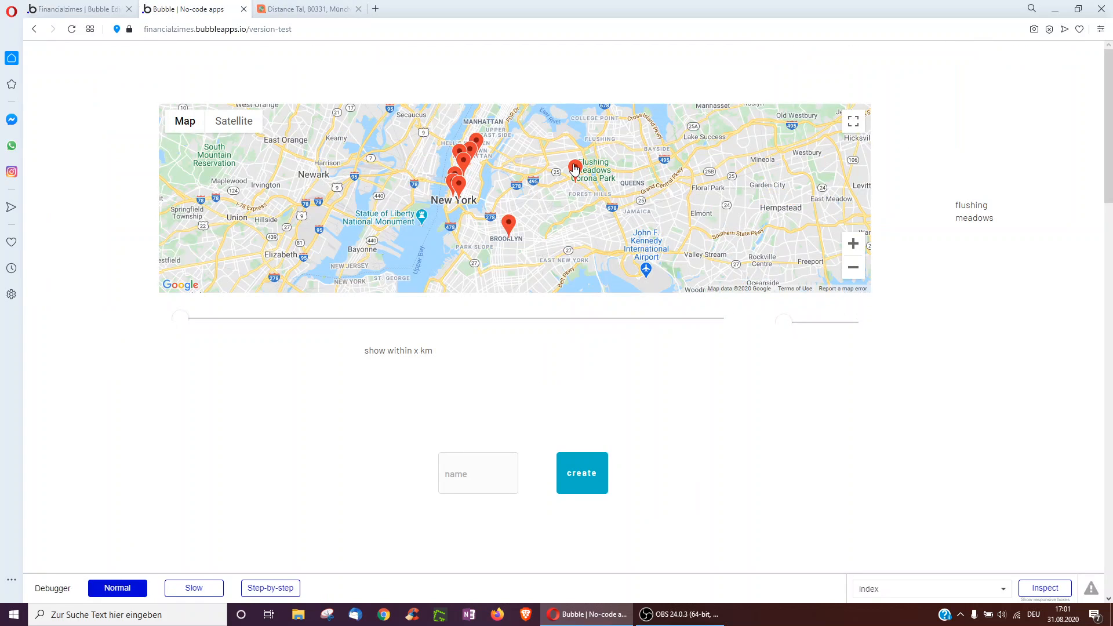
{"action": "mouse_move", "coordinate": [978, 205]}
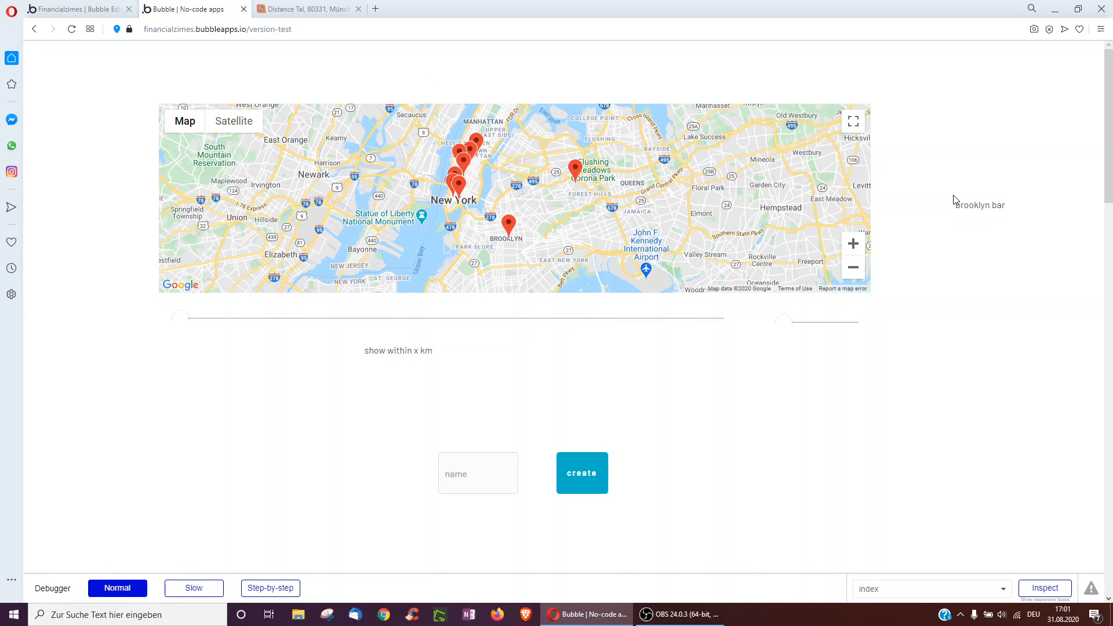
{"action": "left_click", "coordinate": [78, 8]}
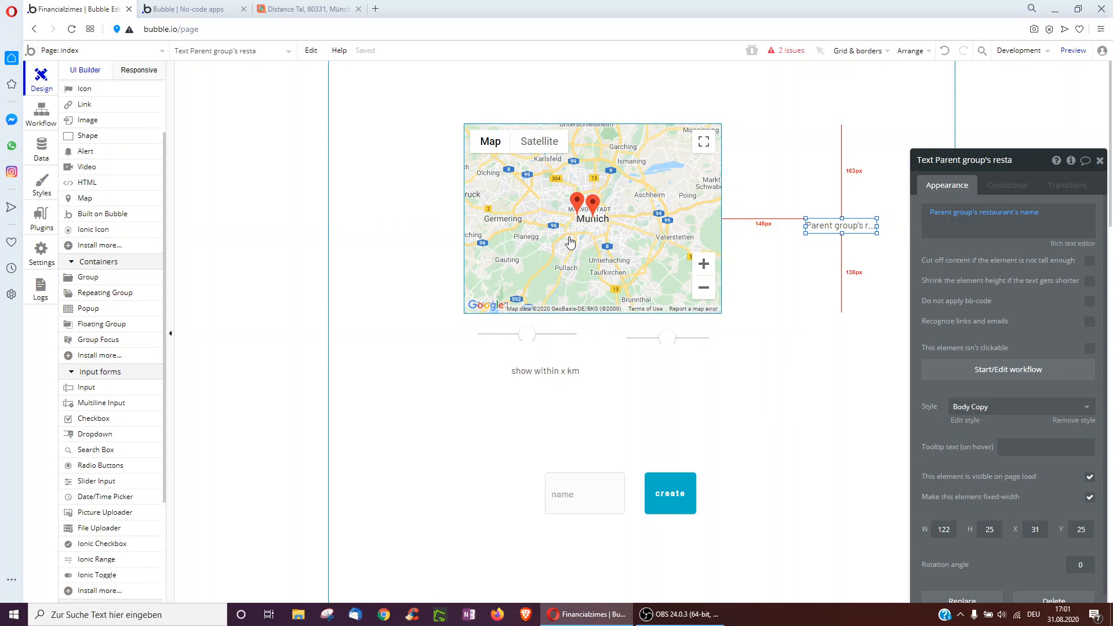
{"action": "mouse_move", "coordinate": [605, 223]}
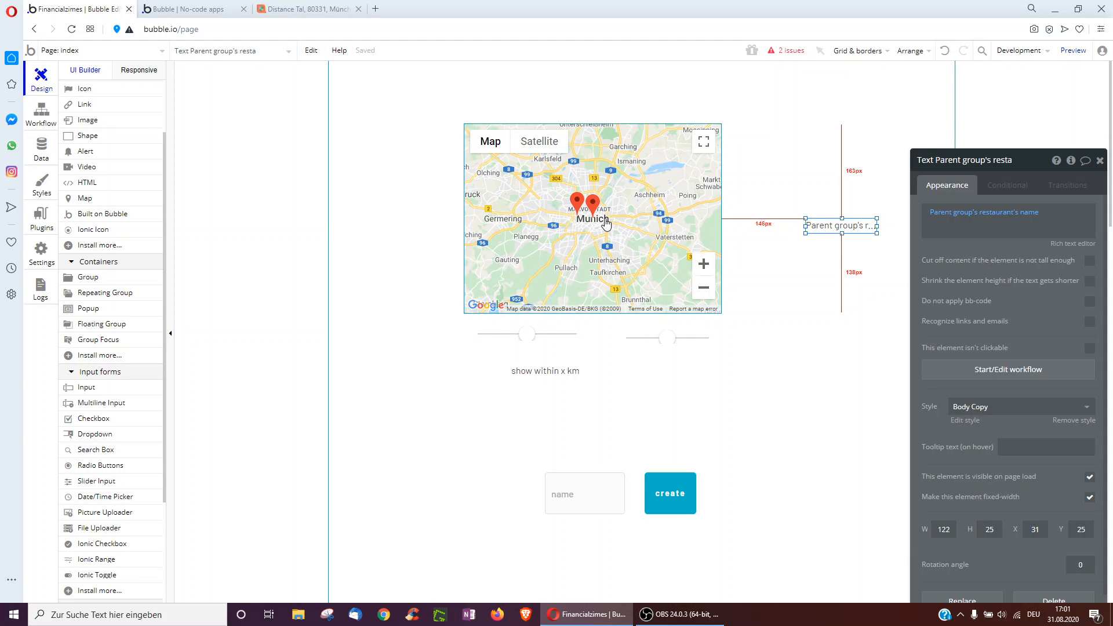
{"action": "mouse_move", "coordinate": [605, 225]}
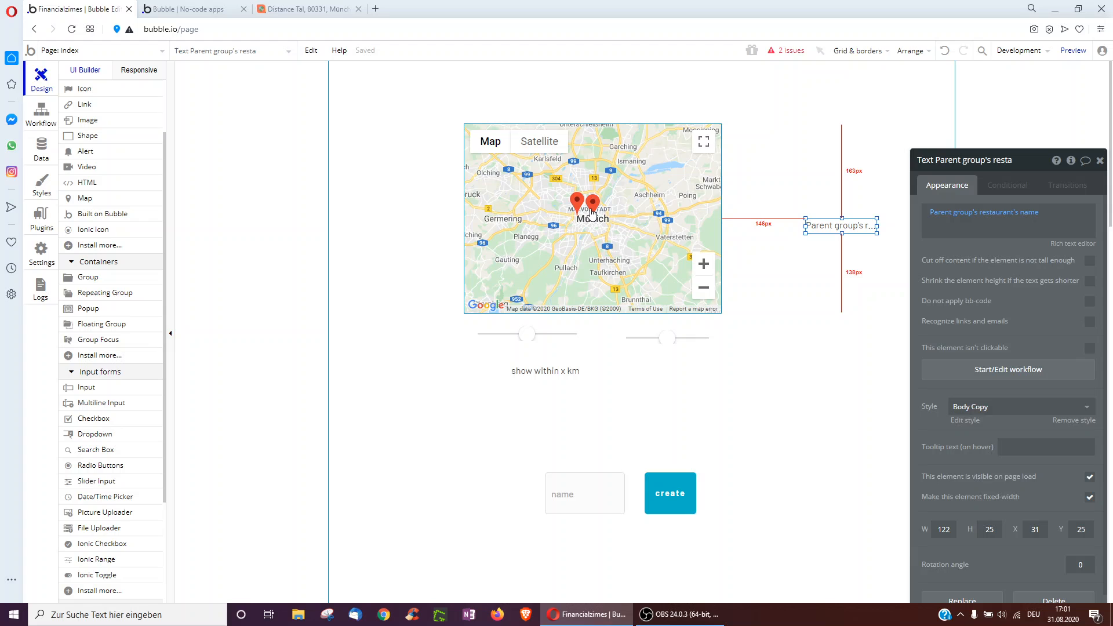
{"action": "mouse_move", "coordinate": [626, 216]}
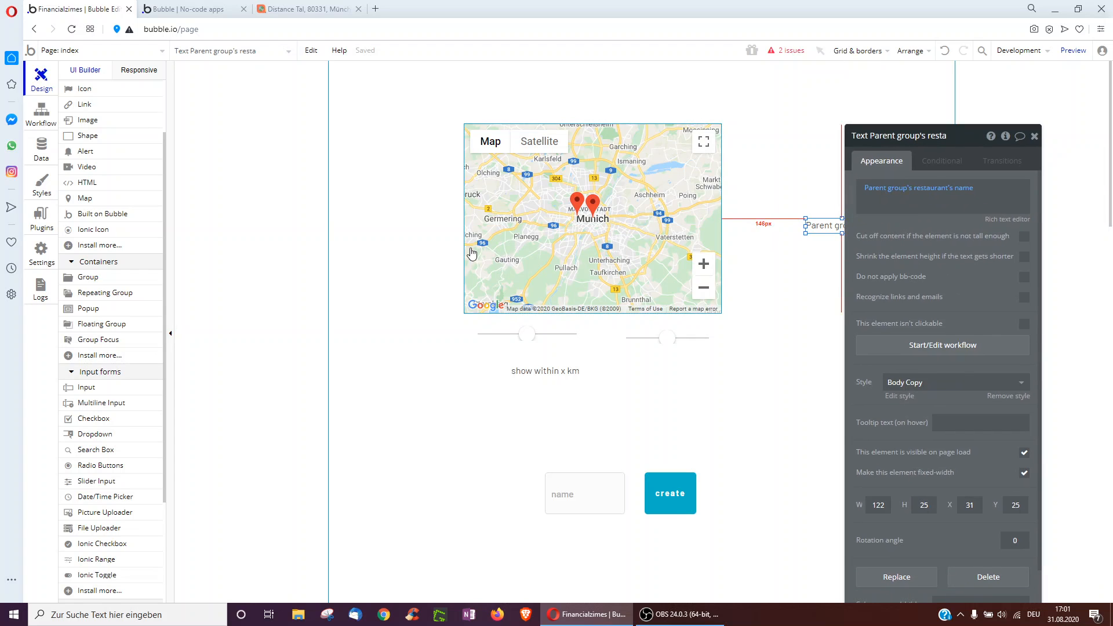
{"action": "mouse_move", "coordinate": [576, 275]}
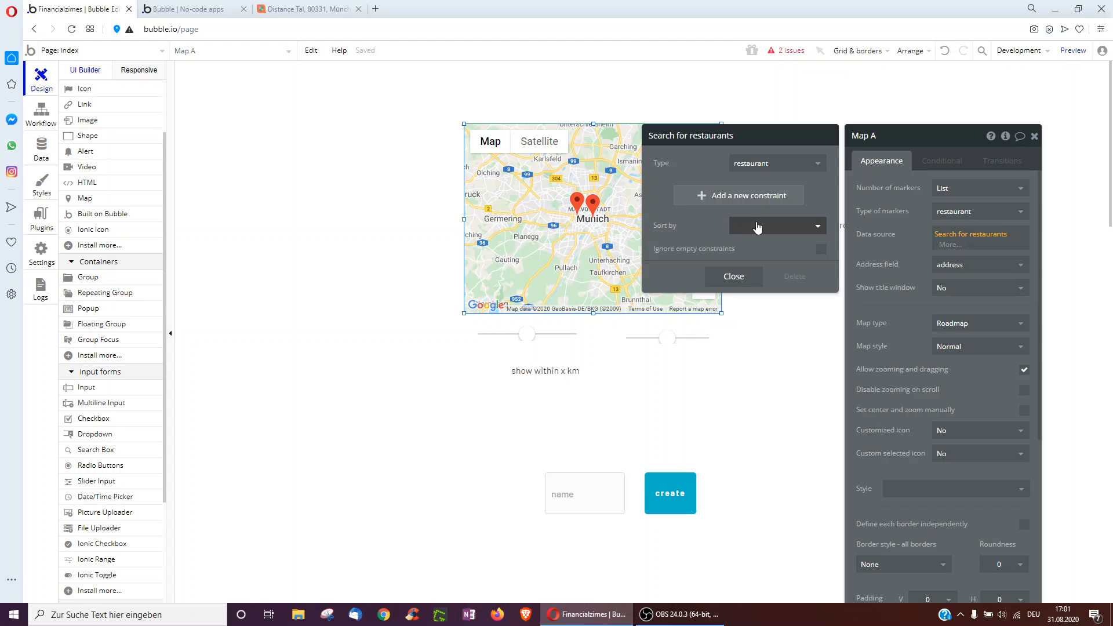
Add an 'address is within' constraint of IonicRange A's value kms from Current User's address
{"action": "left_click", "coordinate": [775, 225]}
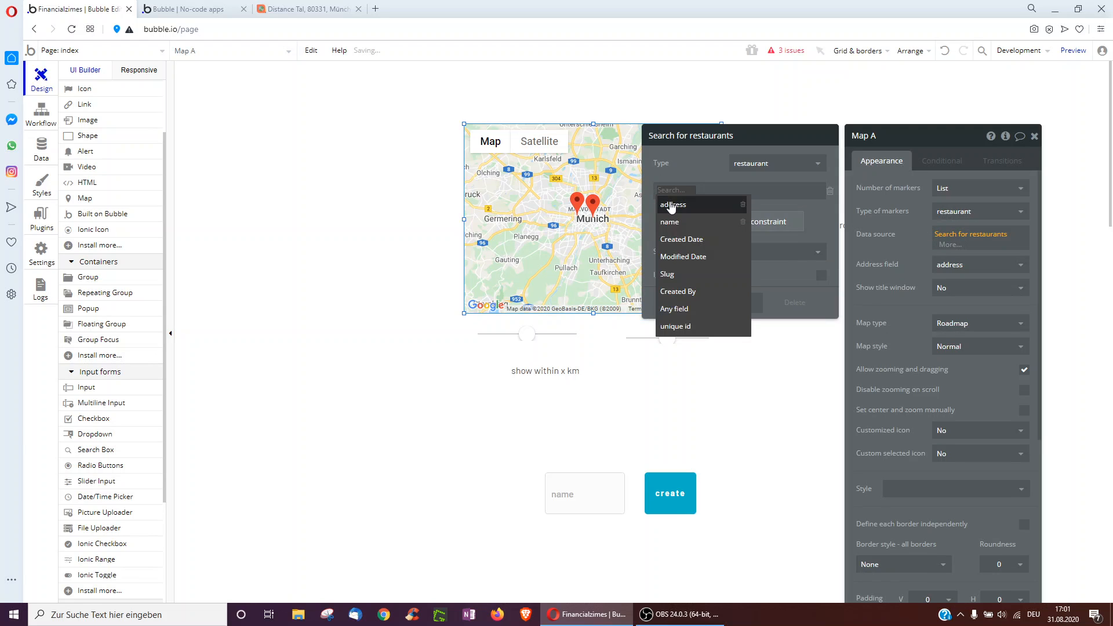
{"action": "left_click", "coordinate": [672, 205]}
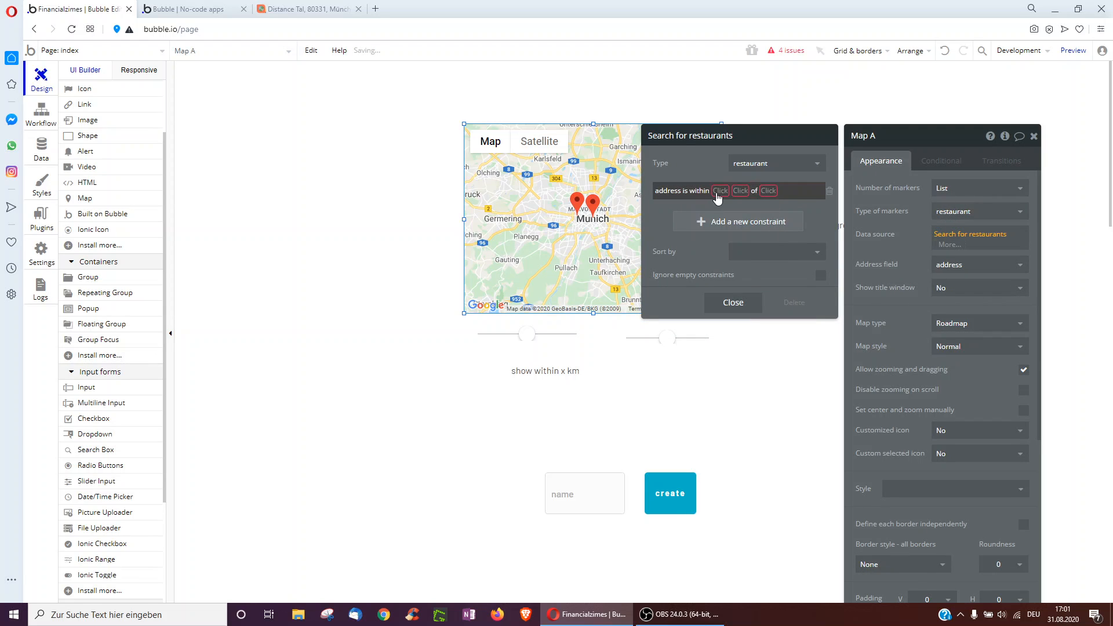
{"action": "left_click", "coordinate": [720, 190]}
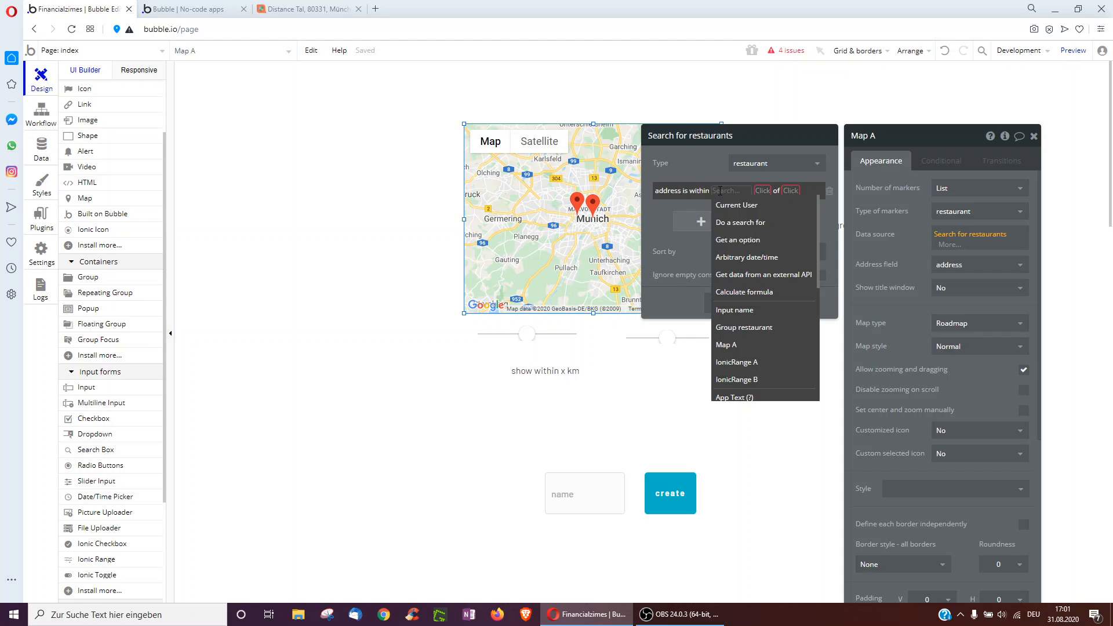
{"action": "mouse_move", "coordinate": [750, 369]}
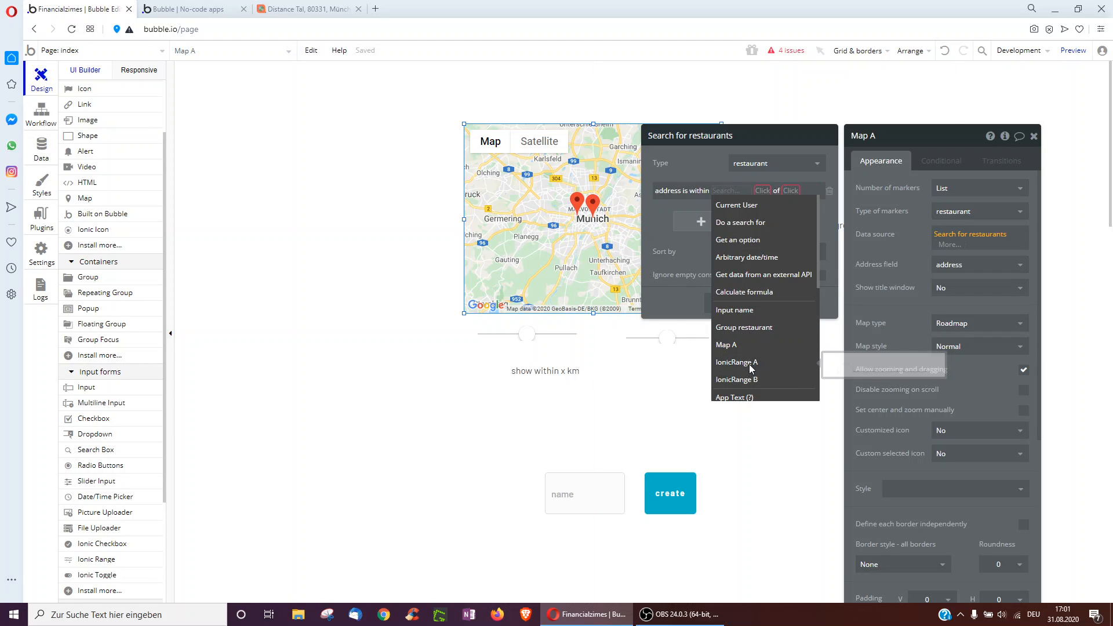
{"action": "left_click", "coordinate": [736, 361]}
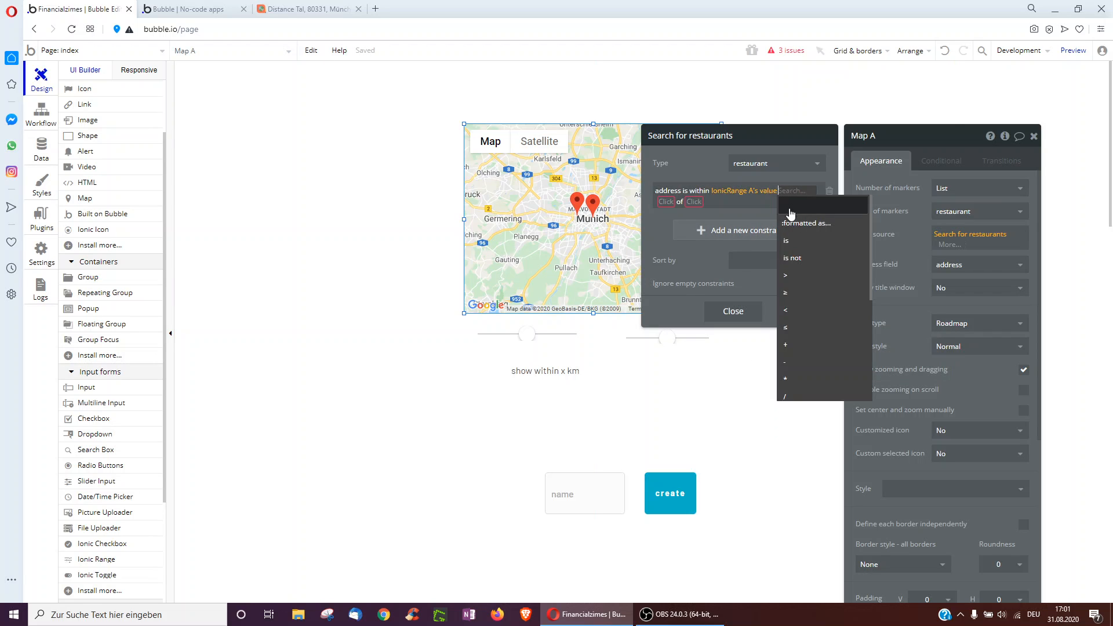
{"action": "left_click", "coordinate": [793, 257]}
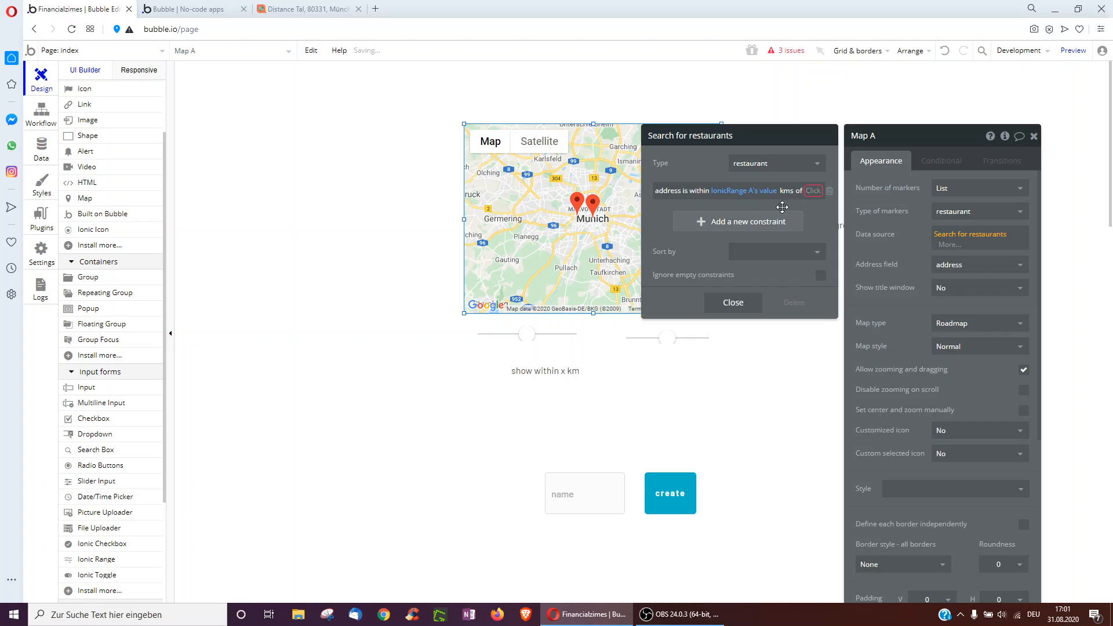
{"action": "left_click", "coordinate": [813, 190]}
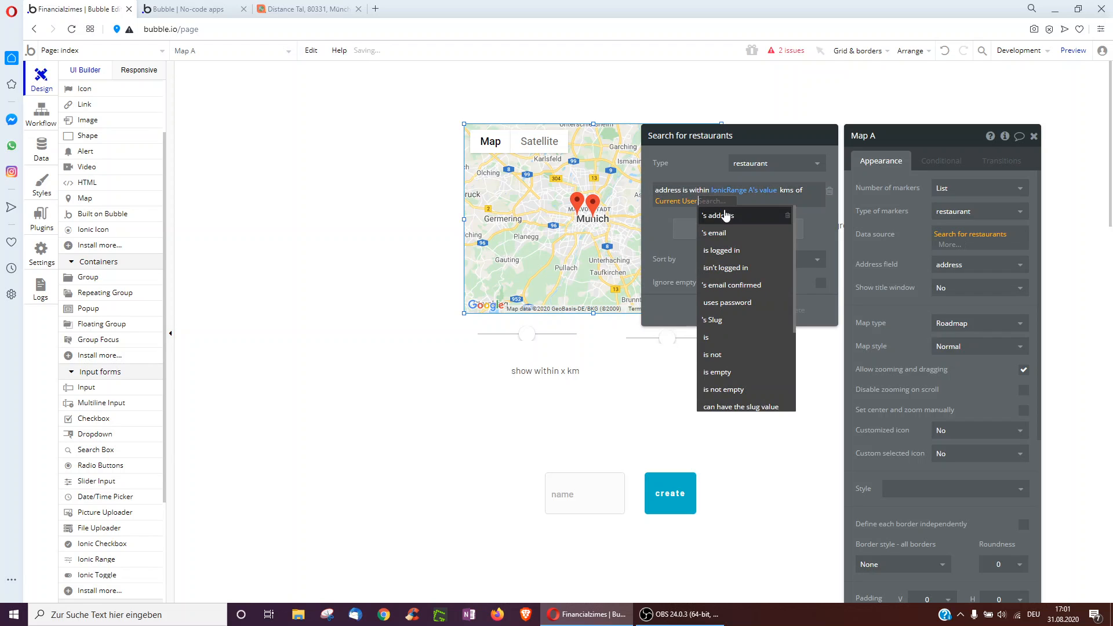
{"action": "left_click", "coordinate": [715, 215]}
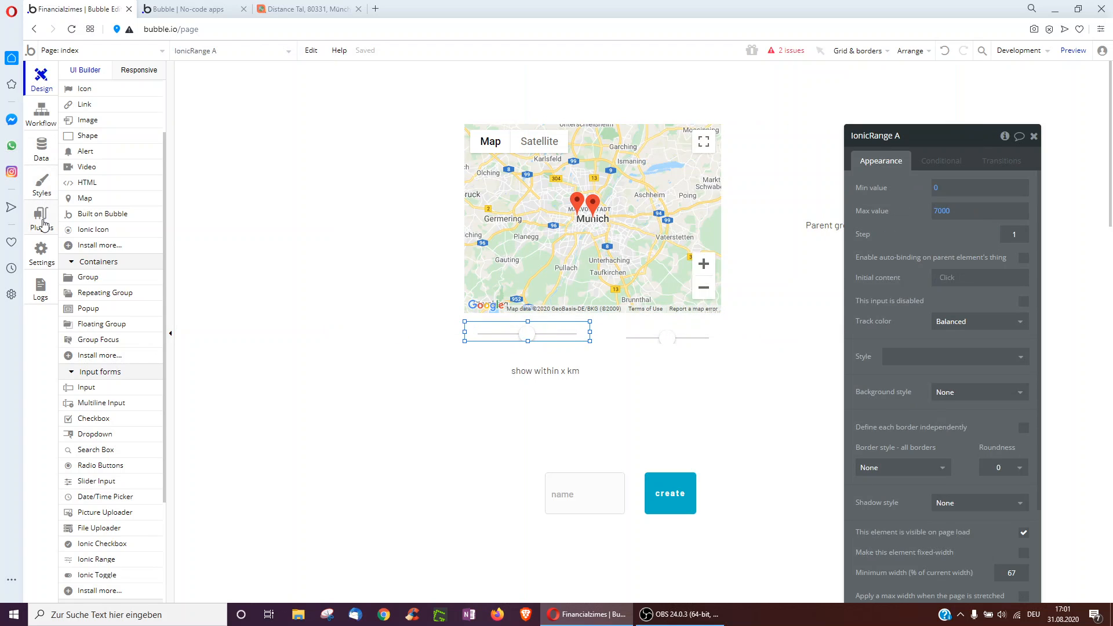
{"action": "left_click", "coordinate": [41, 216]}
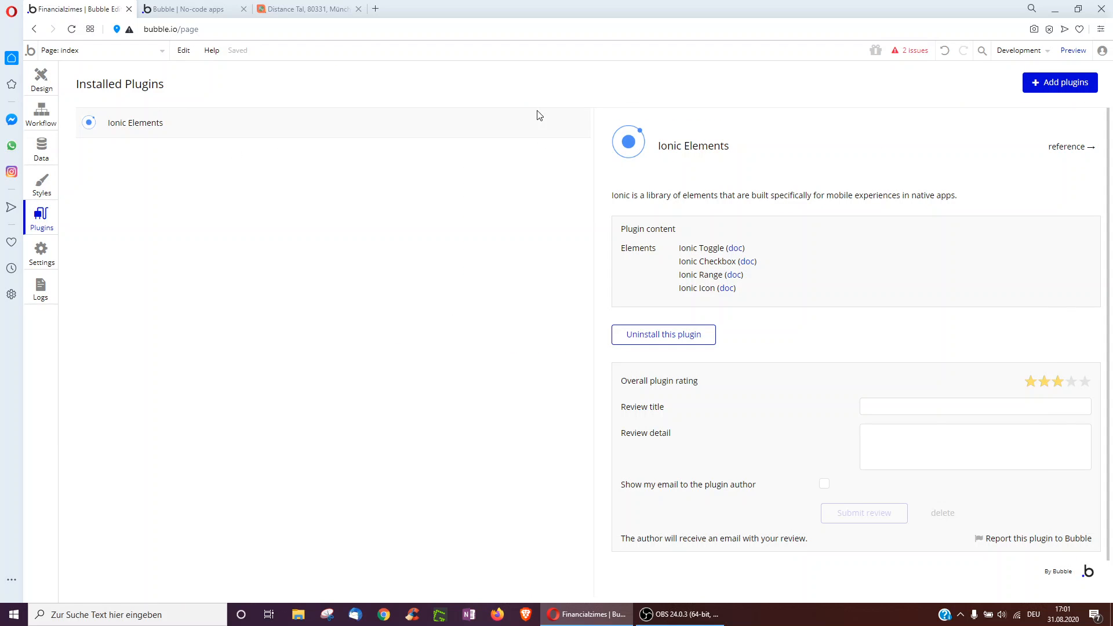
{"action": "mouse_move", "coordinate": [1060, 82]}
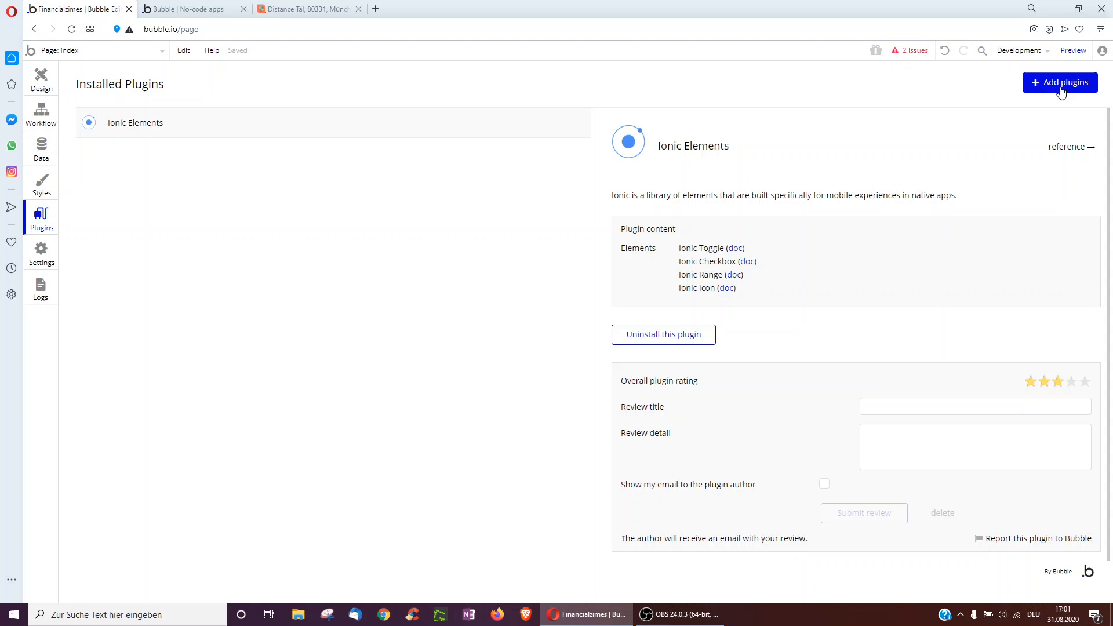
{"action": "left_click", "coordinate": [41, 78]}
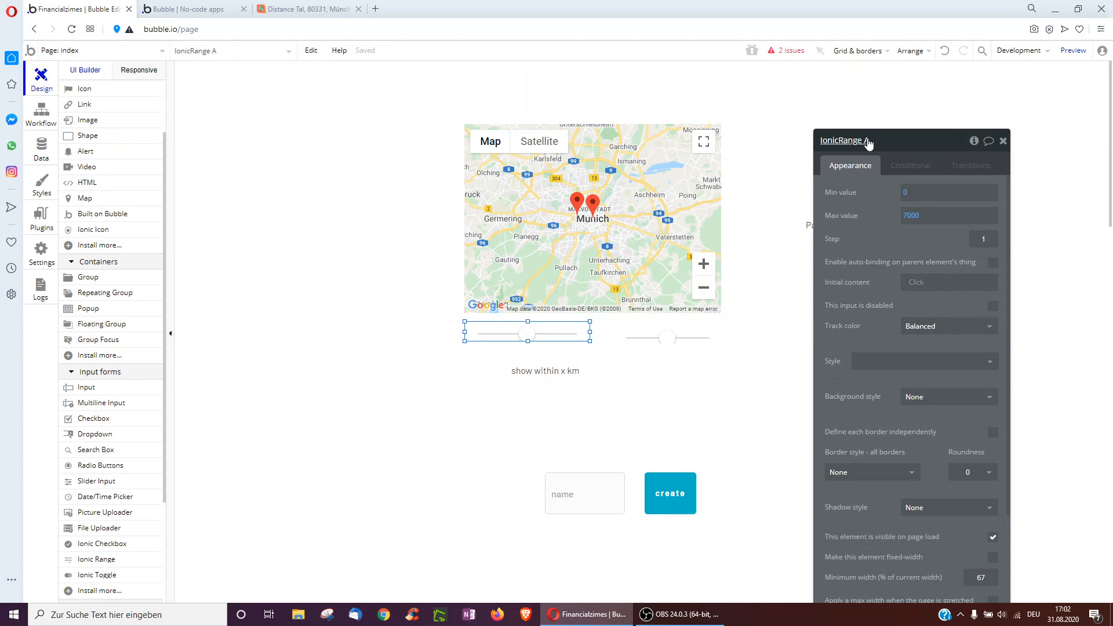
{"action": "mouse_move", "coordinate": [884, 192]}
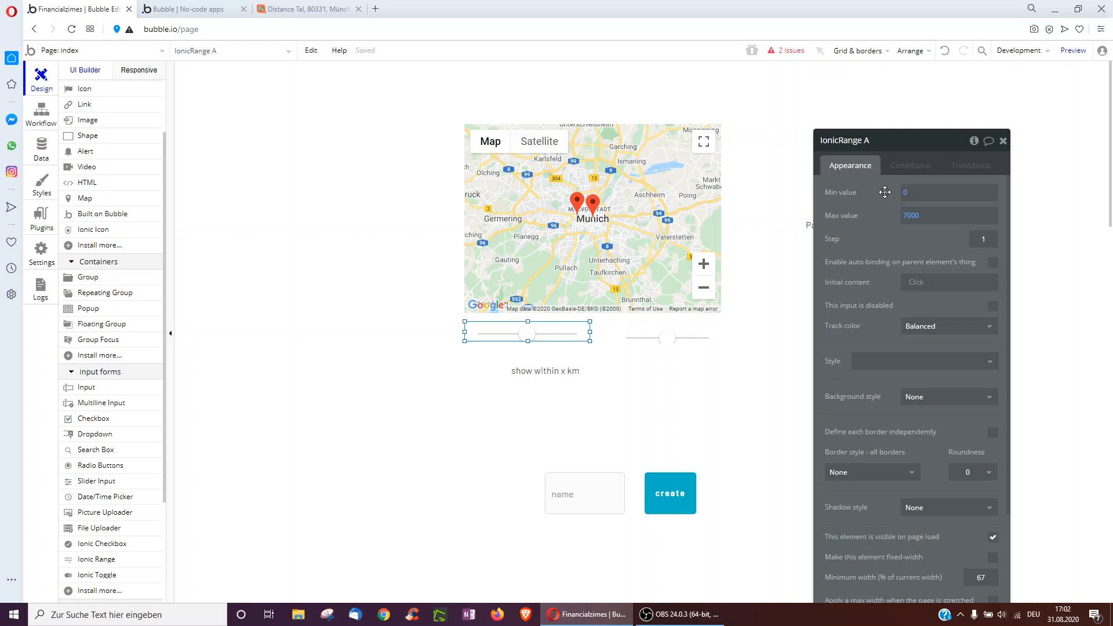
{"action": "mouse_move", "coordinate": [771, 280]}
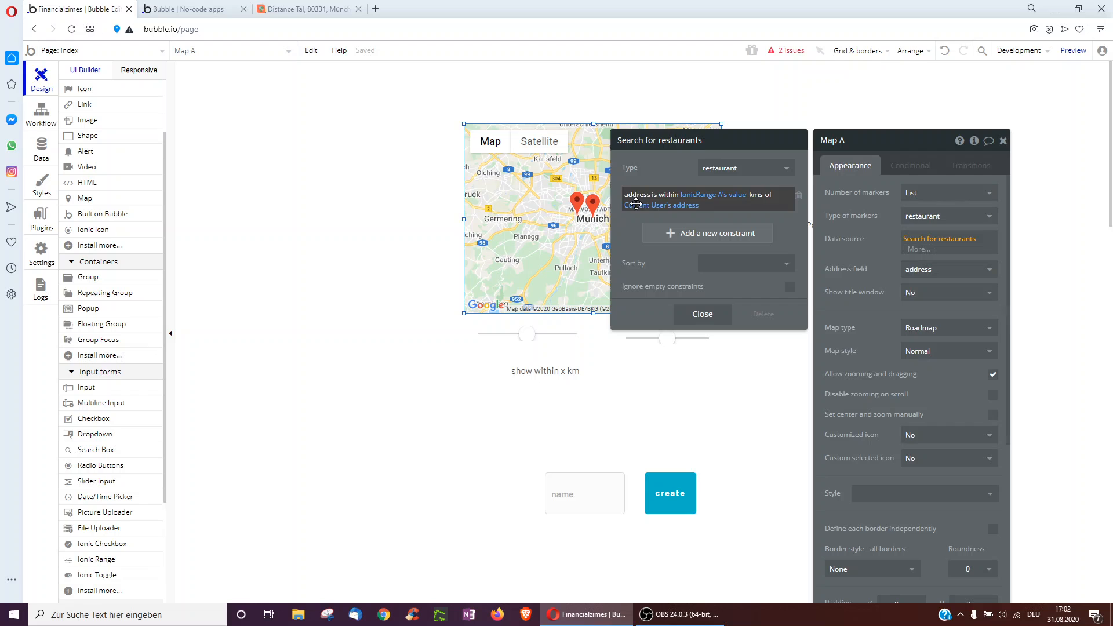
{"action": "mouse_move", "coordinate": [692, 208]}
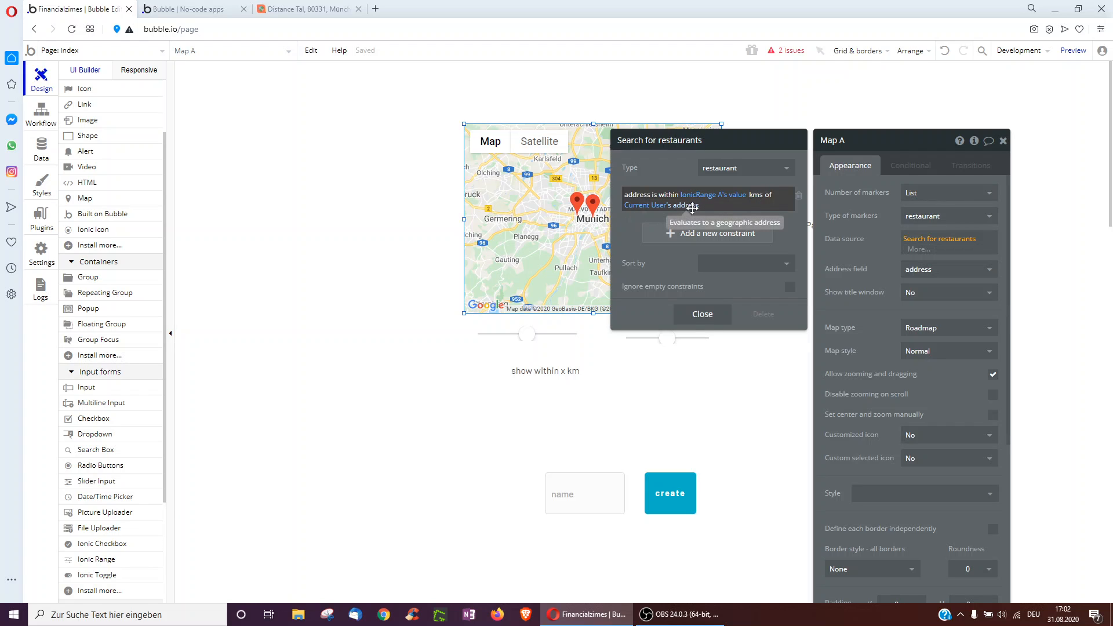
{"action": "mouse_move", "coordinate": [645, 205]}
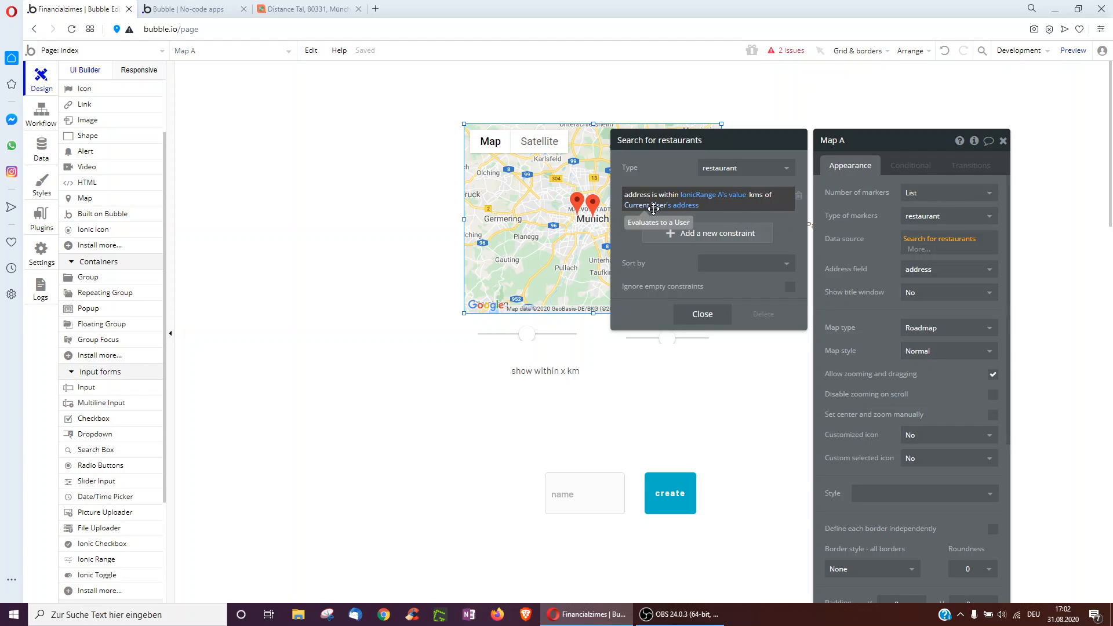
{"action": "mouse_move", "coordinate": [660, 206]}
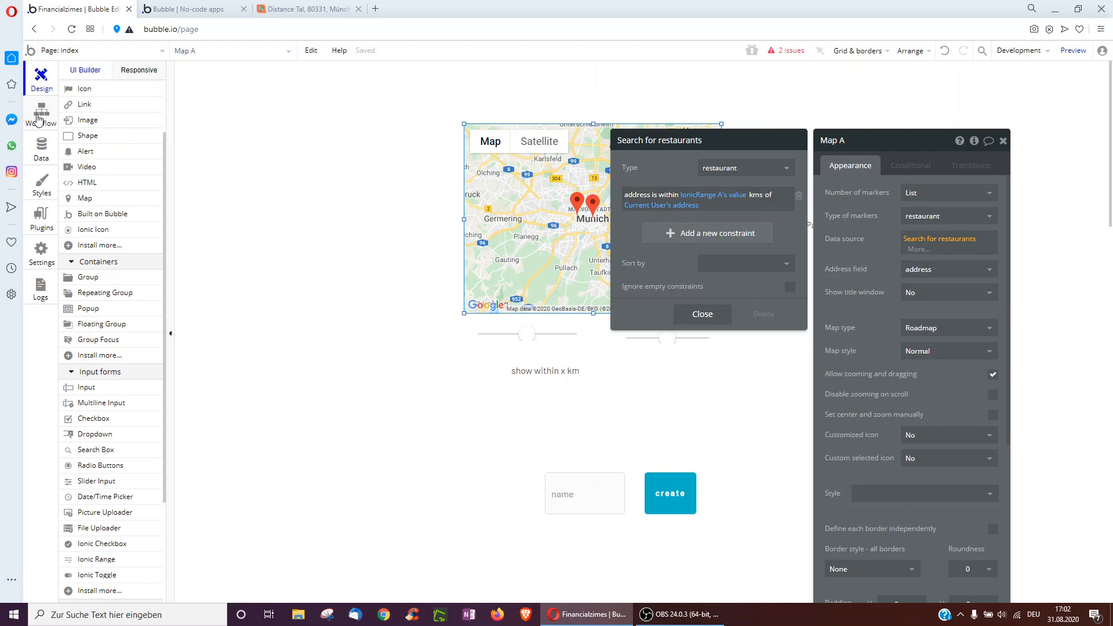
Review the every-5-seconds workflow's action that updates the user's address
{"action": "left_click", "coordinate": [41, 114]}
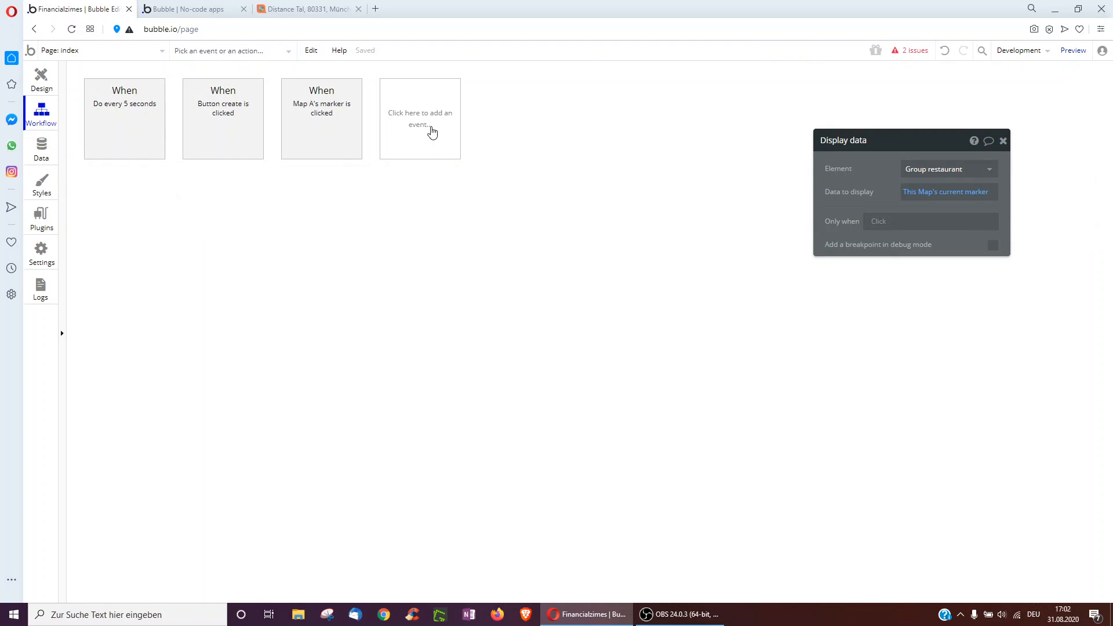
{"action": "left_click", "coordinate": [420, 118]}
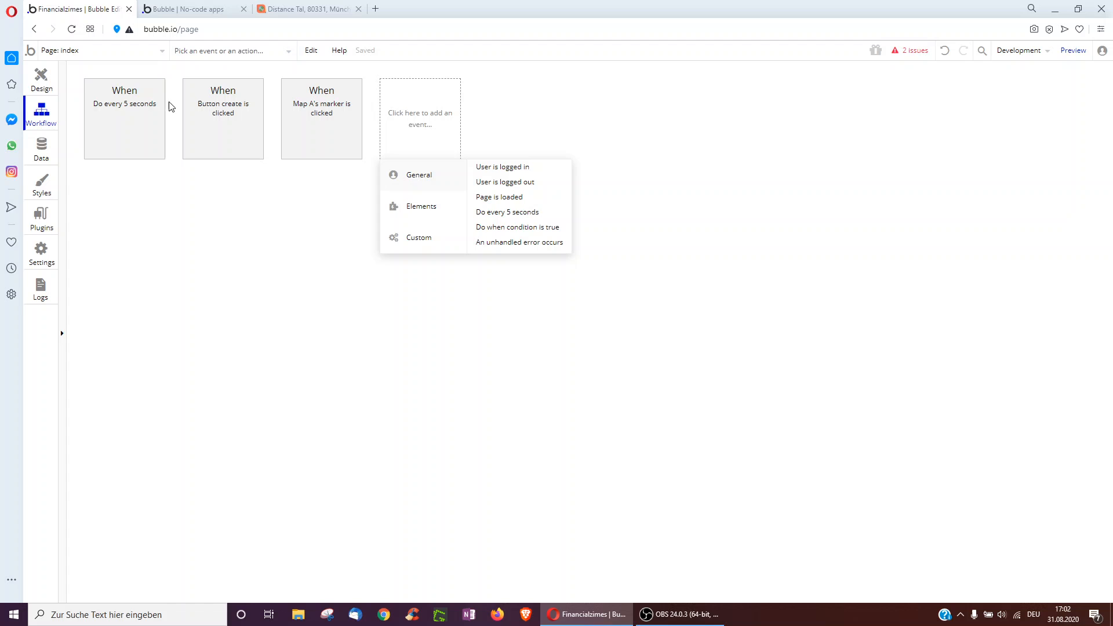
{"action": "left_click", "coordinate": [124, 117]}
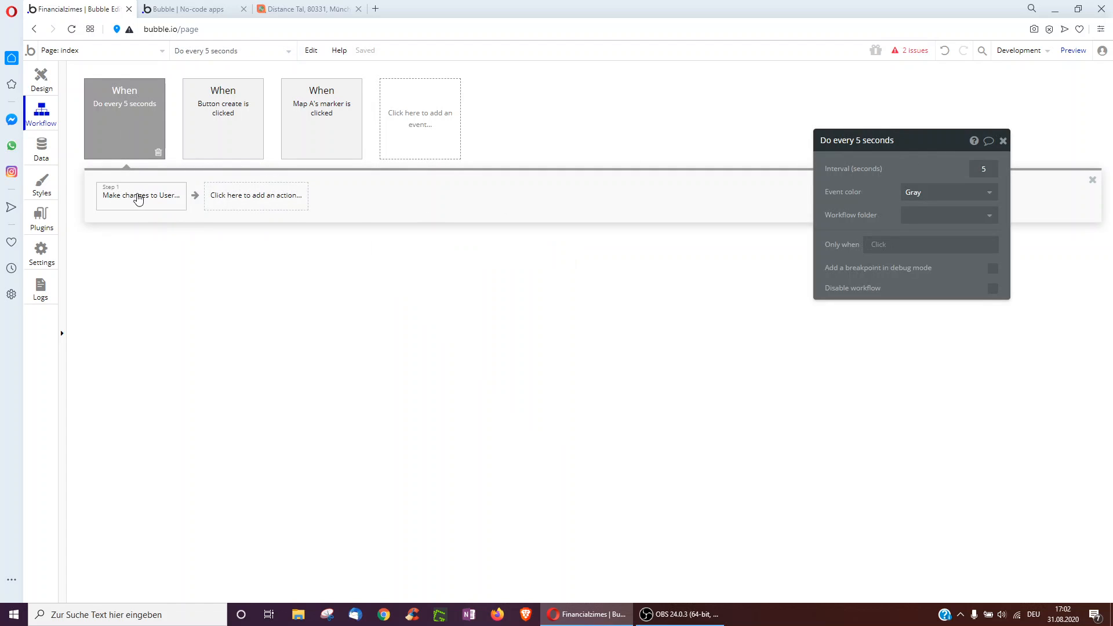
{"action": "left_click", "coordinate": [140, 195]}
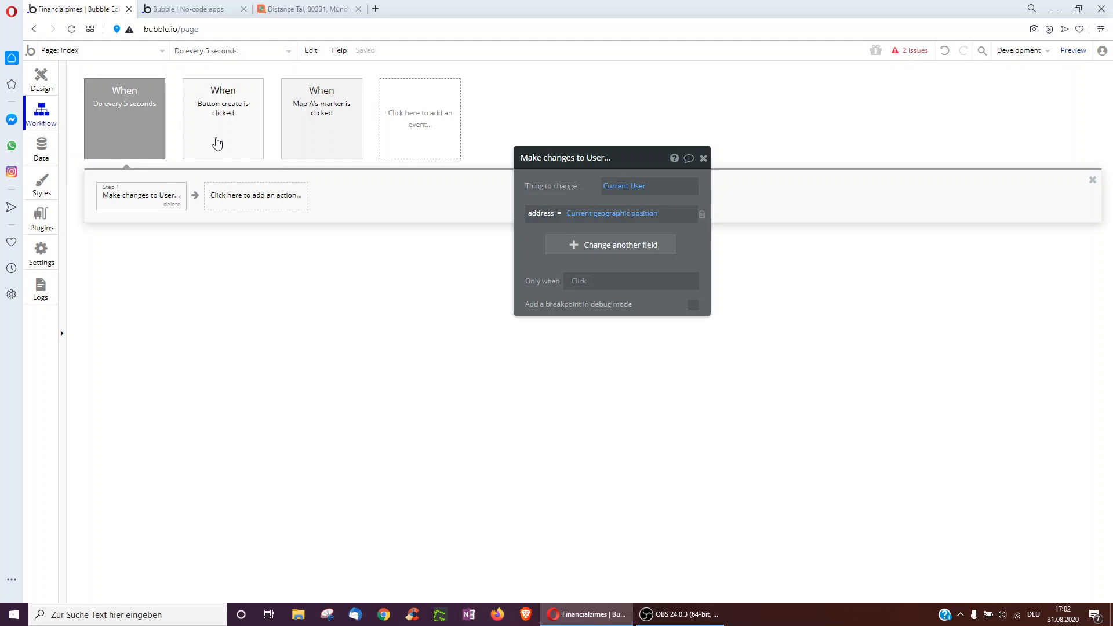
{"action": "mouse_move", "coordinate": [103, 96]}
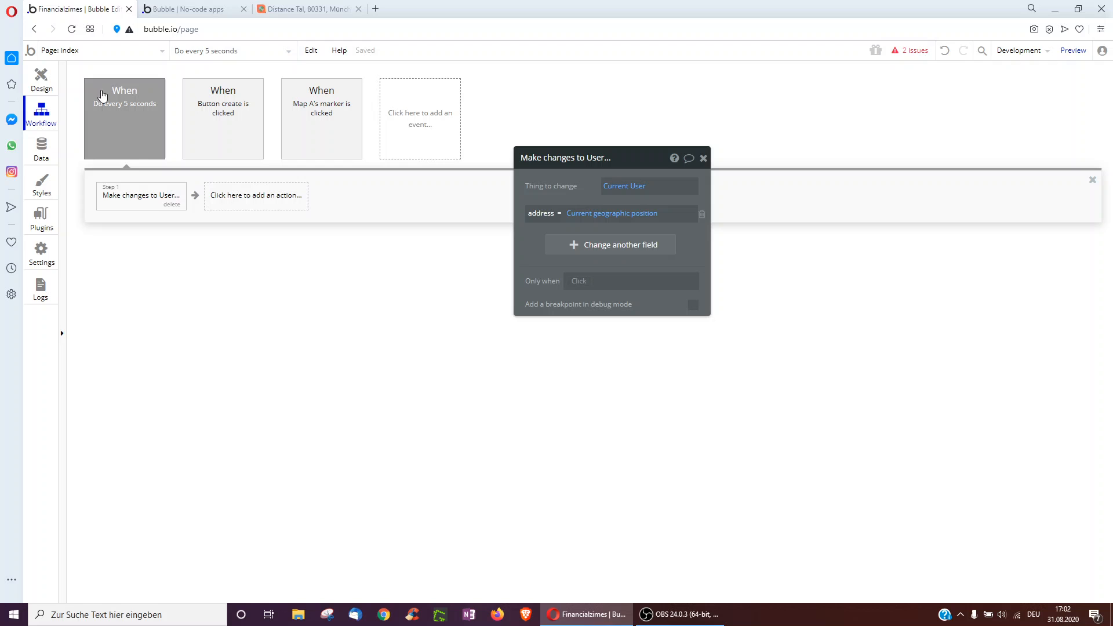
{"action": "mouse_move", "coordinate": [119, 138]}
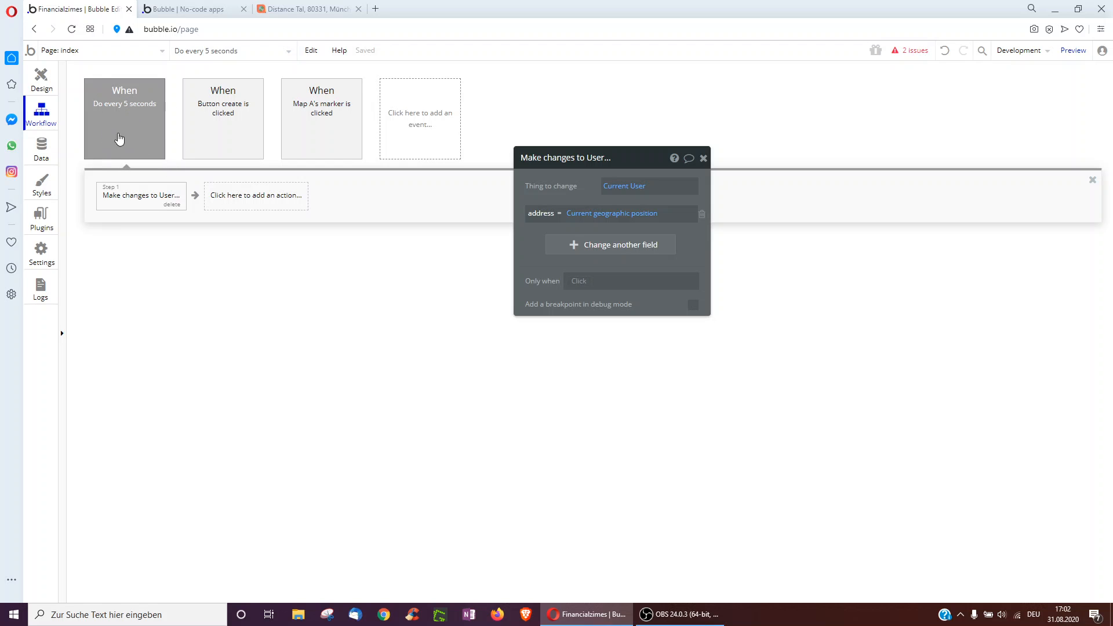
{"action": "mouse_move", "coordinate": [415, 128]}
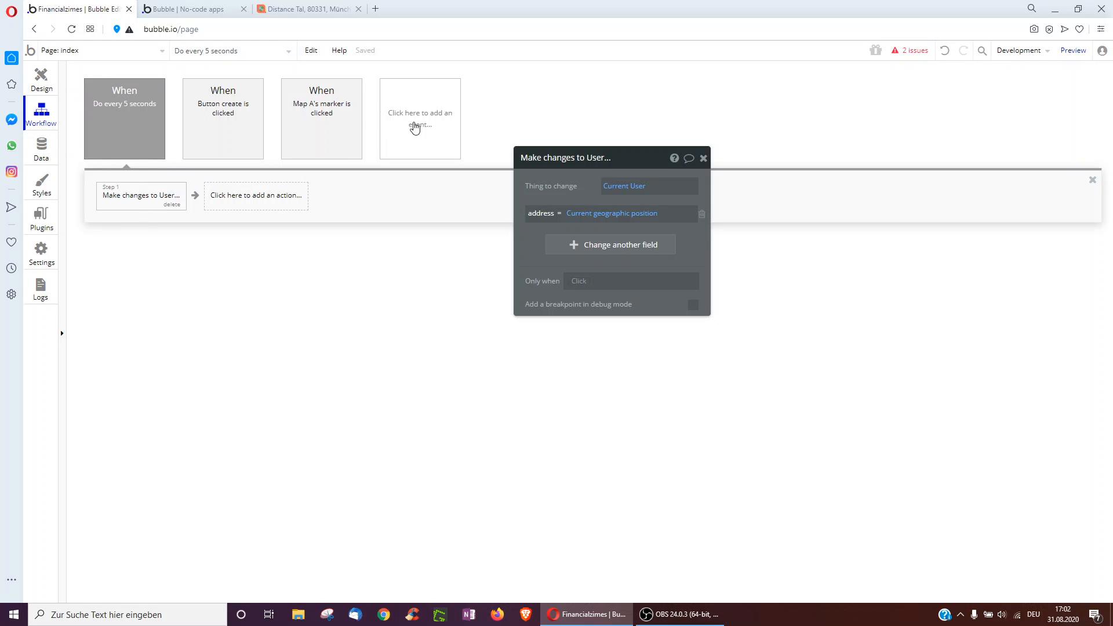
Add an IonicRange A value-changed event with a user address action, then review its settings
{"action": "left_click", "coordinate": [419, 119]}
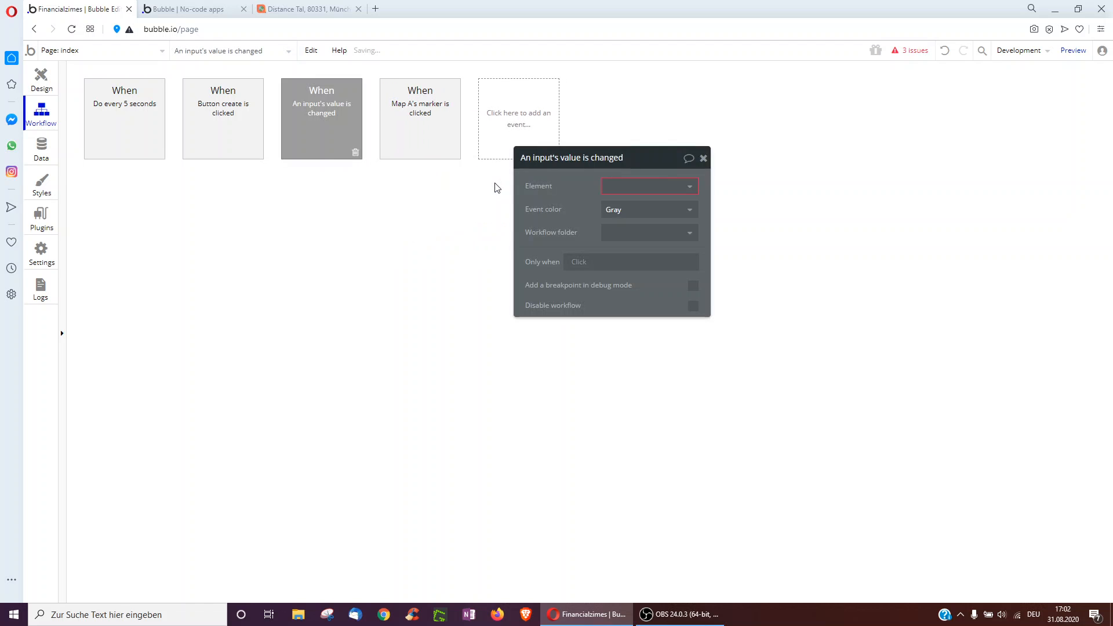
{"action": "left_click", "coordinate": [646, 186]}
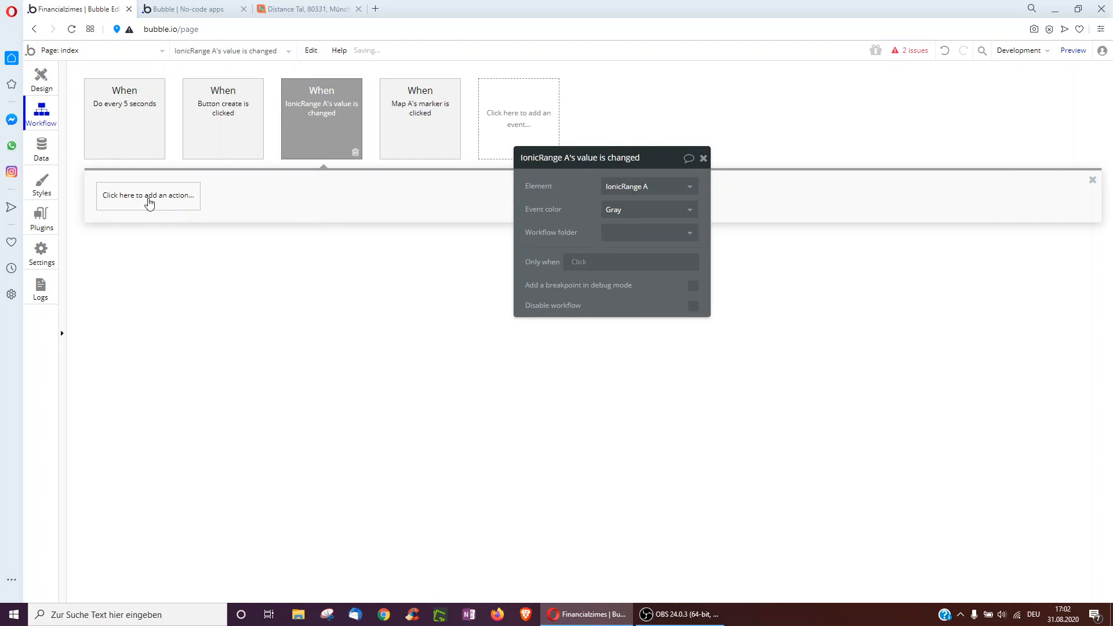
{"action": "left_click", "coordinate": [148, 196]}
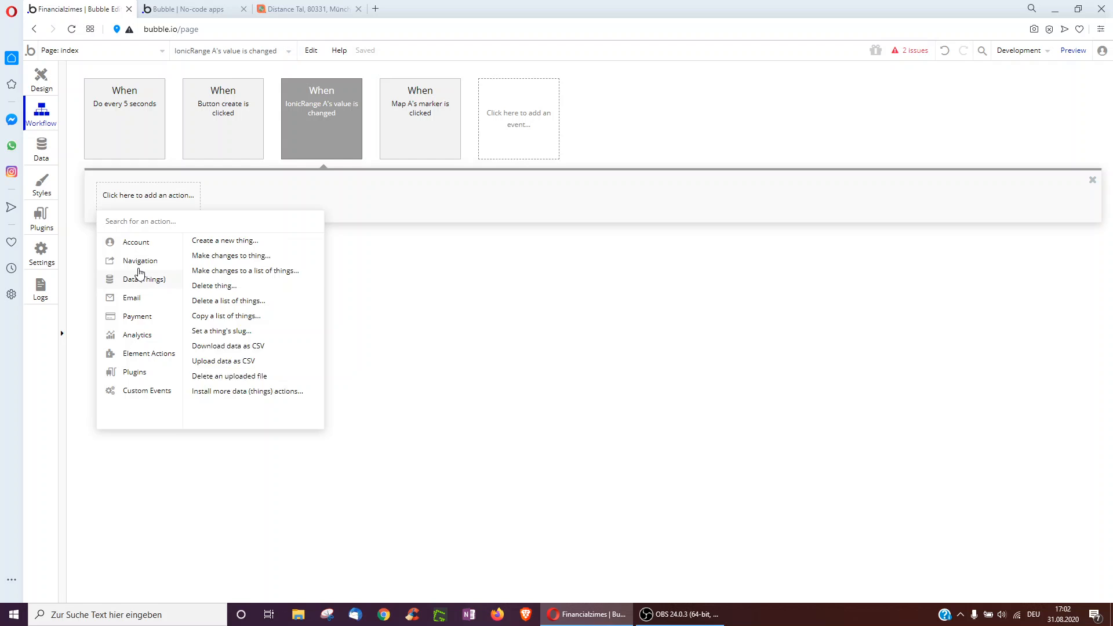
{"action": "left_click", "coordinate": [230, 255]}
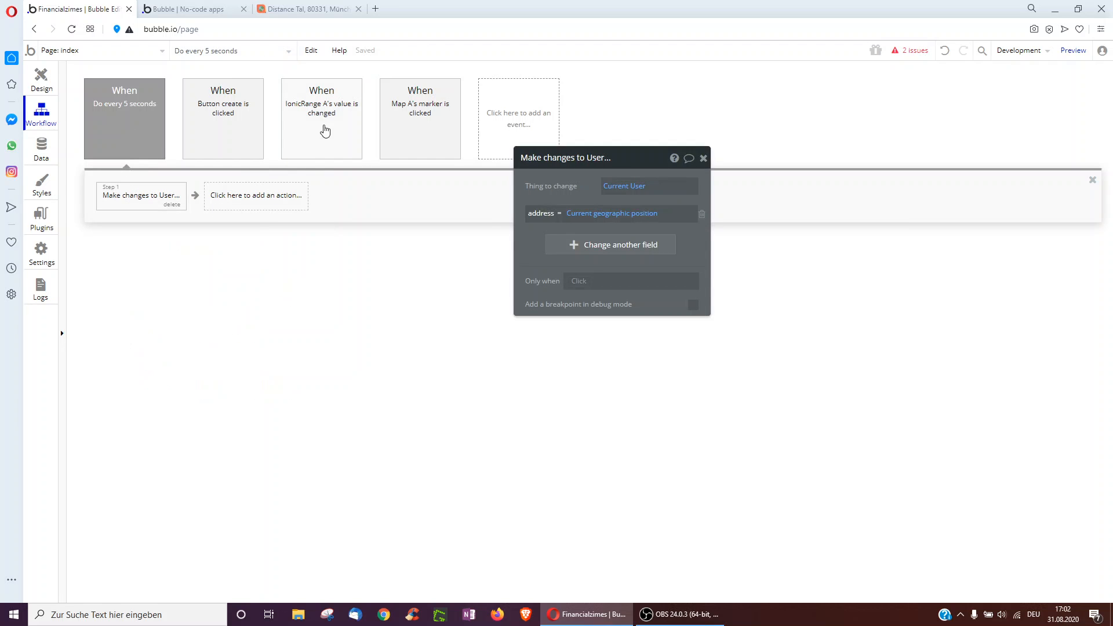
{"action": "left_click", "coordinate": [320, 118]}
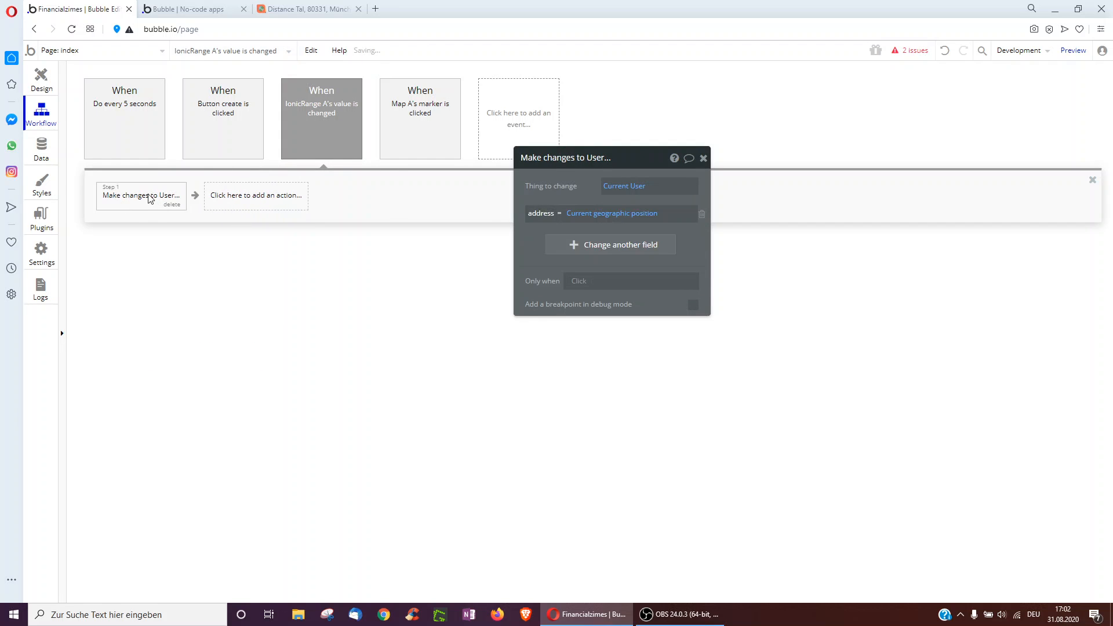
{"action": "left_click", "coordinate": [320, 117]}
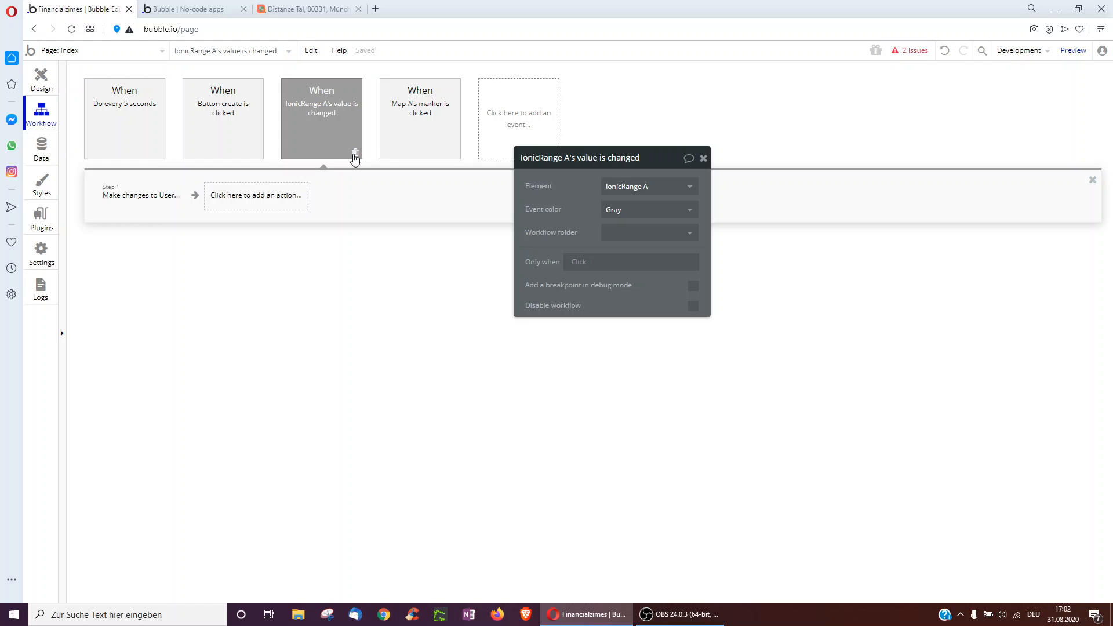
{"action": "left_click", "coordinate": [41, 76]}
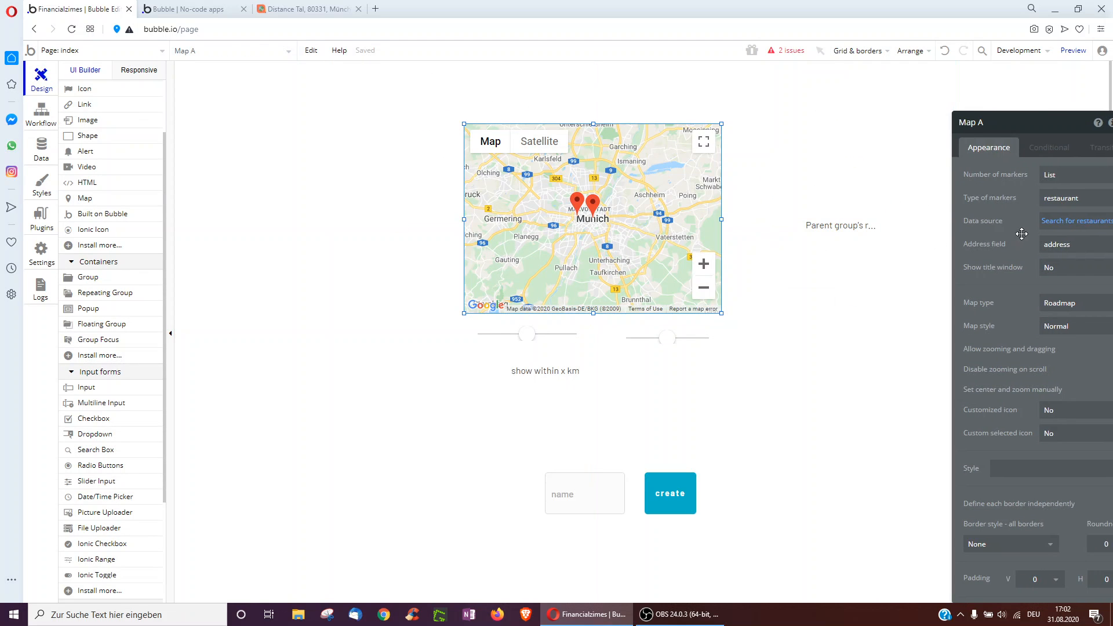
Review the Search for restaurants constraint and launch the app preview
{"action": "left_click", "coordinate": [1075, 220]}
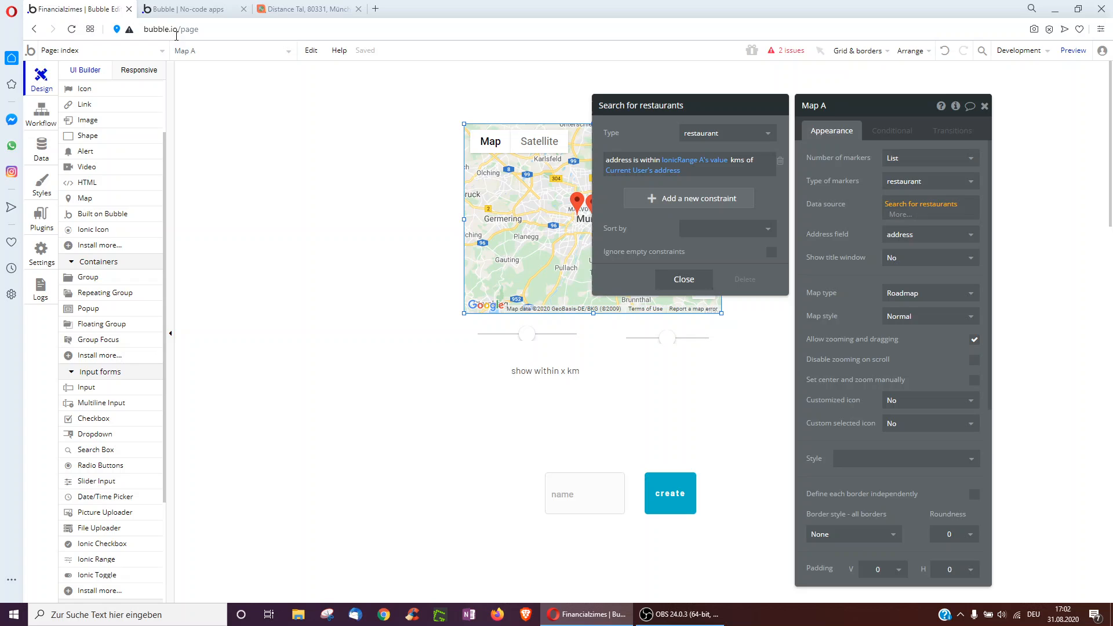
{"action": "left_click", "coordinate": [190, 9]}
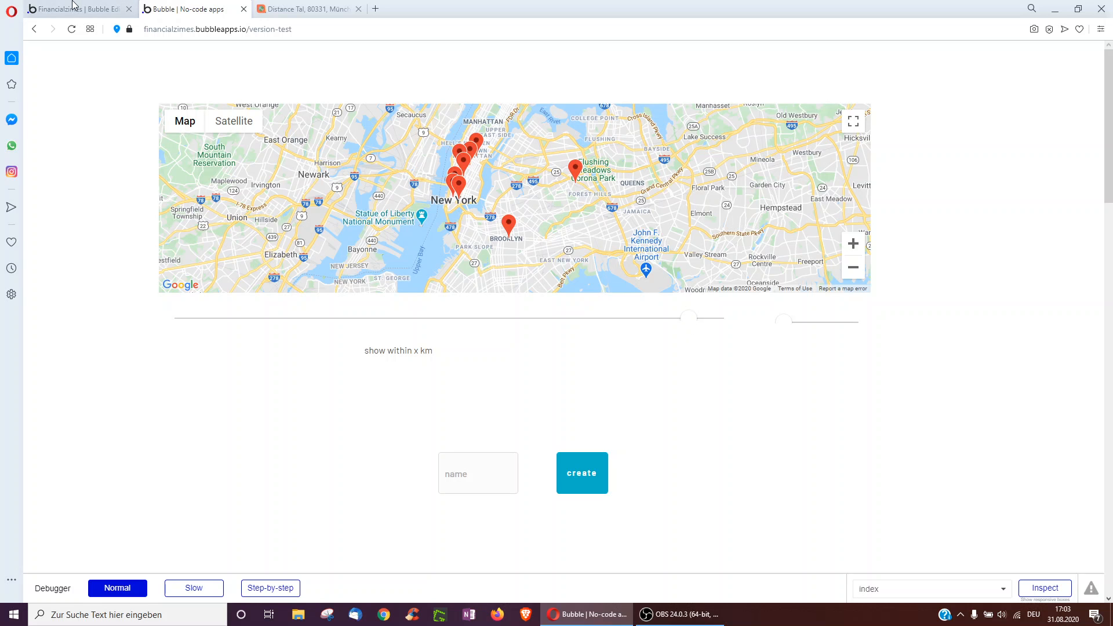
Back in the editor, close the search dialog and open the map's Data source expression
{"action": "left_click", "coordinate": [71, 9]}
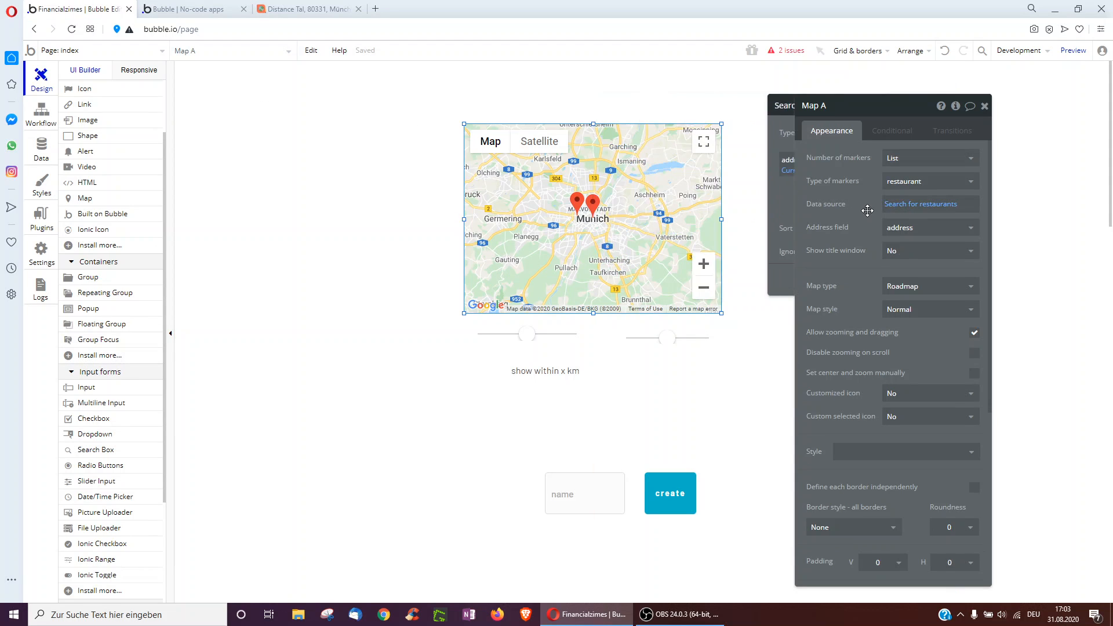
{"action": "left_click", "coordinate": [532, 333]}
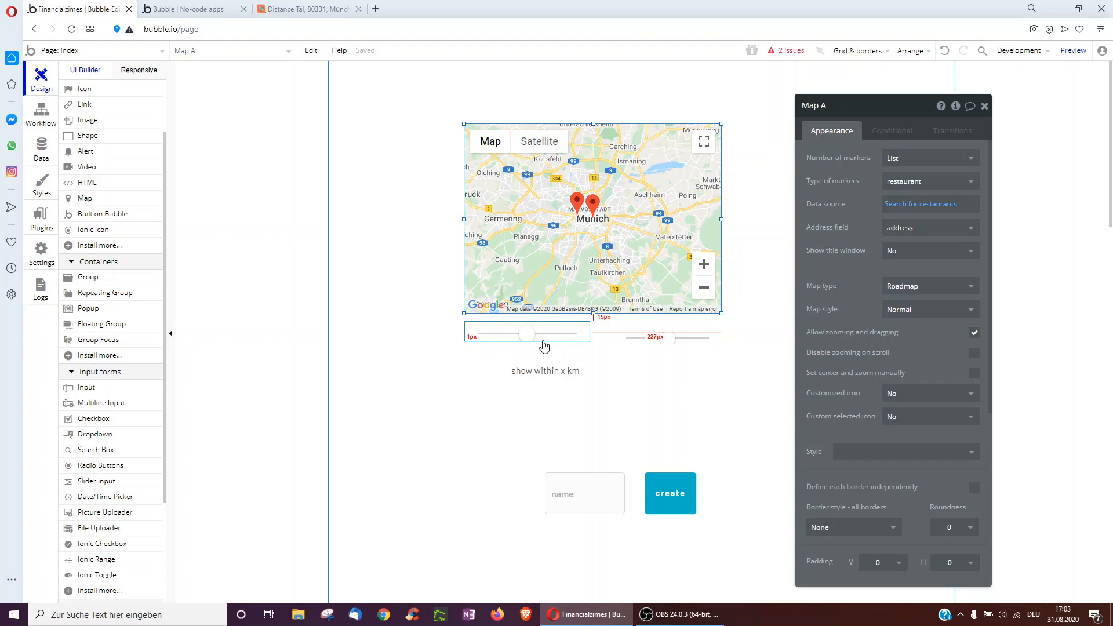
{"action": "mouse_move", "coordinate": [797, 234]}
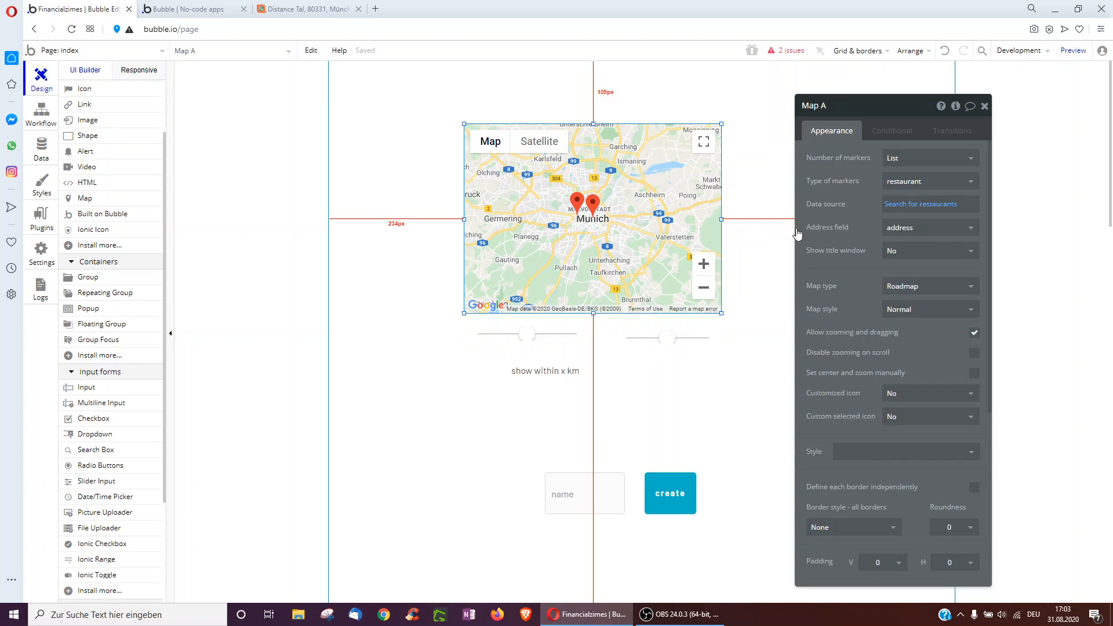
{"action": "left_click", "coordinate": [920, 204]}
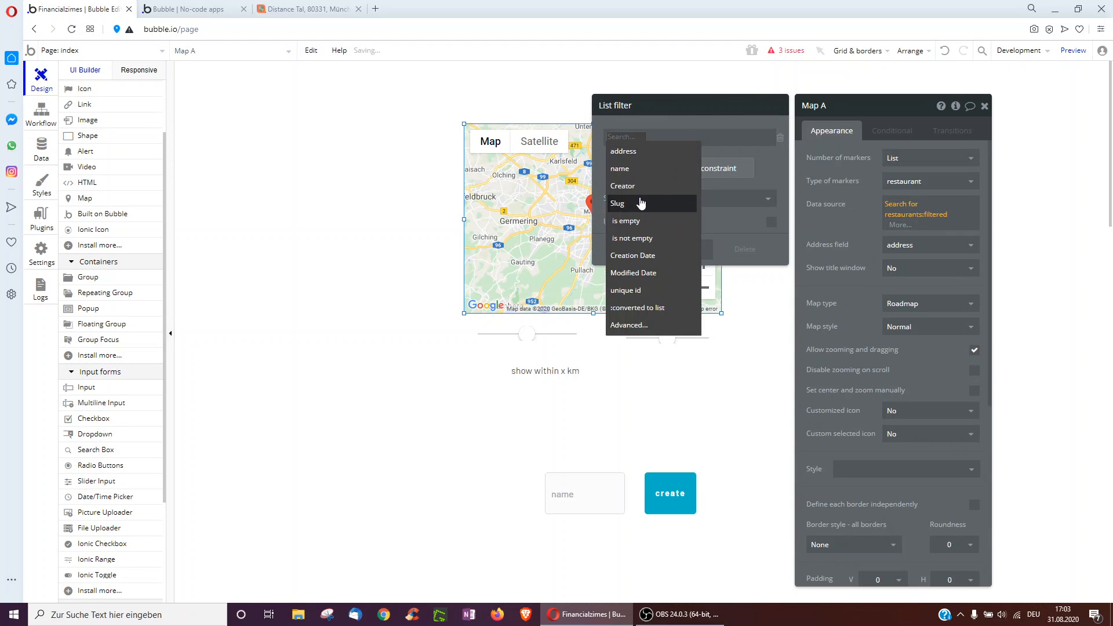
Add an advanced condition: distance from Current User's address greater than IonicRange A's value
{"action": "left_click", "coordinate": [628, 325]}
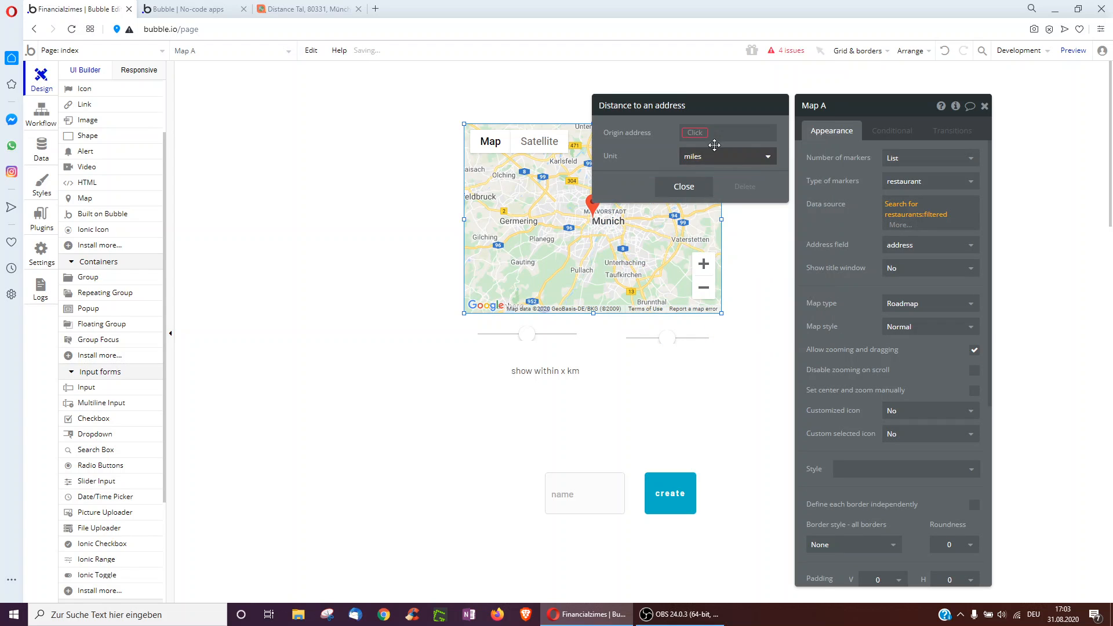
{"action": "left_click", "coordinate": [726, 132]}
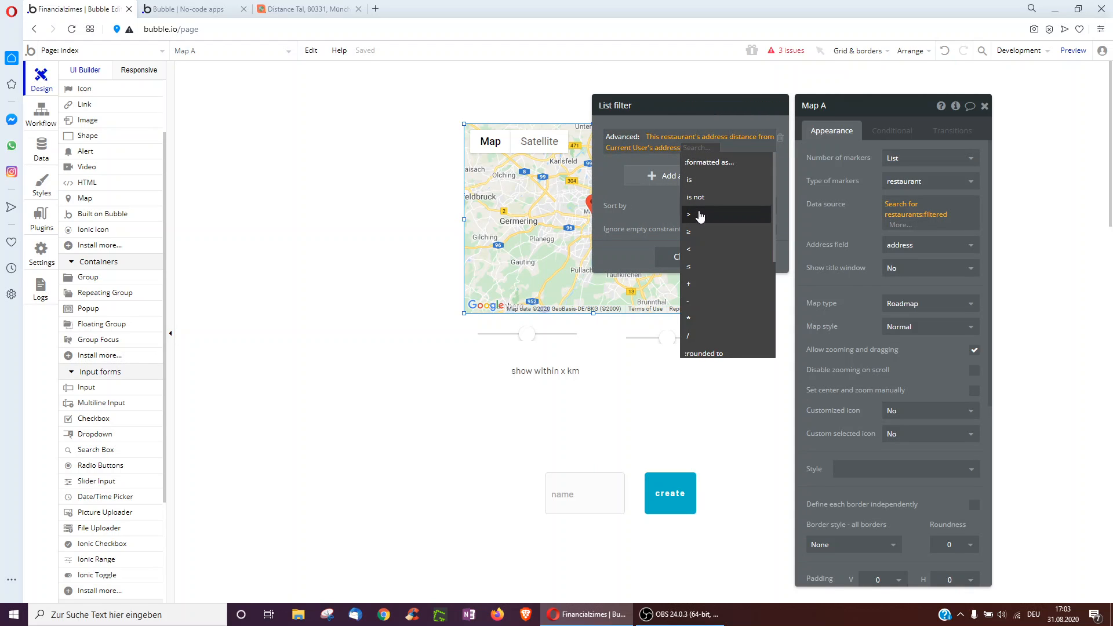
{"action": "mouse_move", "coordinate": [699, 216]}
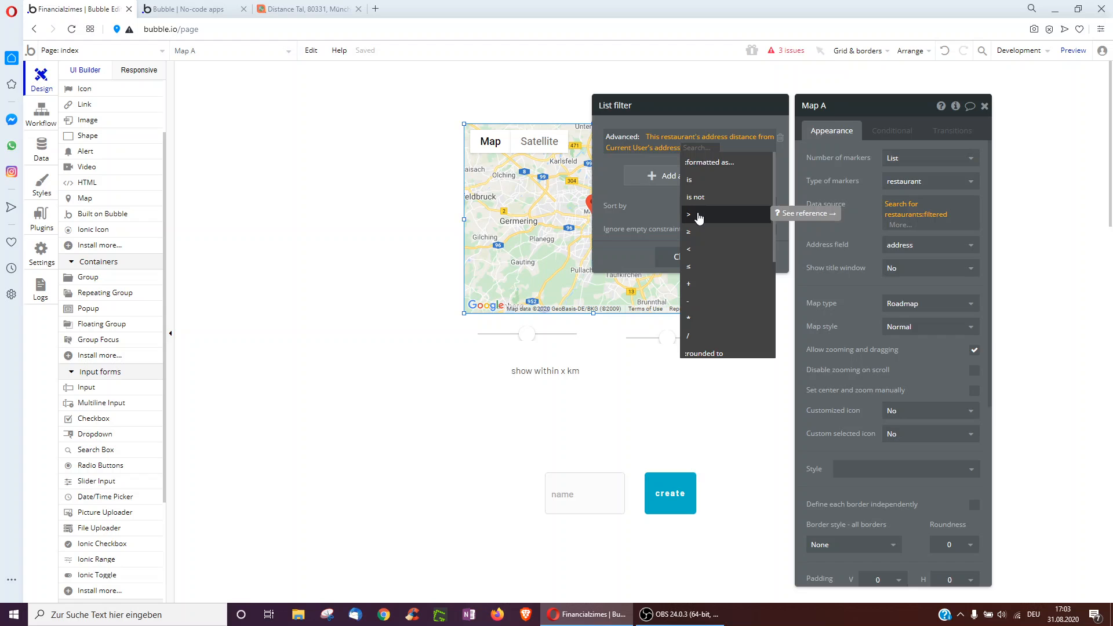
{"action": "left_click", "coordinate": [688, 215]}
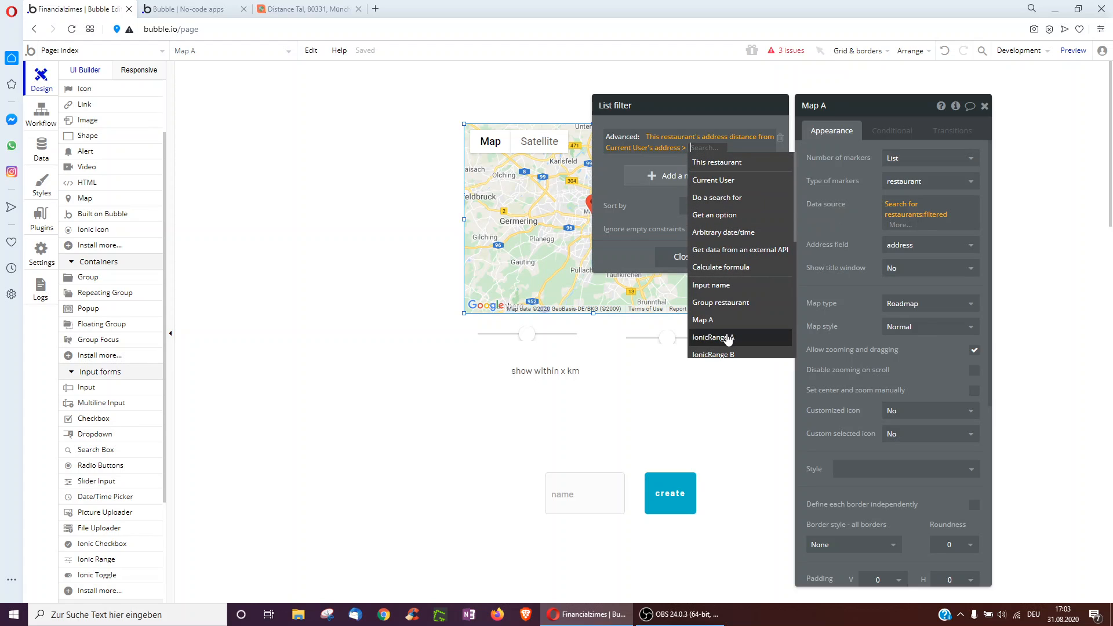
{"action": "left_click", "coordinate": [712, 336]}
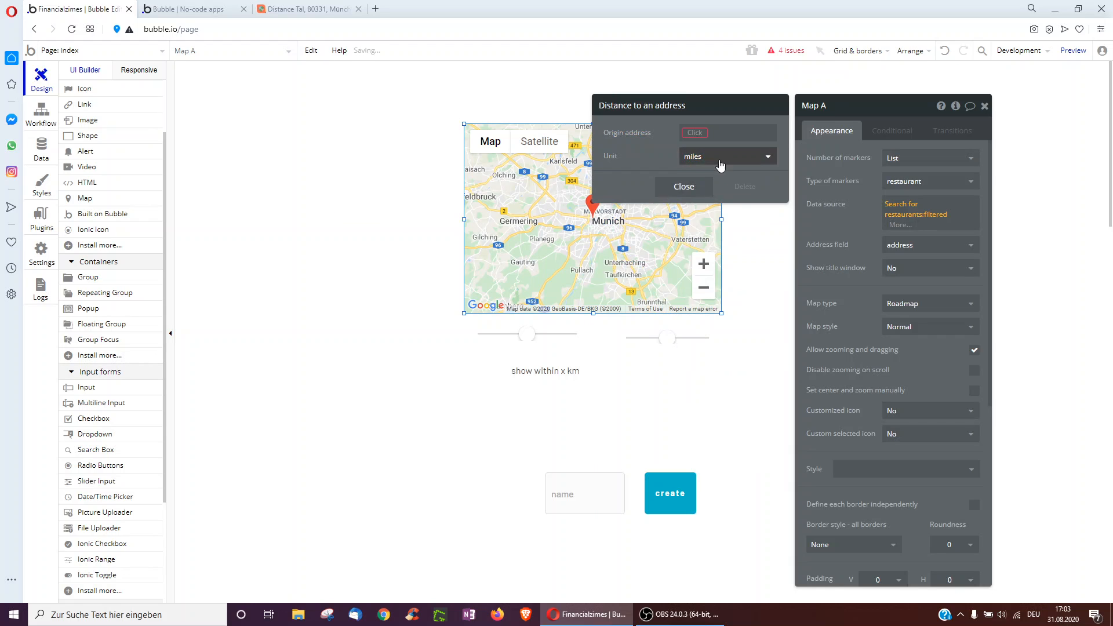
Add a second condition: distance from Current User's address at most IonicRange B's value
{"action": "left_click", "coordinate": [725, 133]}
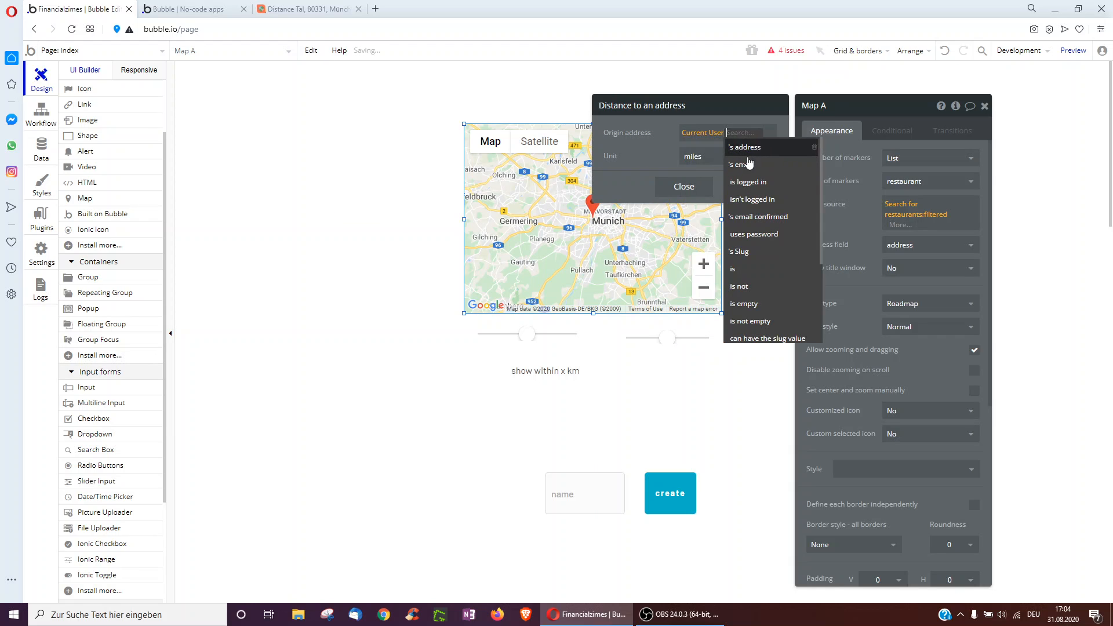
{"action": "left_click", "coordinate": [745, 146]}
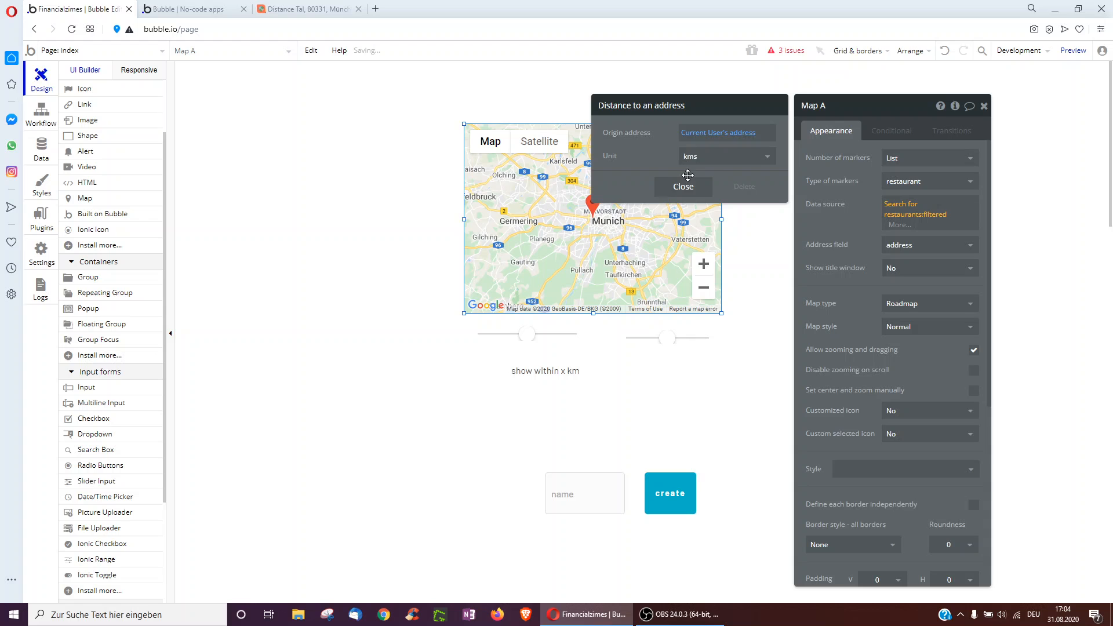
{"action": "left_click", "coordinate": [670, 168]}
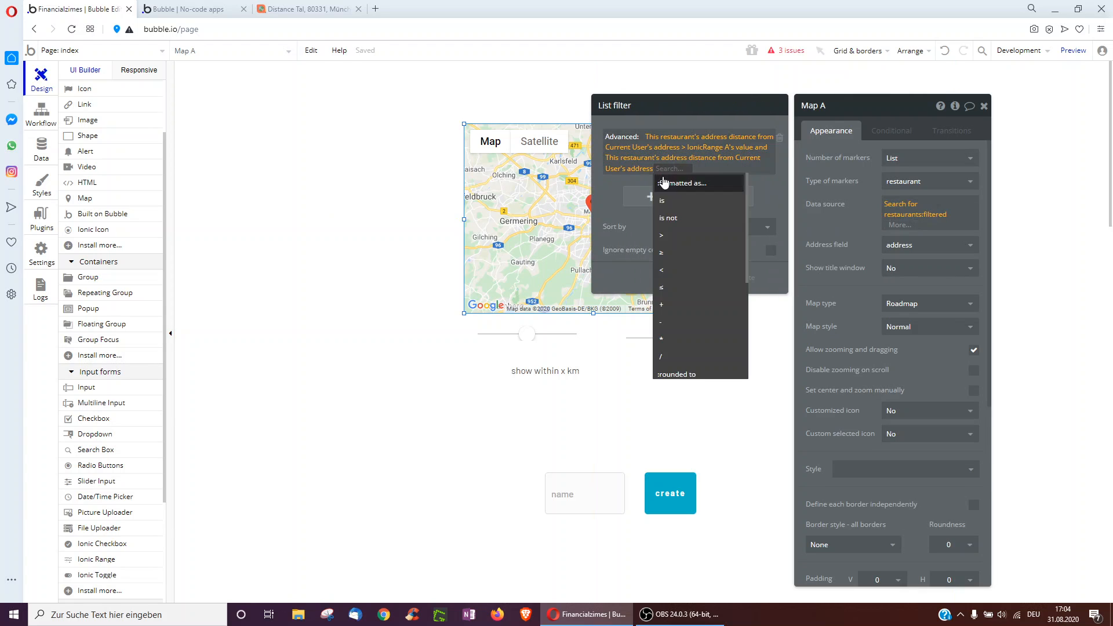
{"action": "mouse_move", "coordinate": [675, 285]}
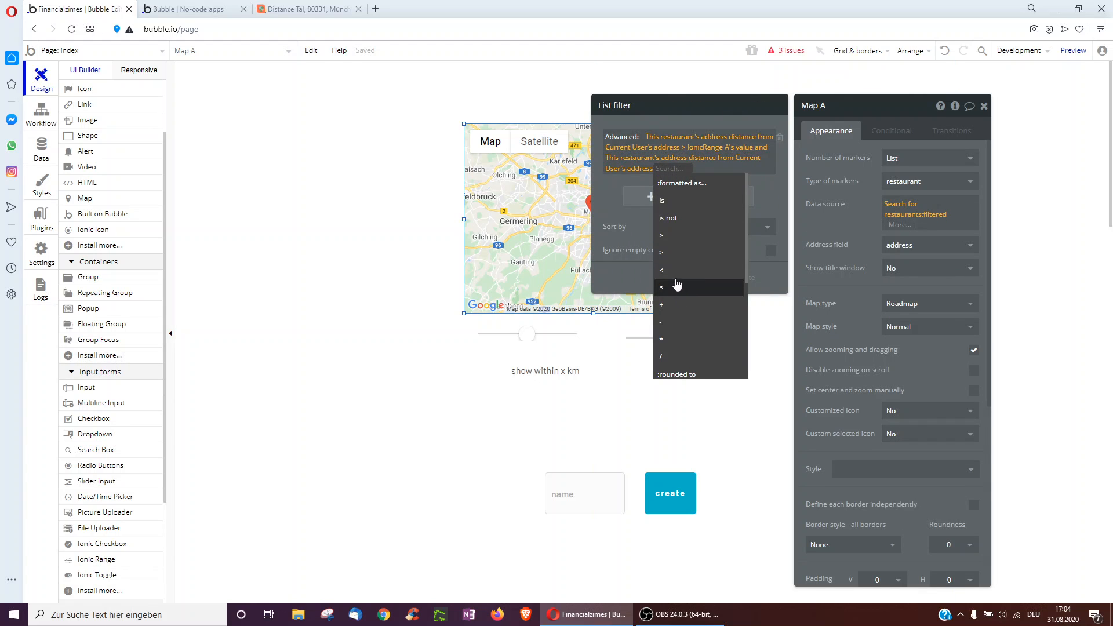
{"action": "left_click", "coordinate": [661, 287]}
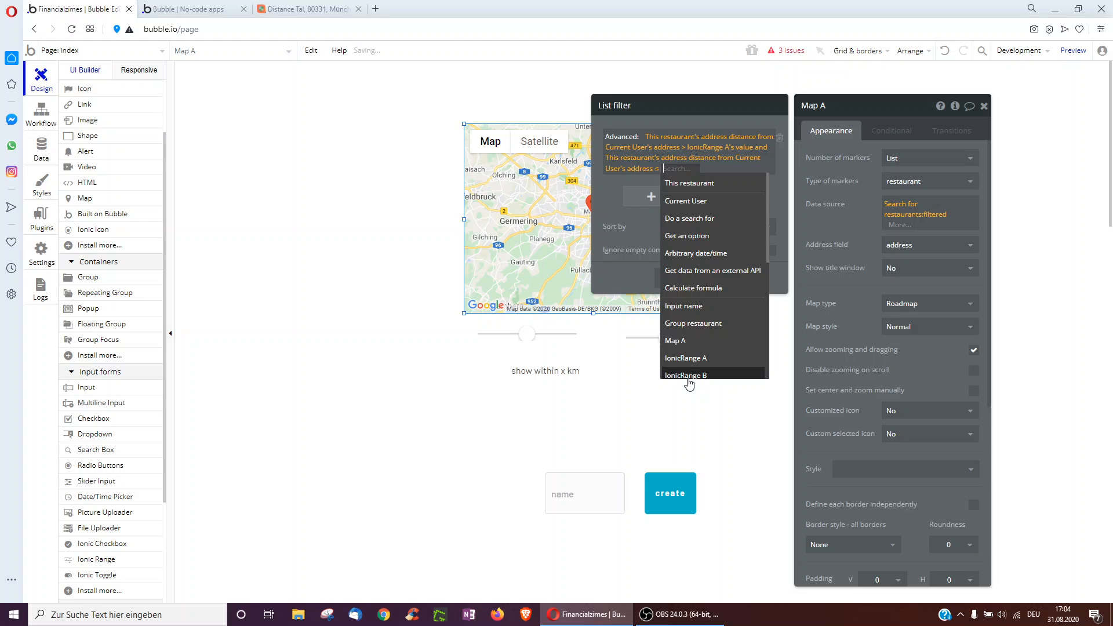
{"action": "left_click", "coordinate": [685, 375]}
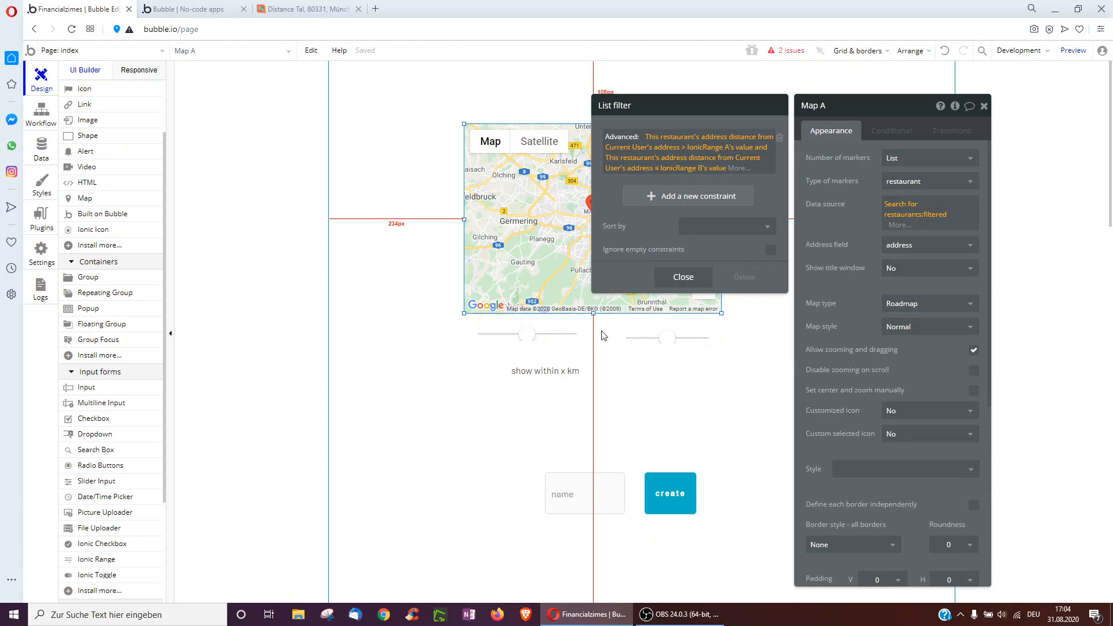
{"action": "left_click", "coordinate": [524, 334]}
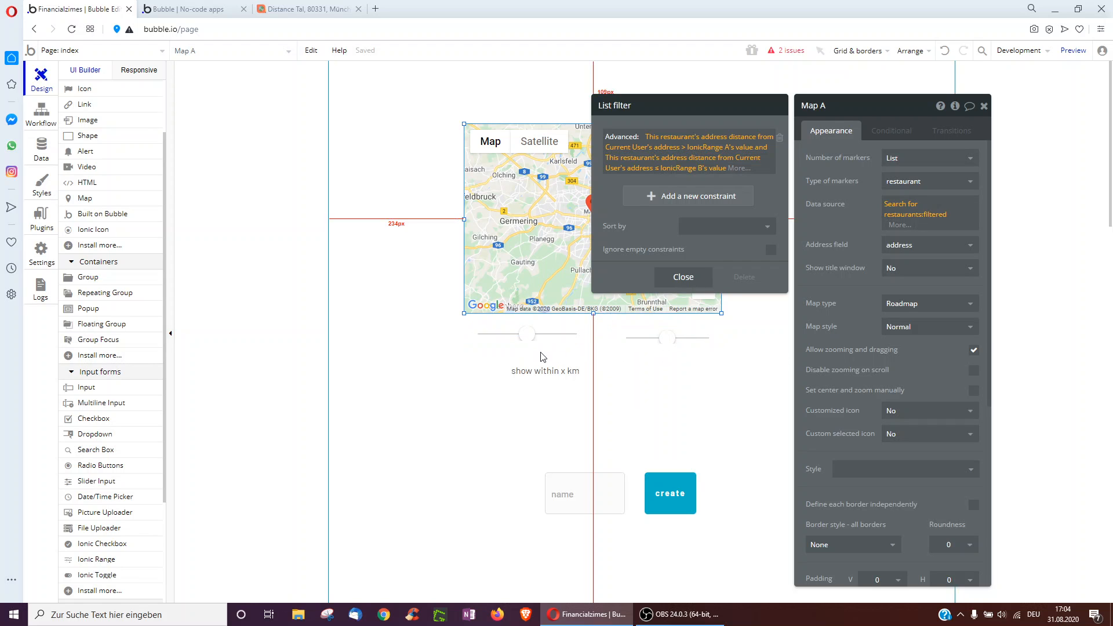
Inspect the preview map's Data source, confirming IonicRange B's value is 6558, then return to the editor
{"action": "left_click", "coordinate": [1073, 50]}
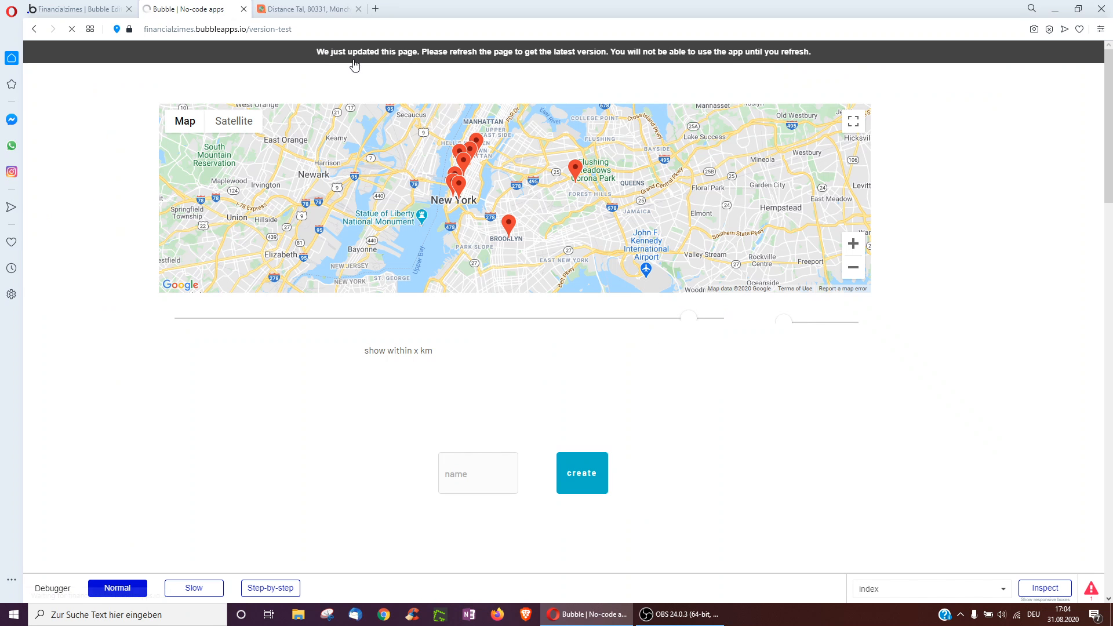
{"action": "mouse_move", "coordinate": [275, 217]}
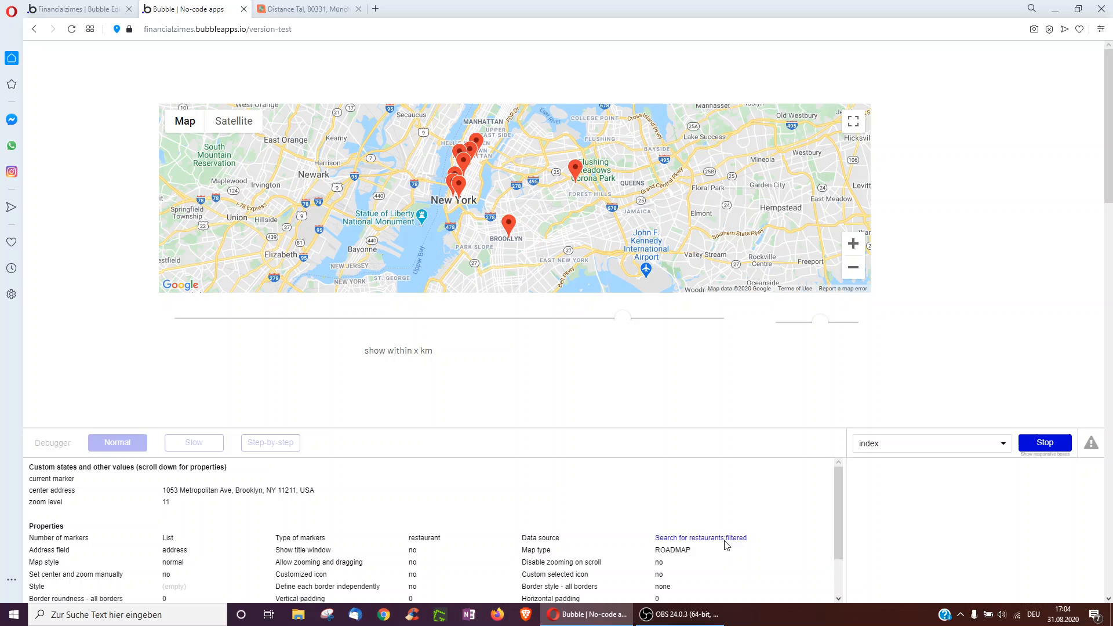
{"action": "left_click", "coordinate": [699, 538]}
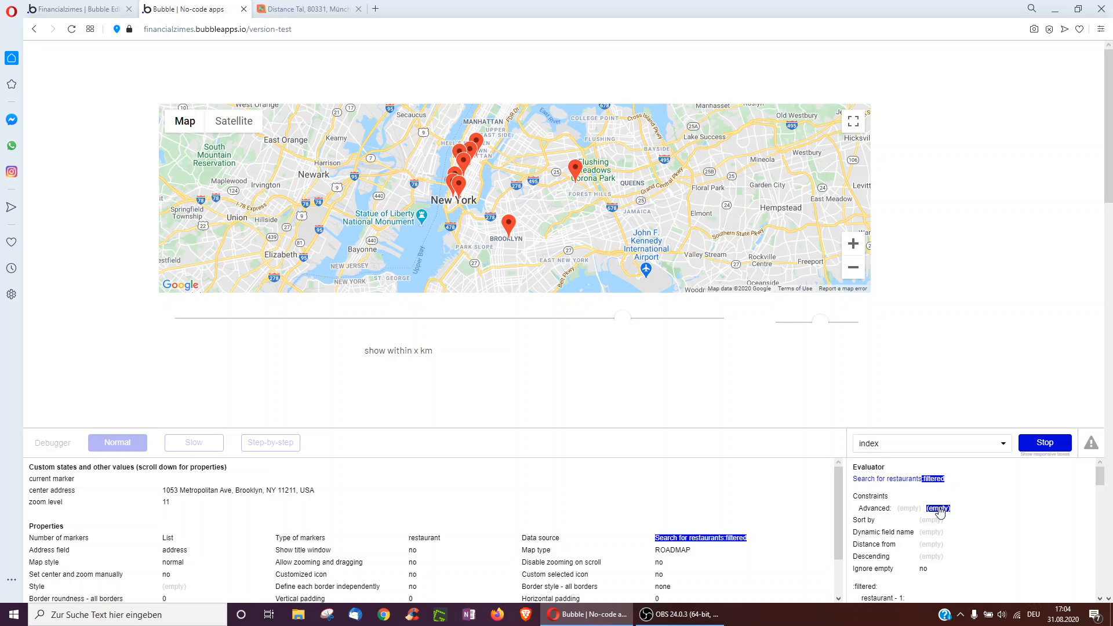
{"action": "left_click", "coordinate": [937, 509]}
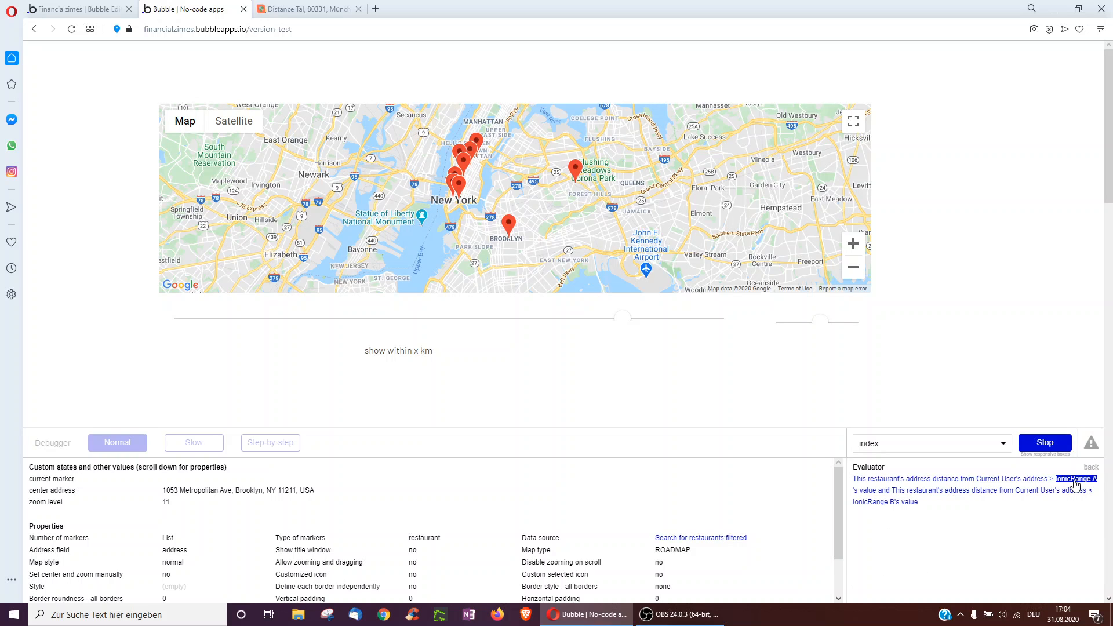
{"action": "left_click", "coordinate": [863, 491]}
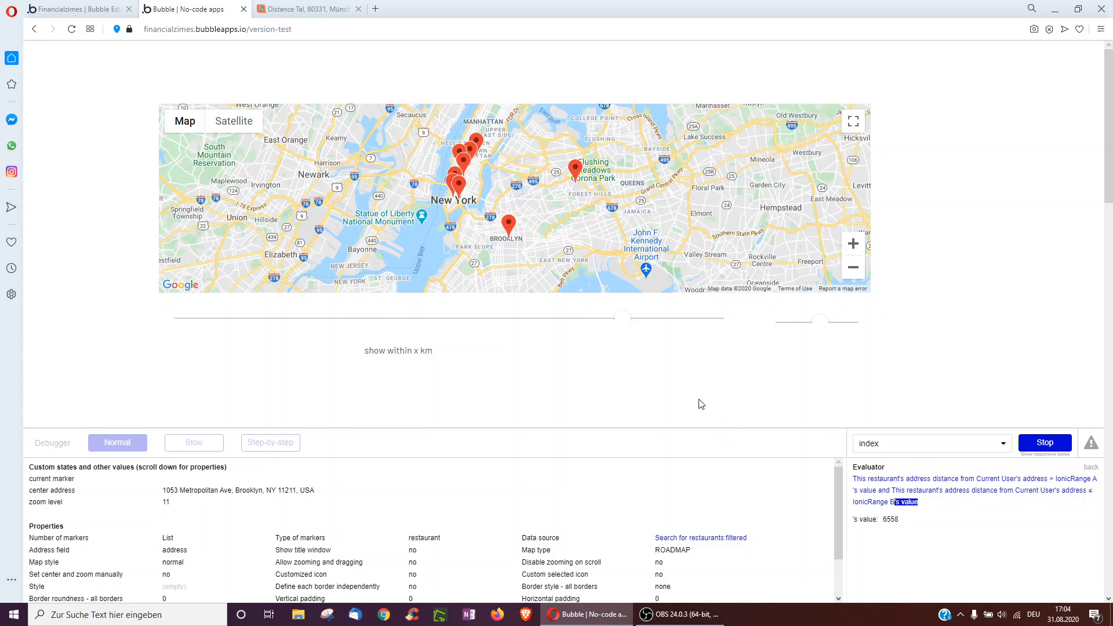
{"action": "mouse_move", "coordinate": [512, 500]}
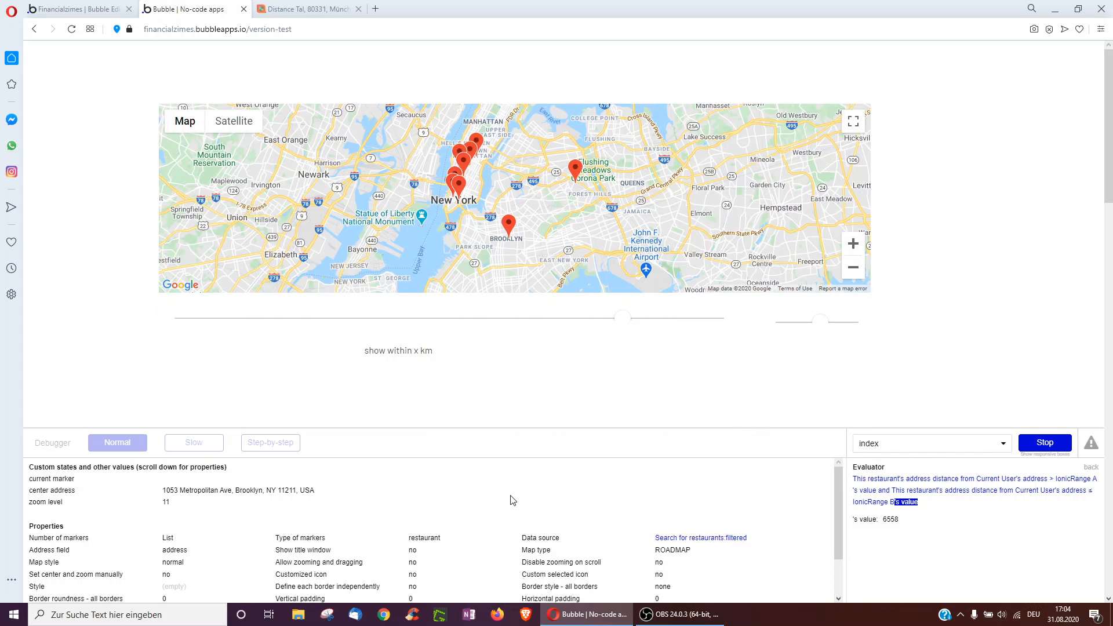
{"action": "left_click", "coordinate": [1043, 442]}
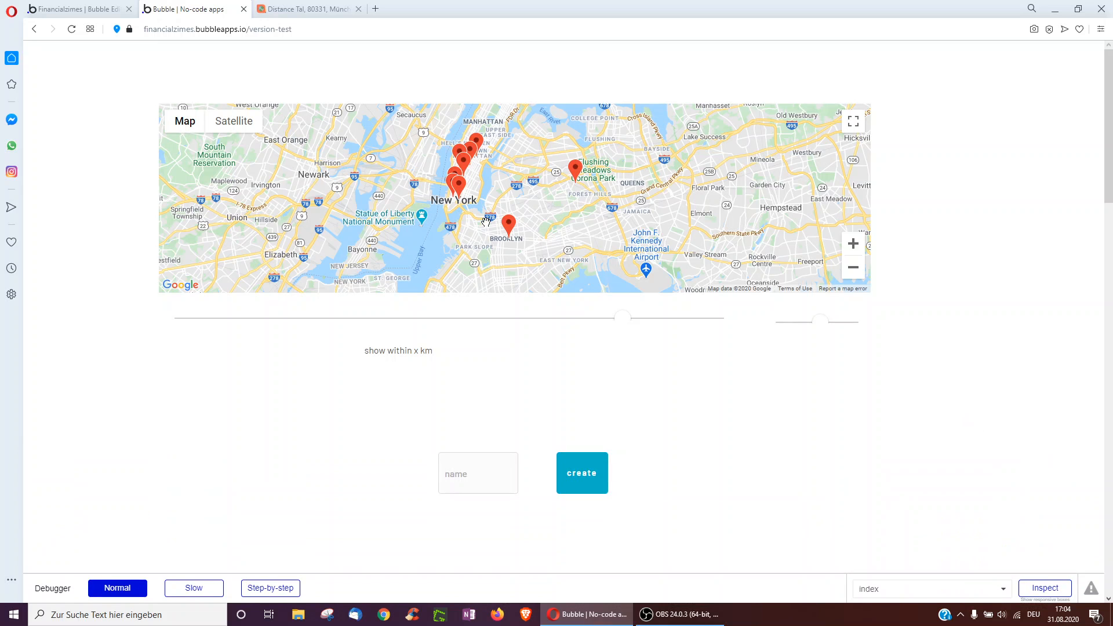
{"action": "left_click", "coordinate": [71, 9]}
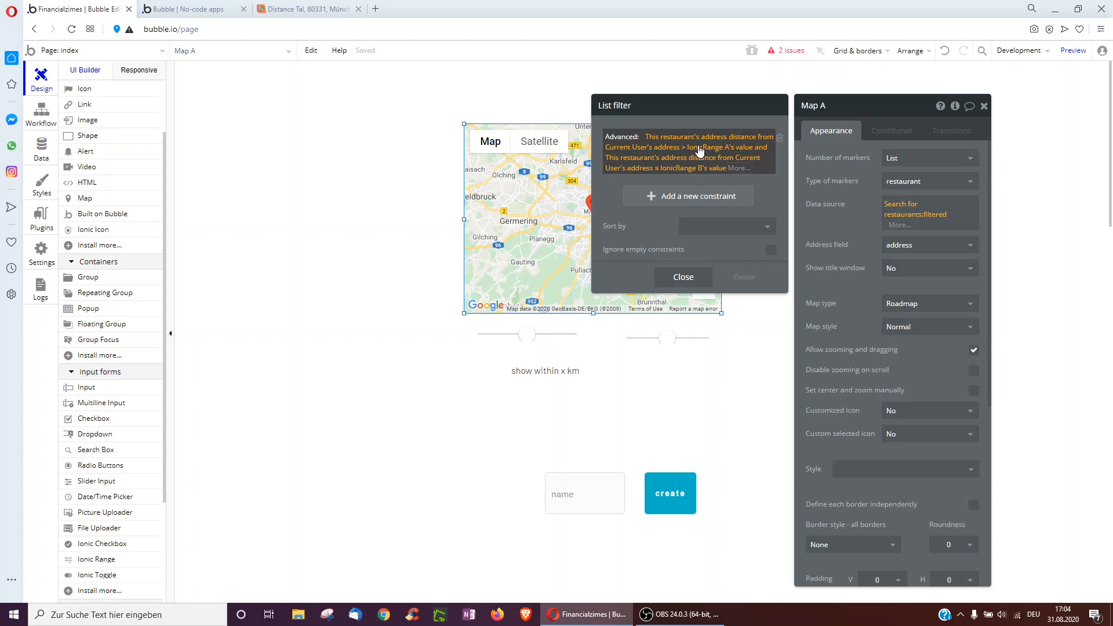
Set the map's marker type to User and open the Search for Users:filtered filter
{"action": "left_click", "coordinate": [680, 277]}
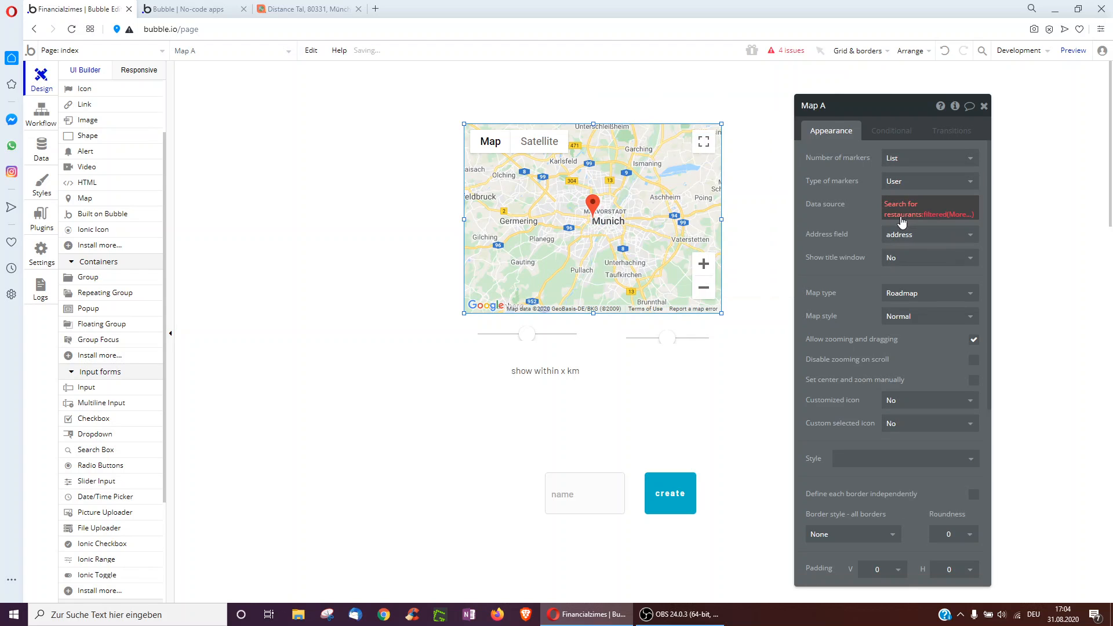
{"action": "left_click", "coordinate": [902, 208]}
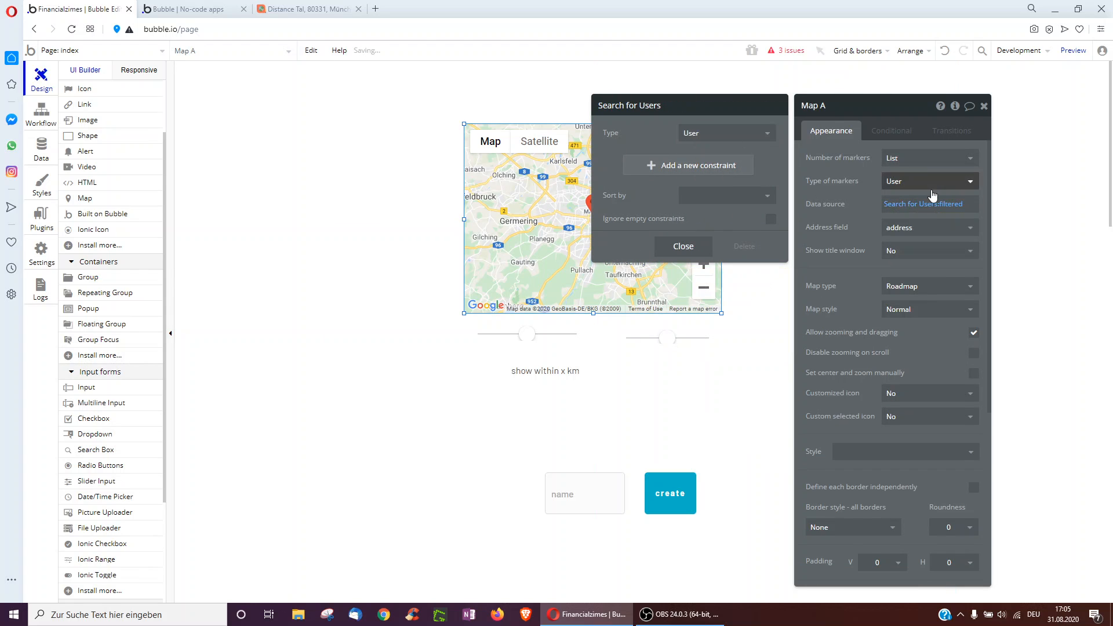
{"action": "left_click", "coordinate": [918, 203]}
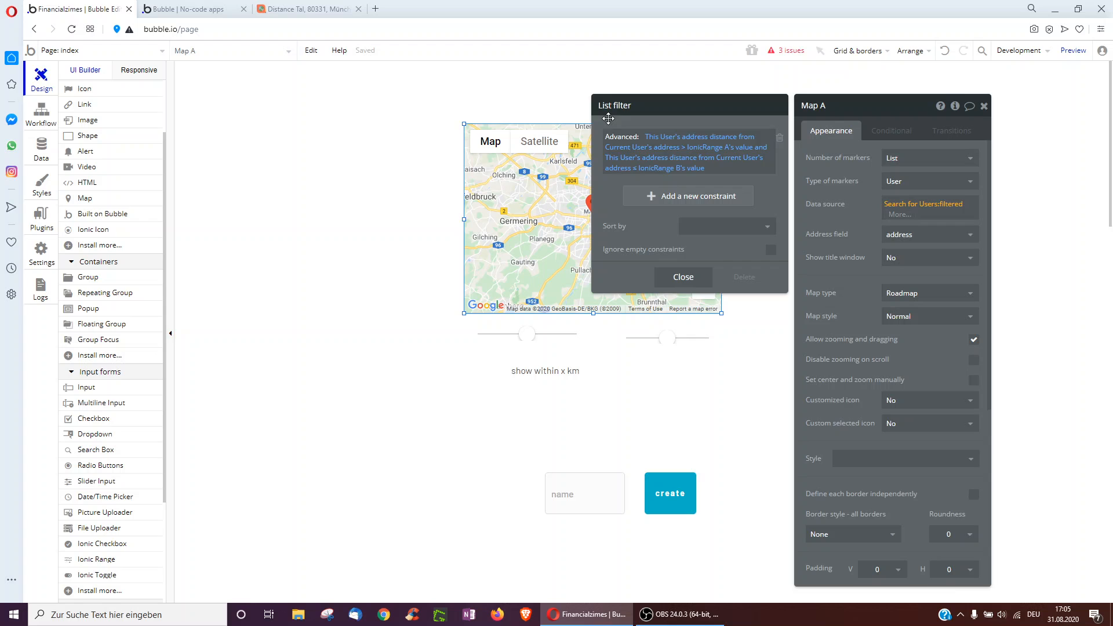